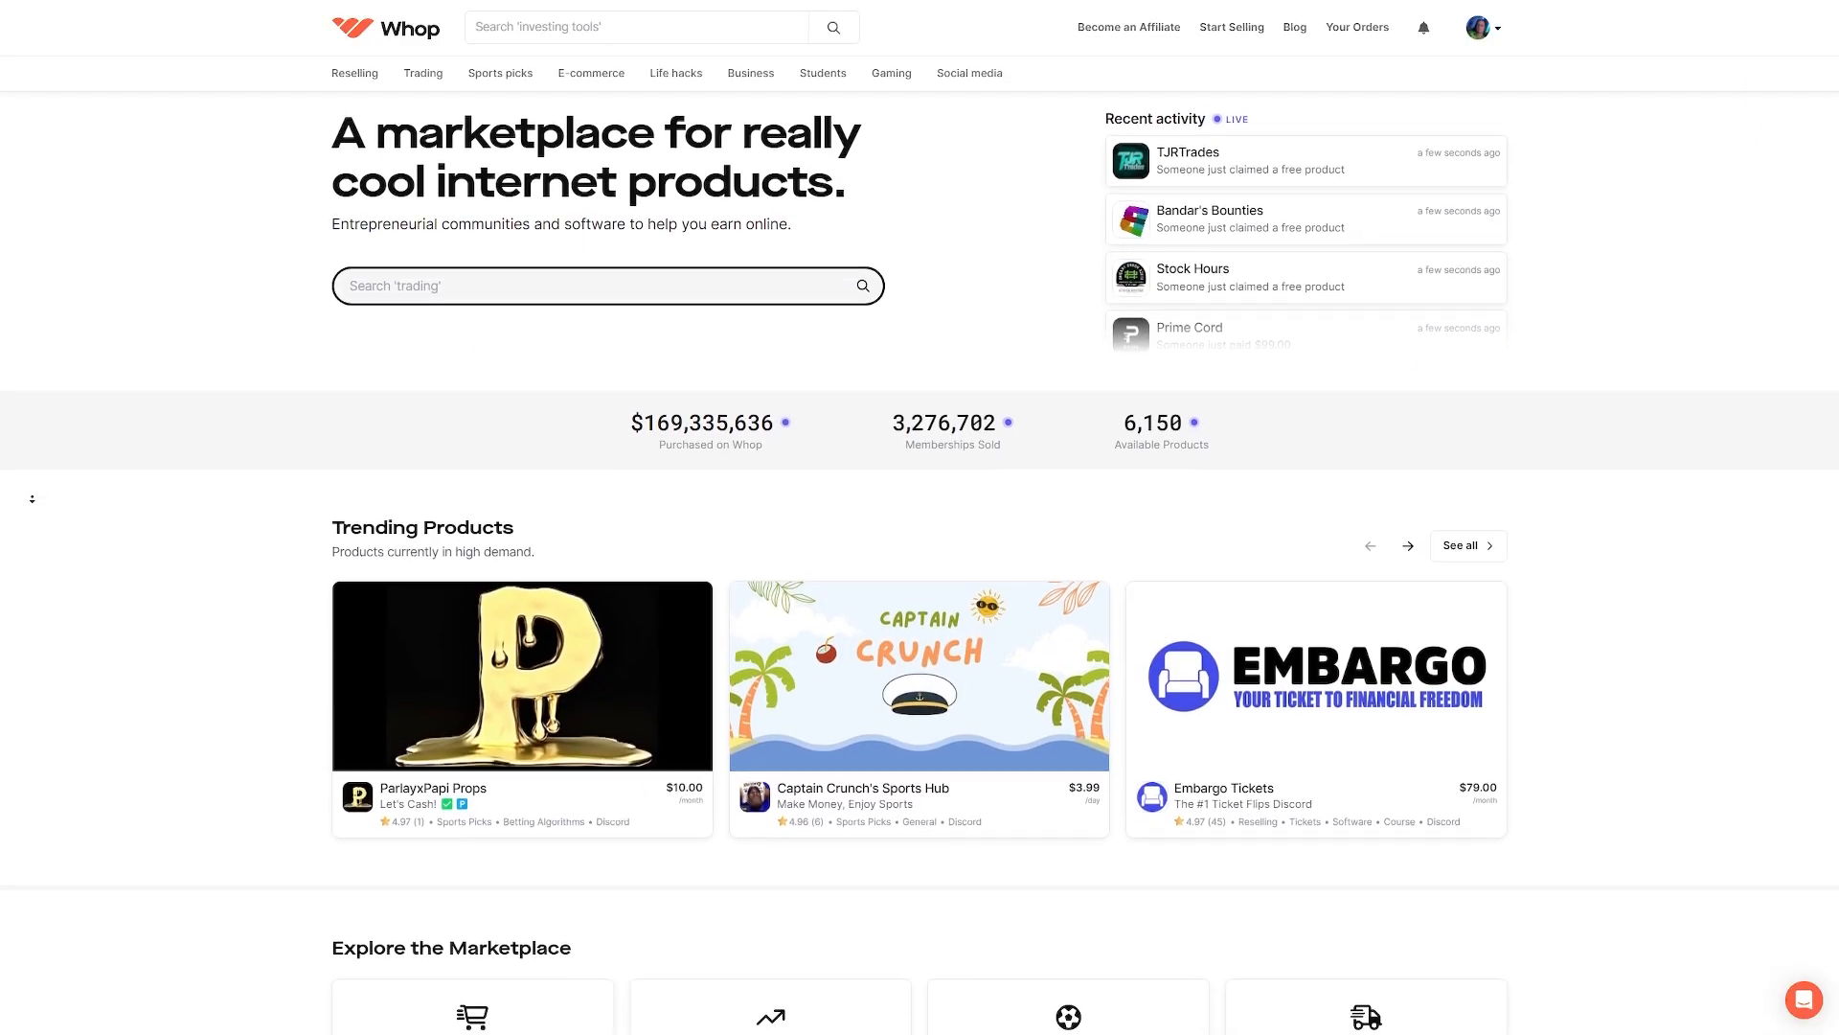
Invite the Tickets bot to the server from its website and reach the Setup documentation.
scroll(down, 3)
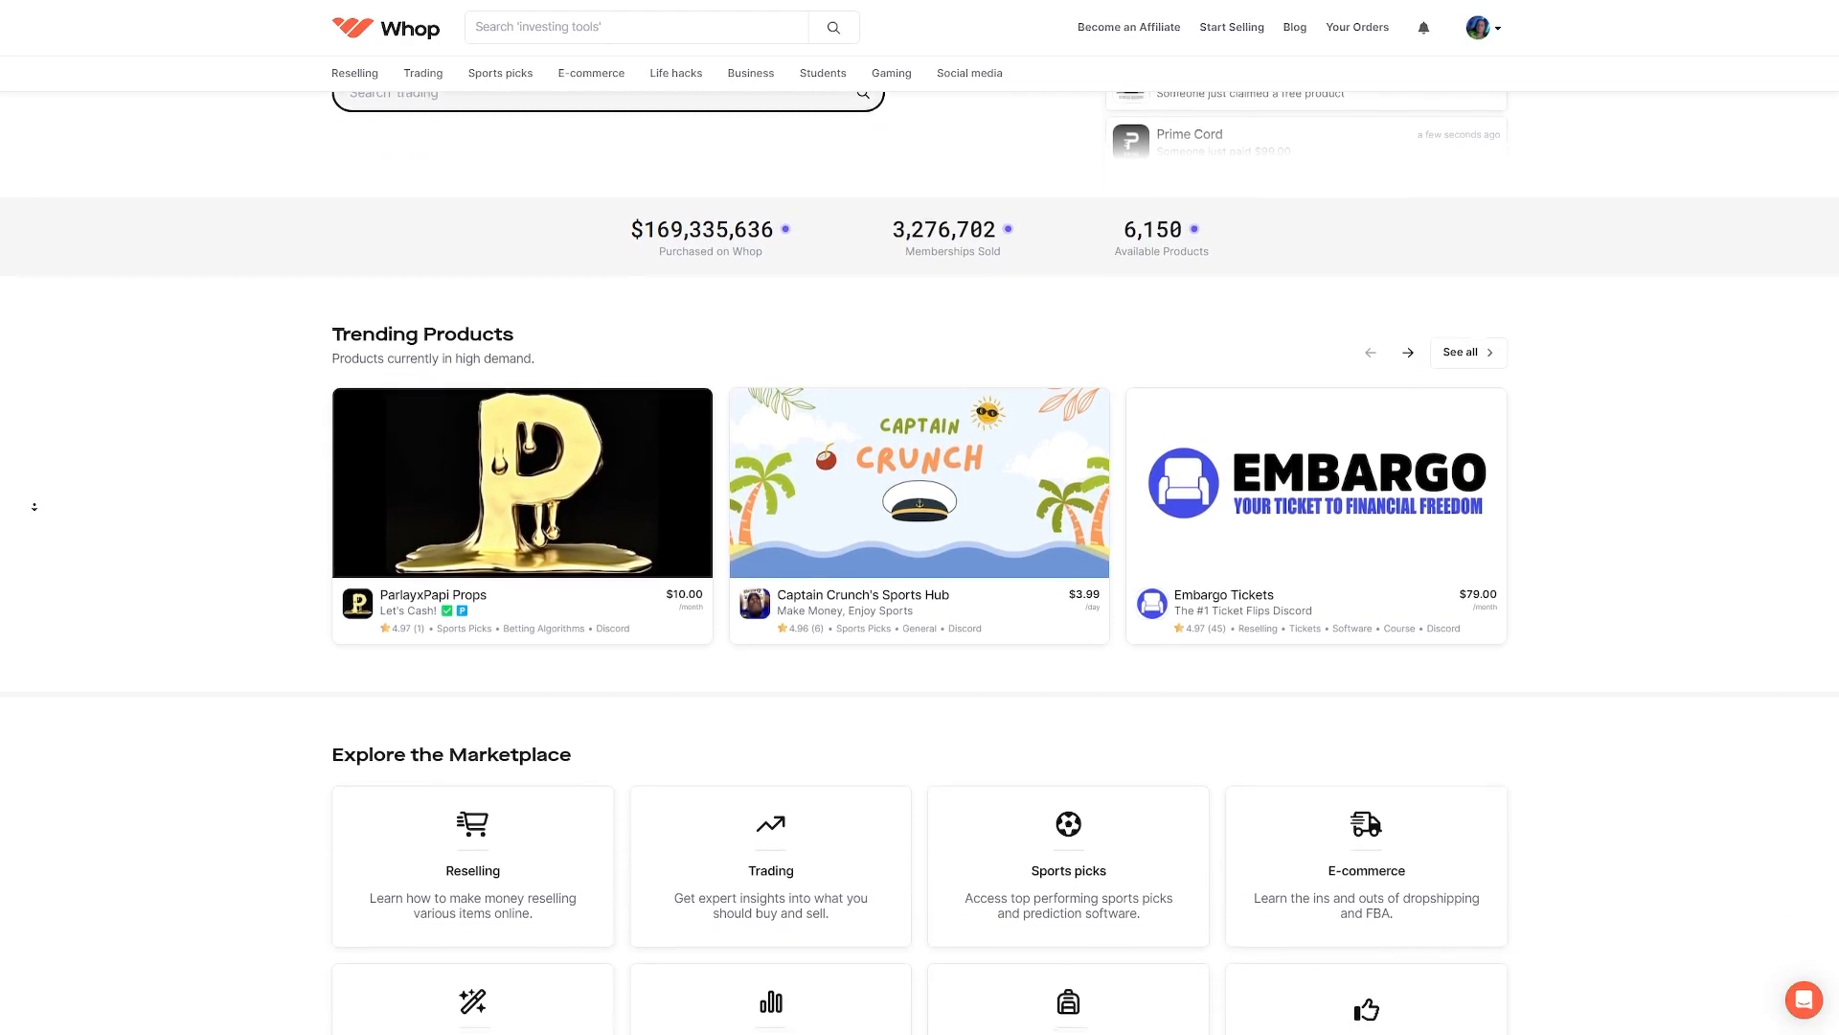
scroll(down, 3)
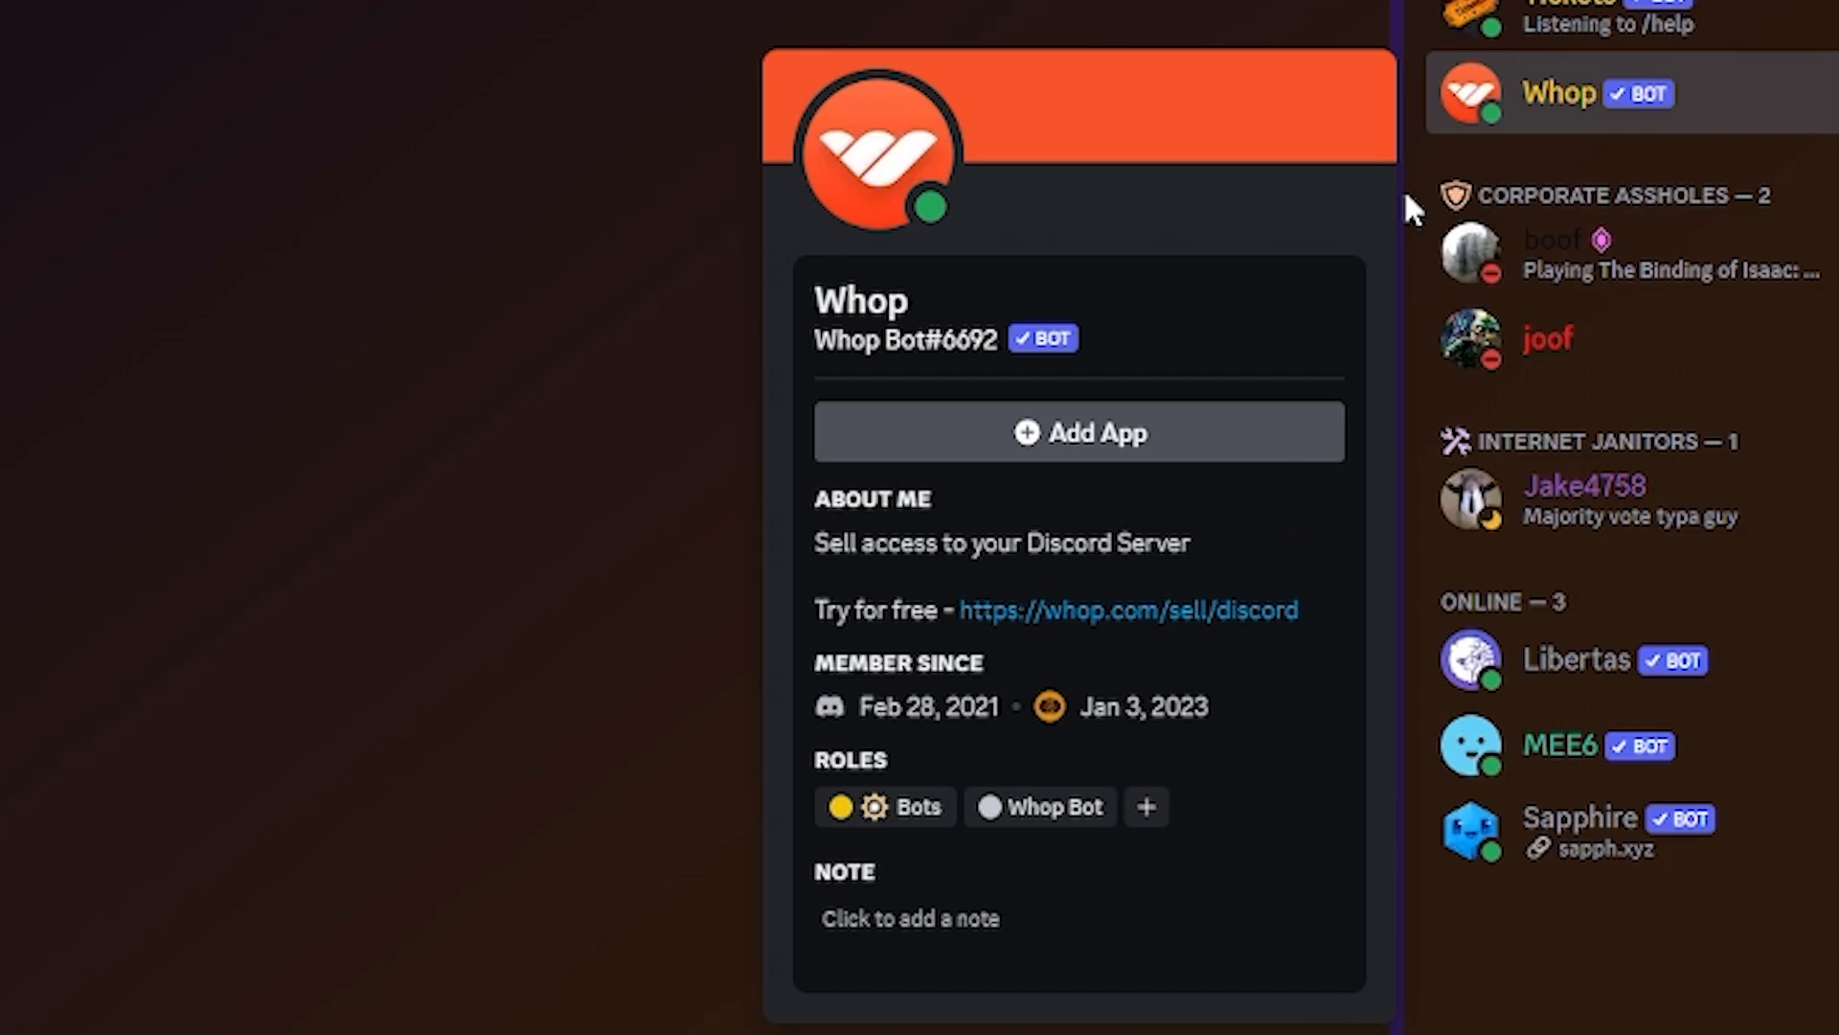
scroll(down, 3)
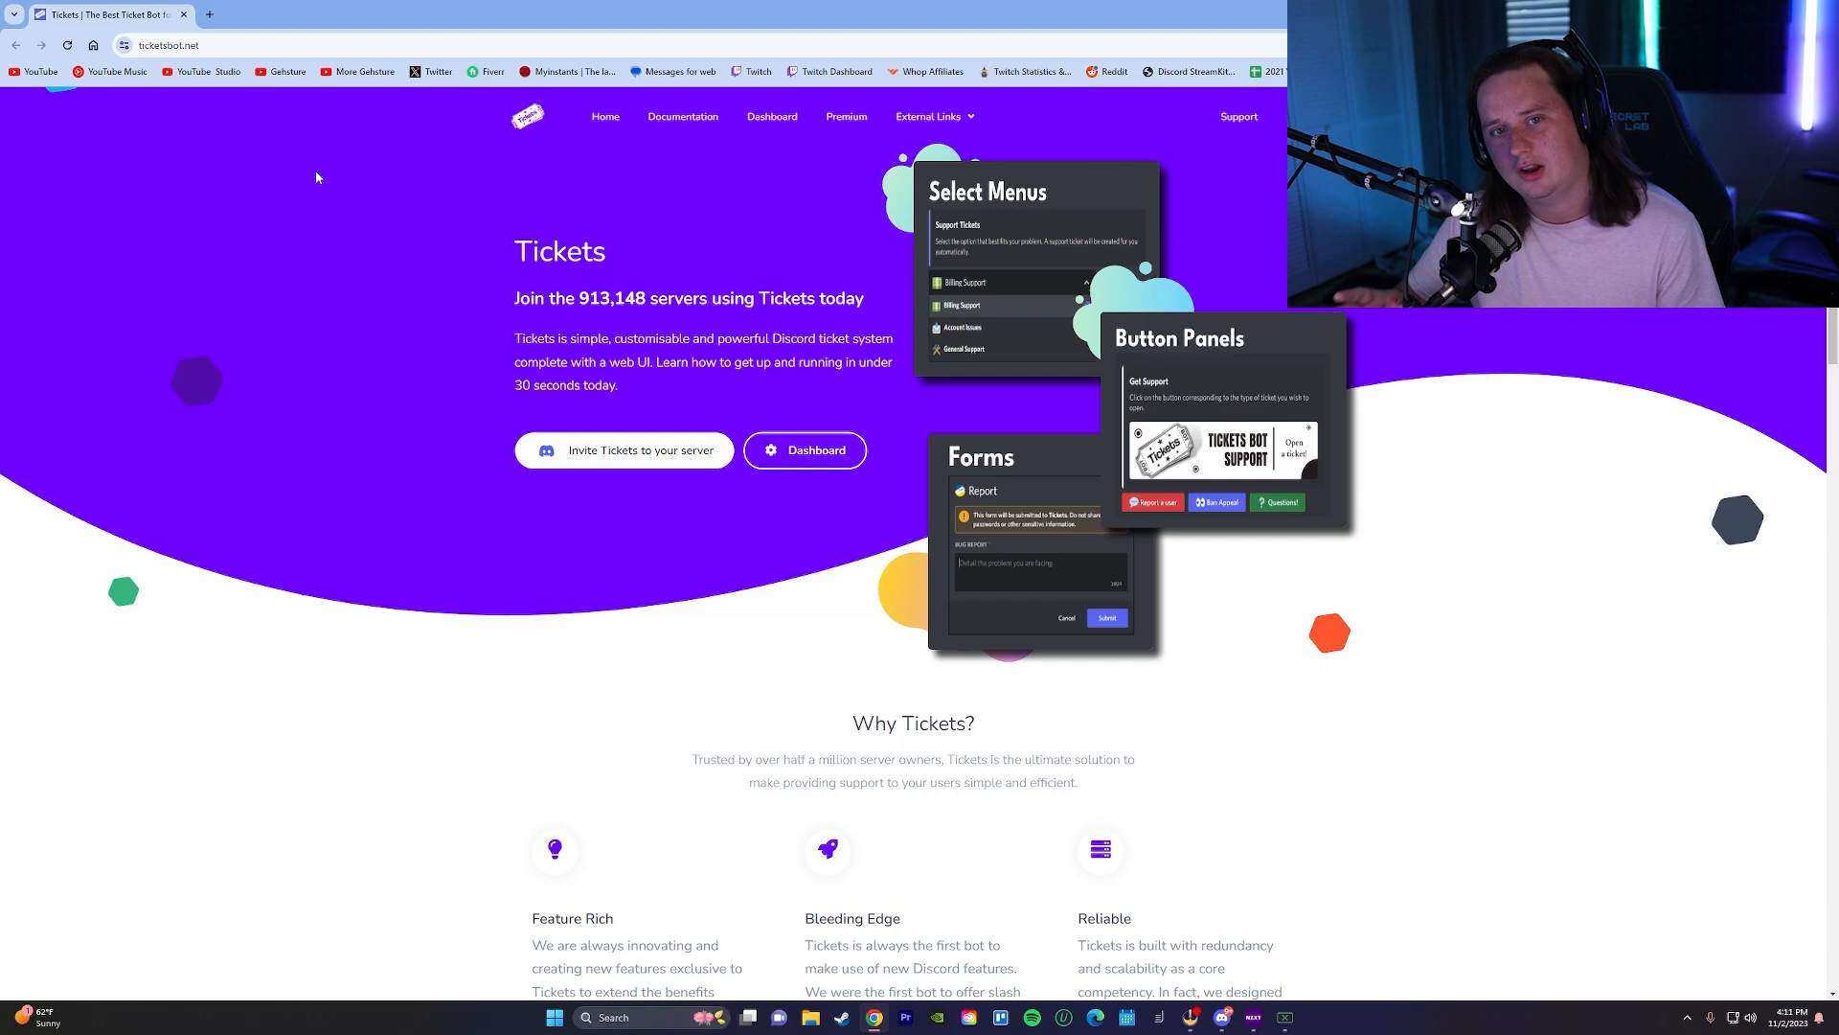
click(169, 44)
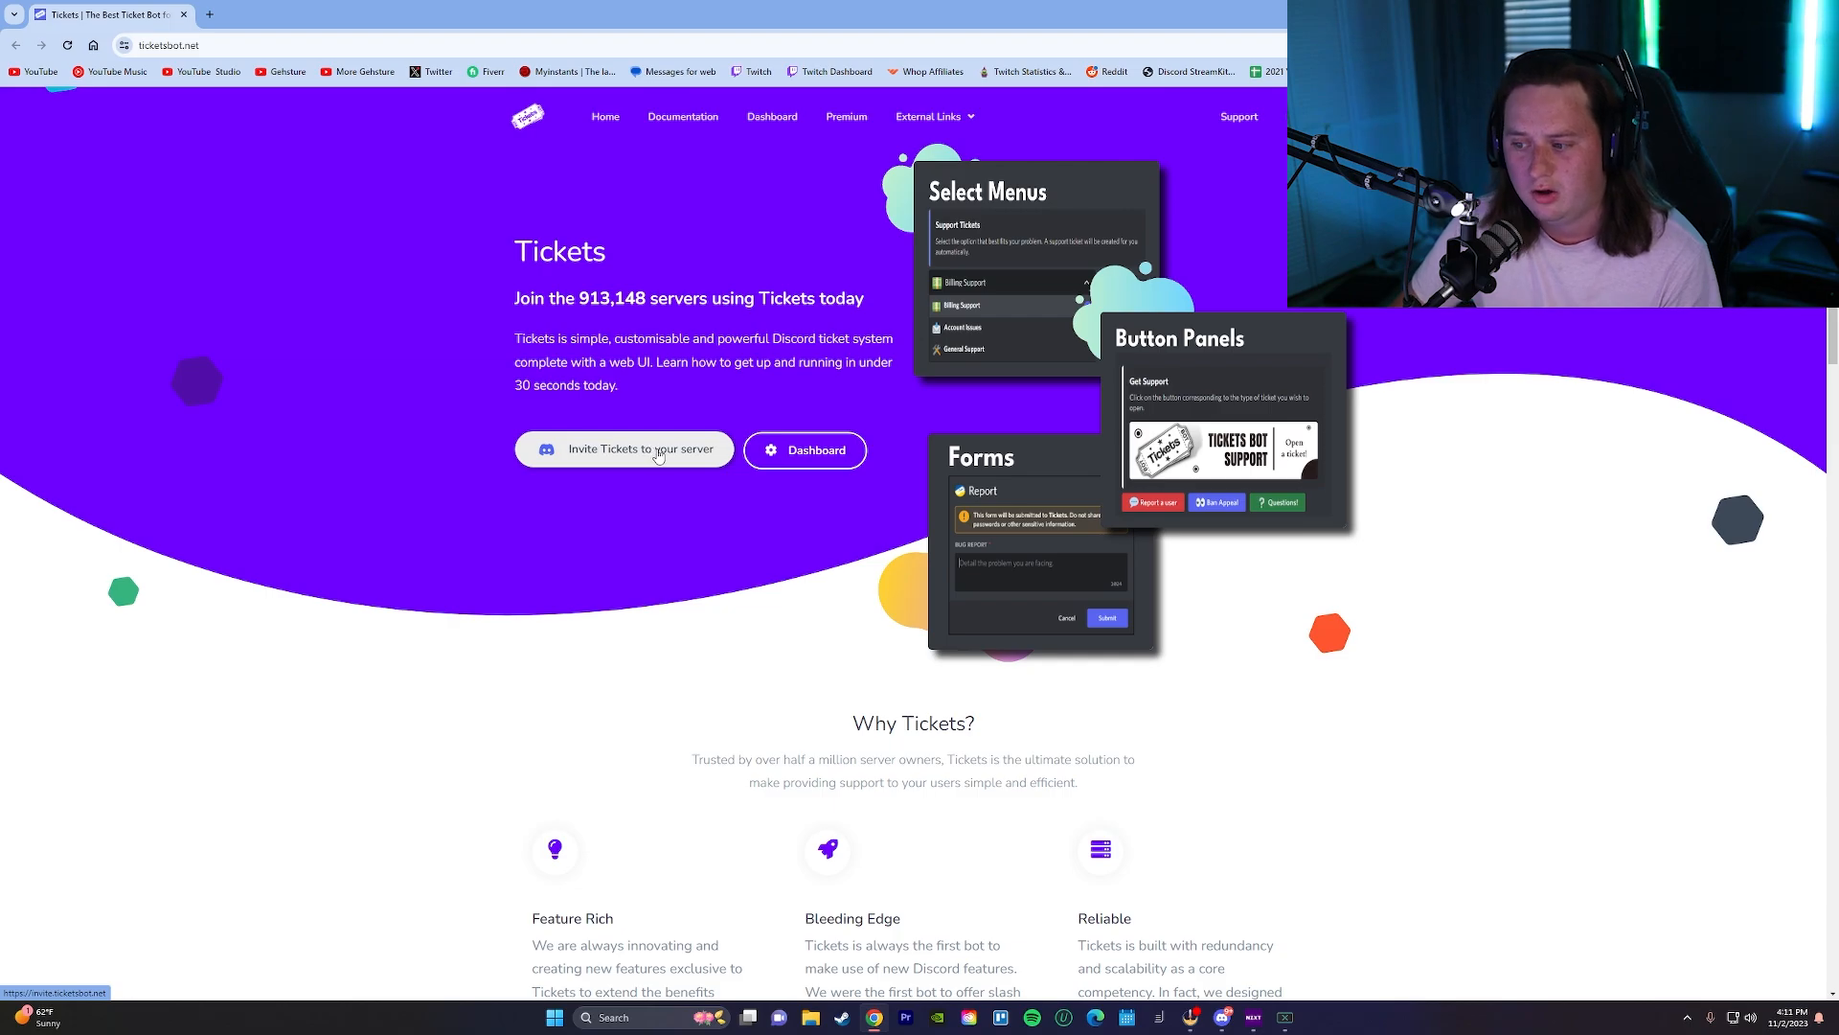
click(640, 448)
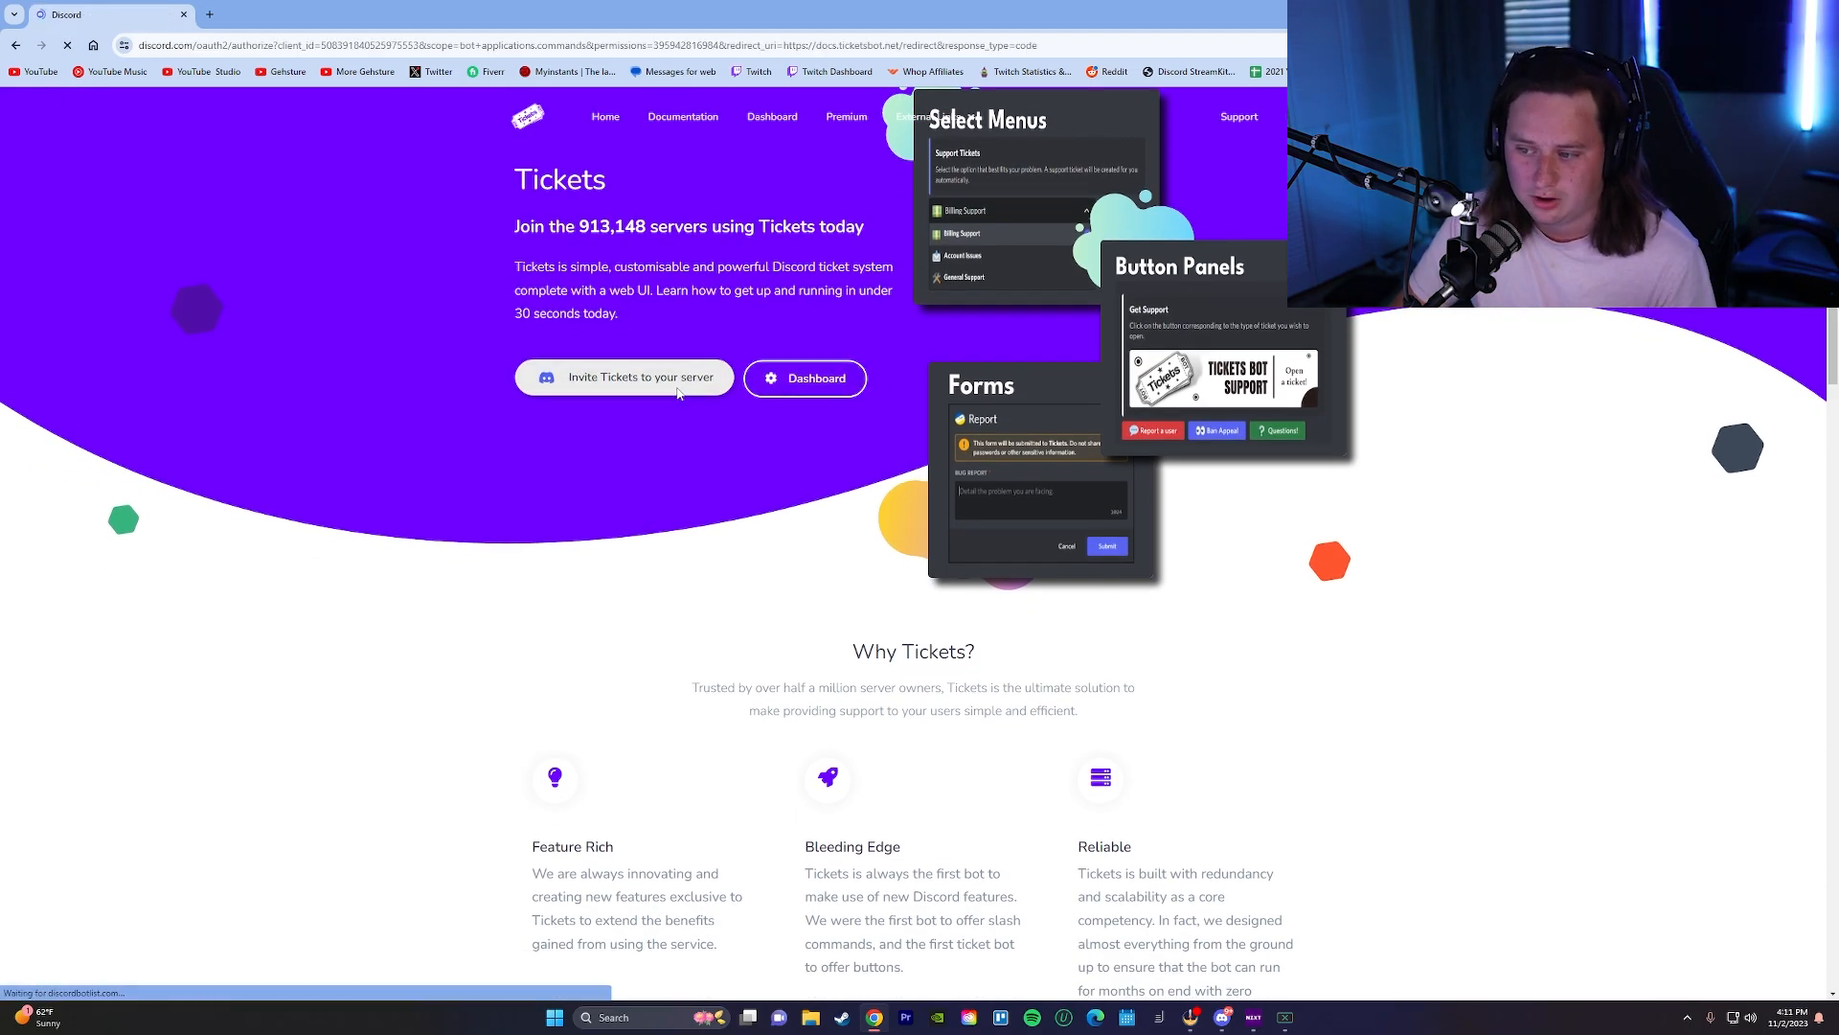
click(623, 378)
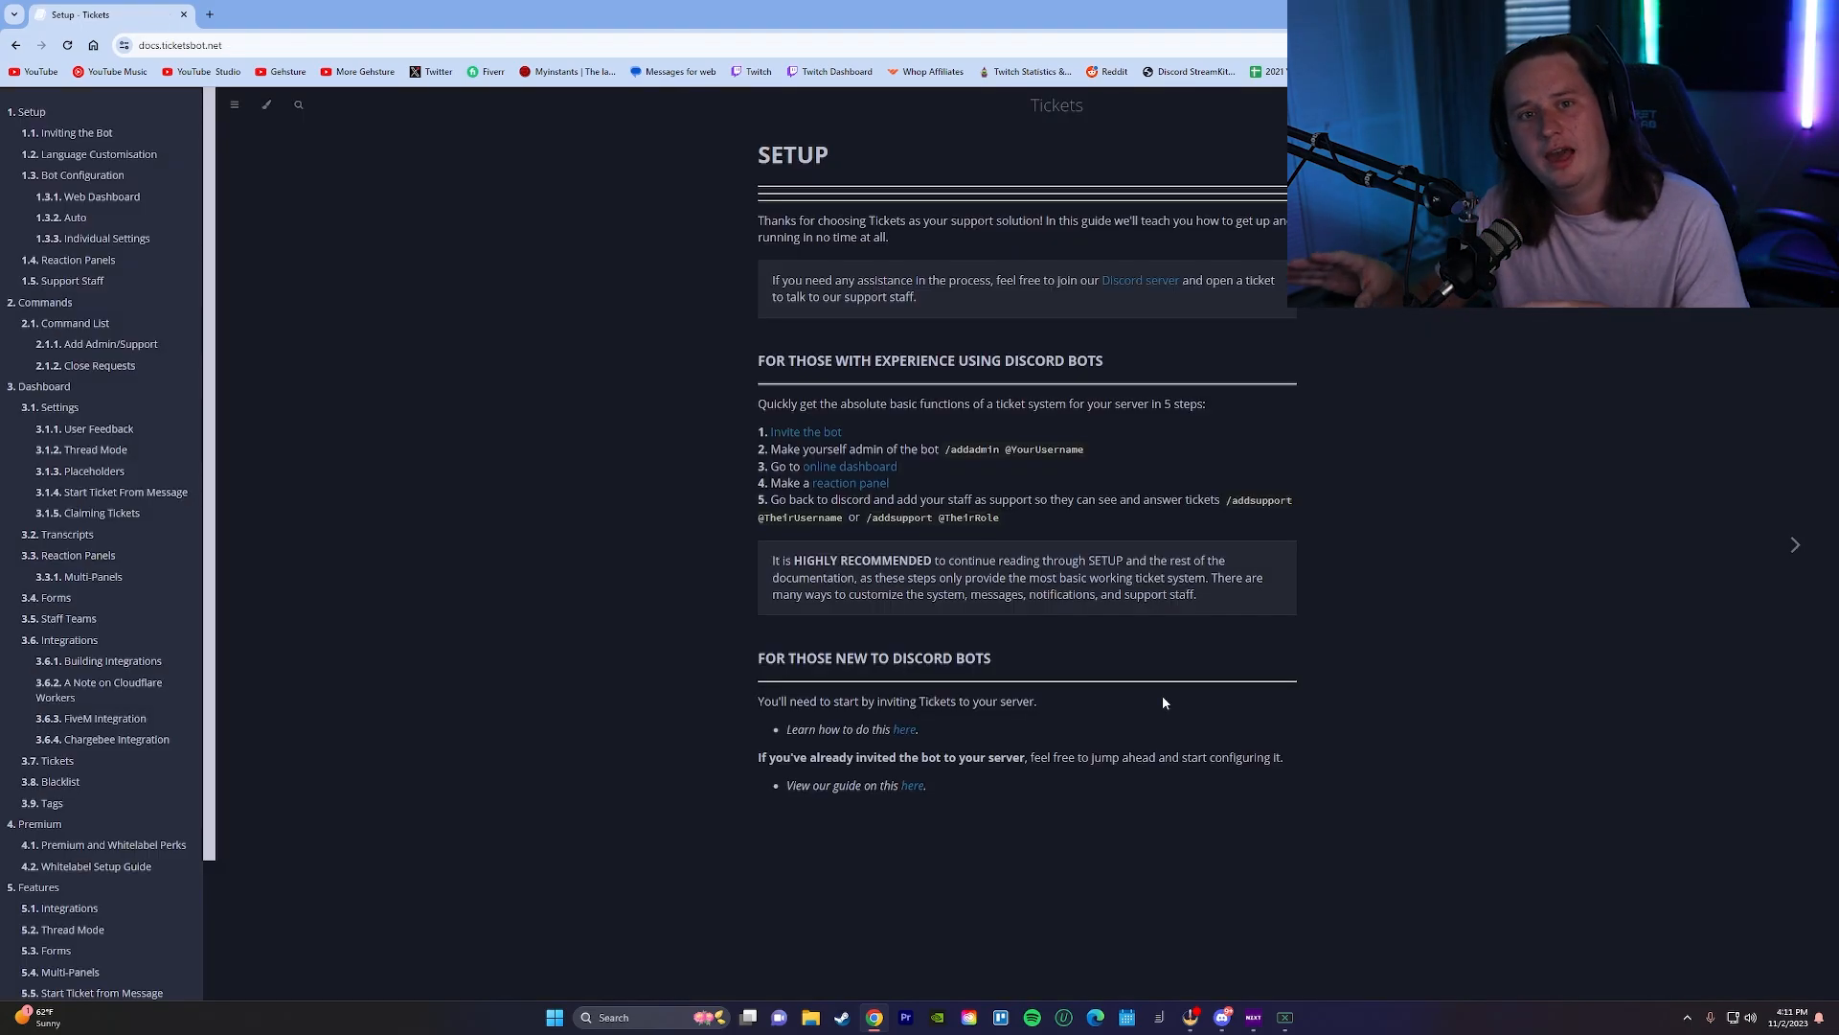
mouse_move(889, 472)
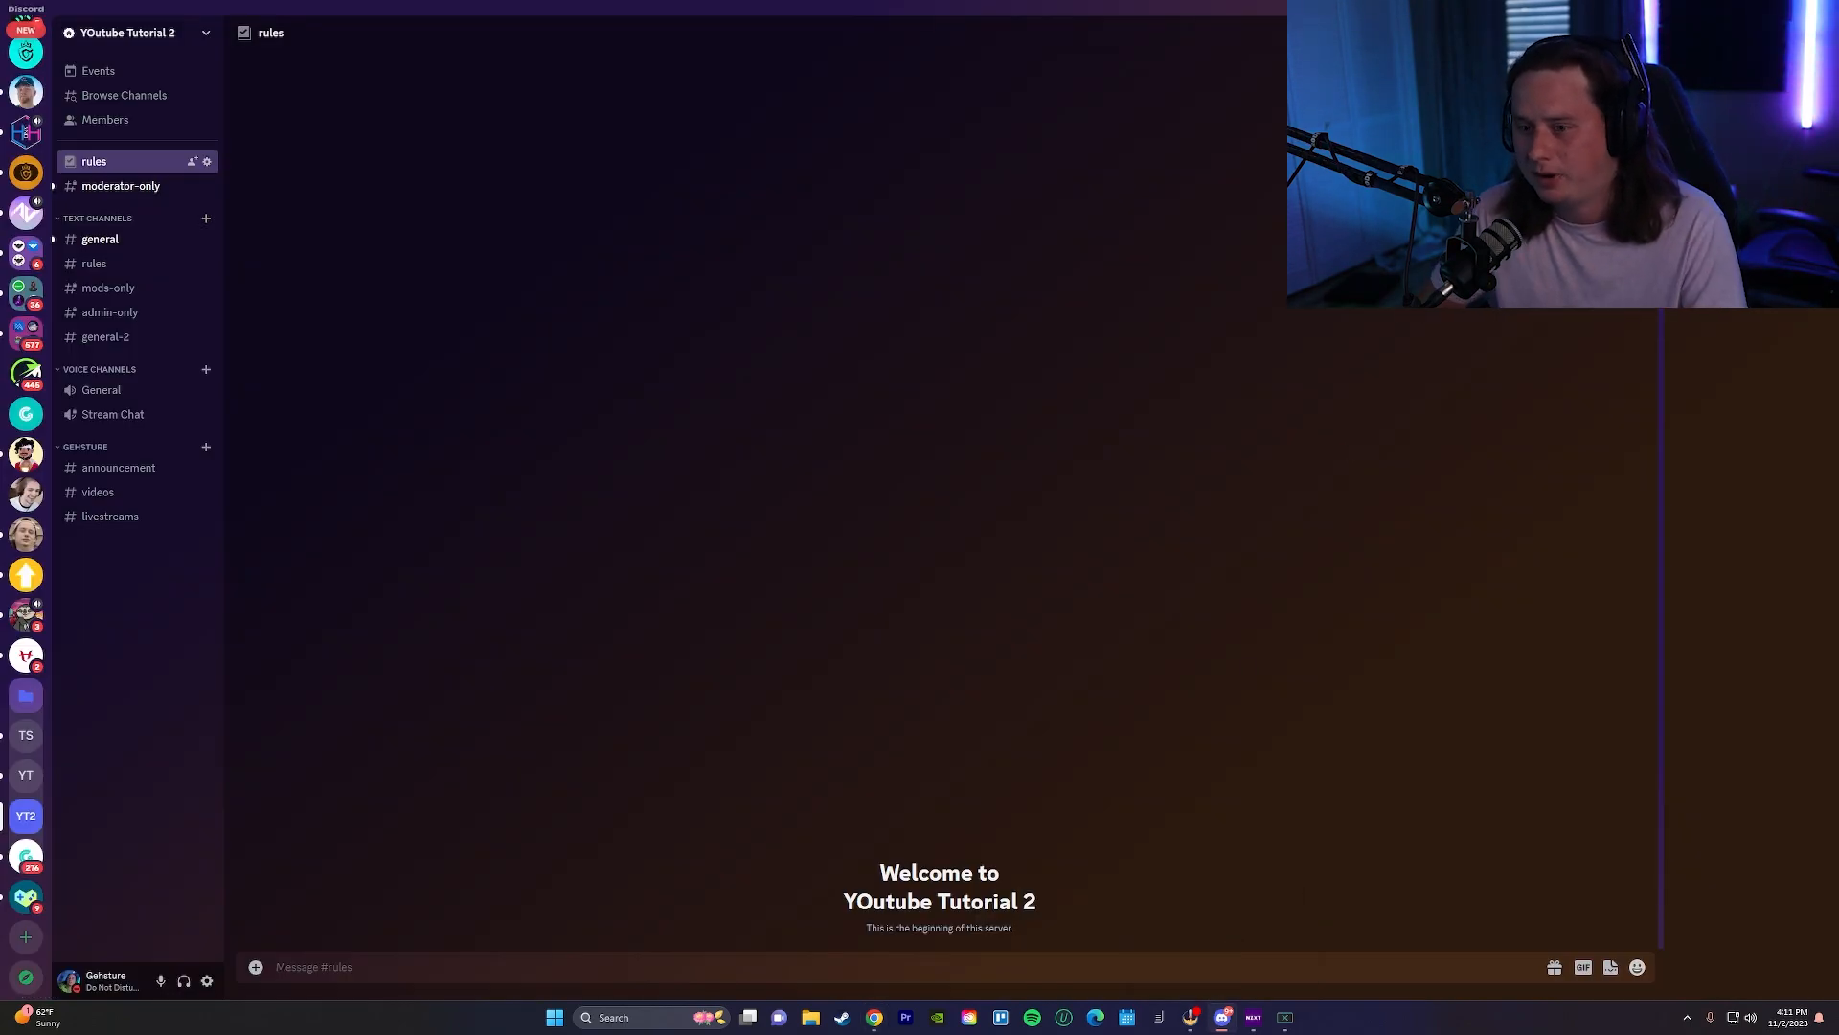
mouse_move(650, 876)
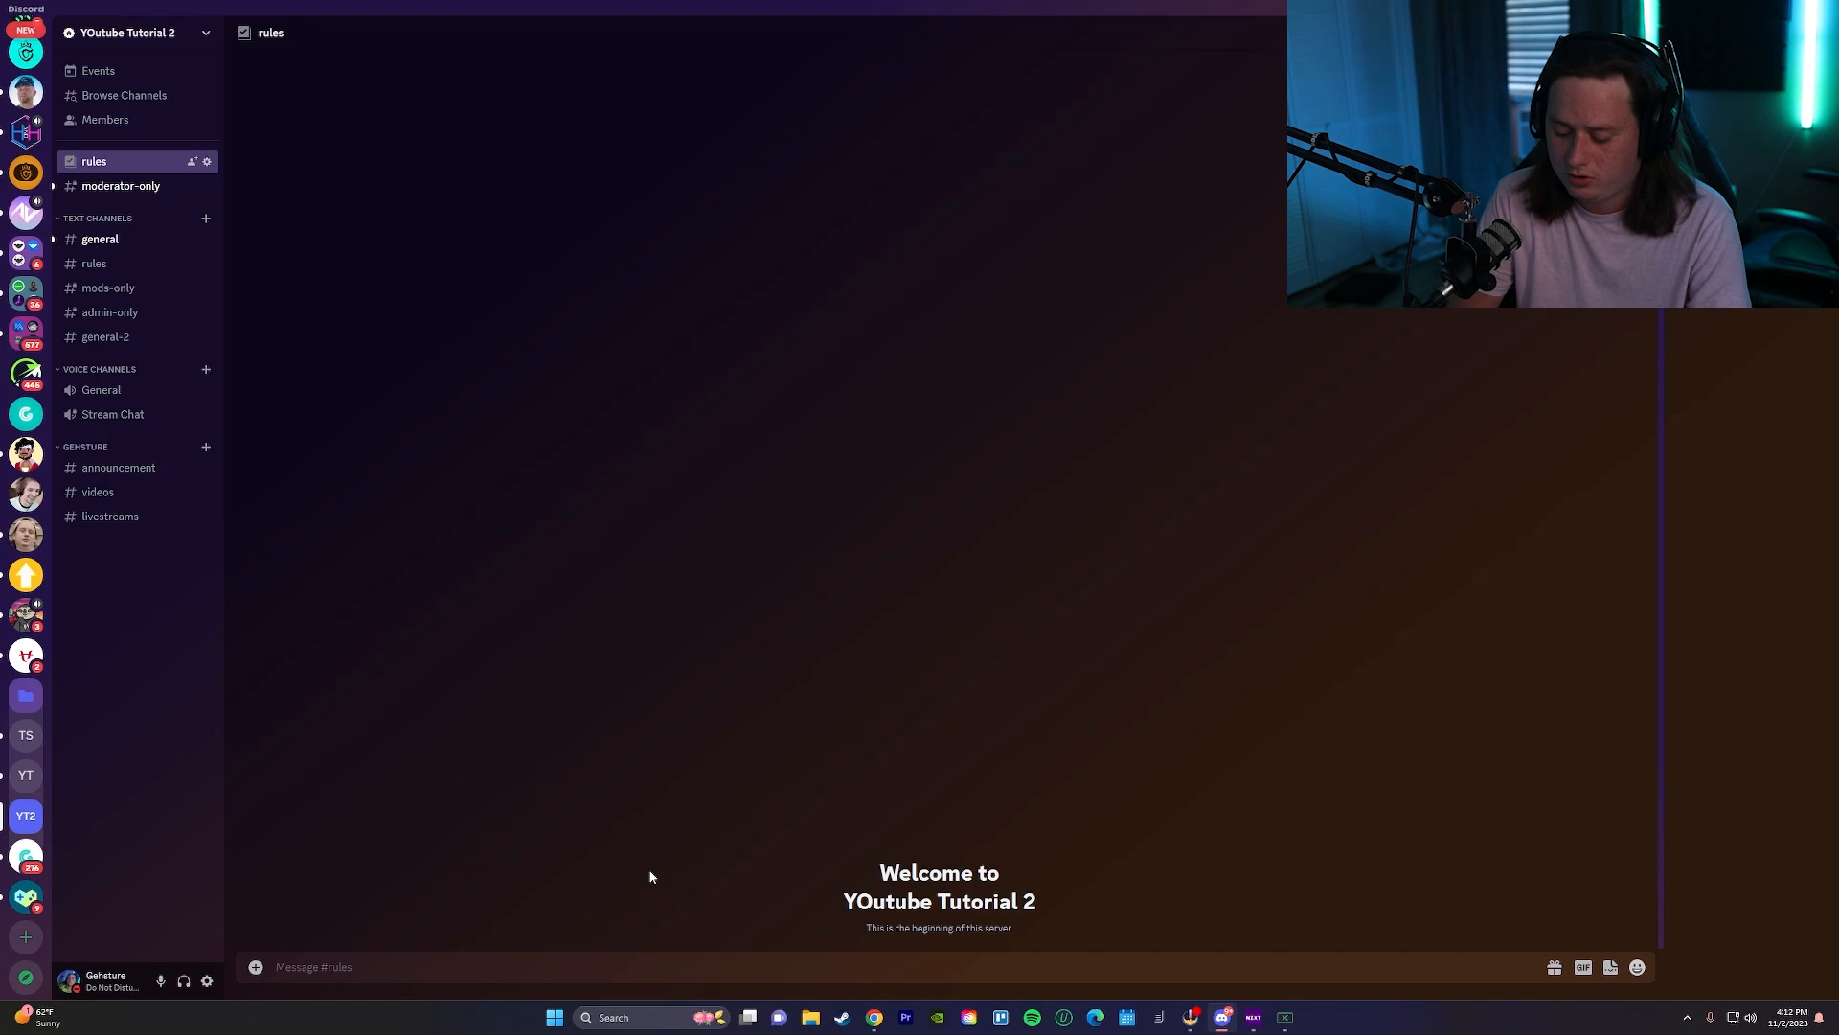
Run the bot's /setup auto command, keeping the transcripts channel's current permissions.
text(/setu)
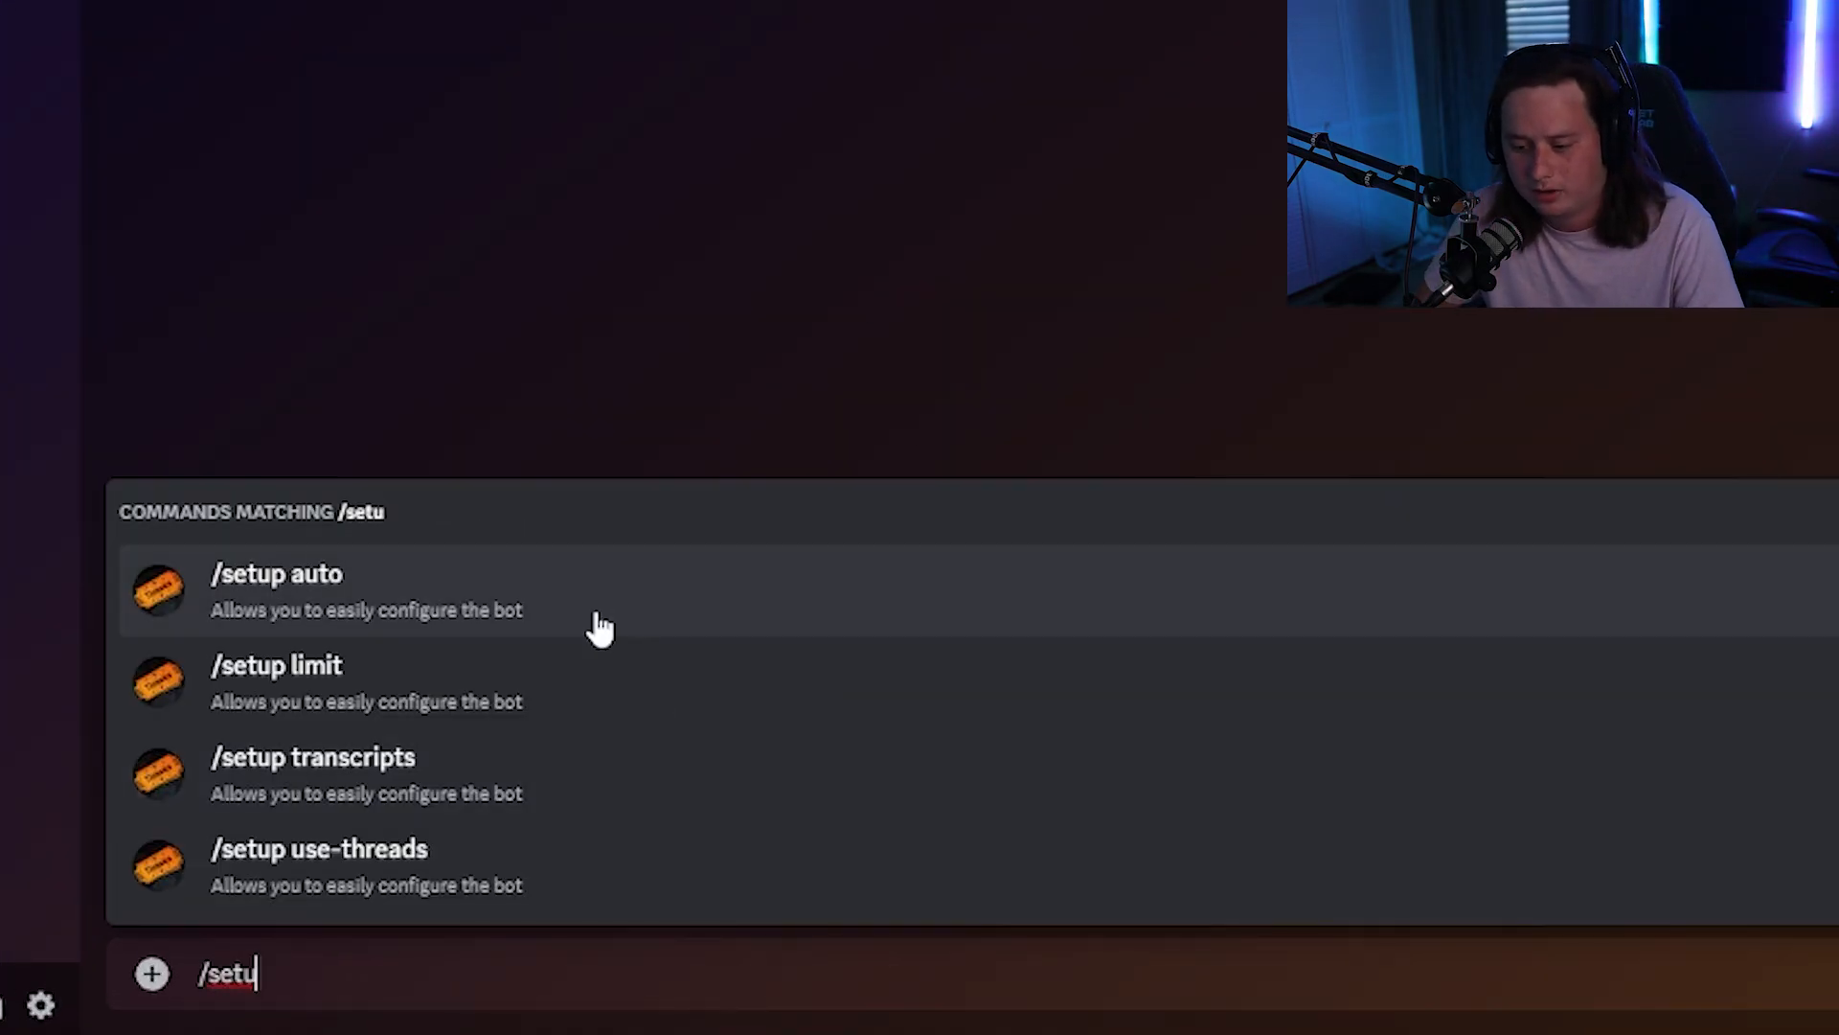
click(276, 572)
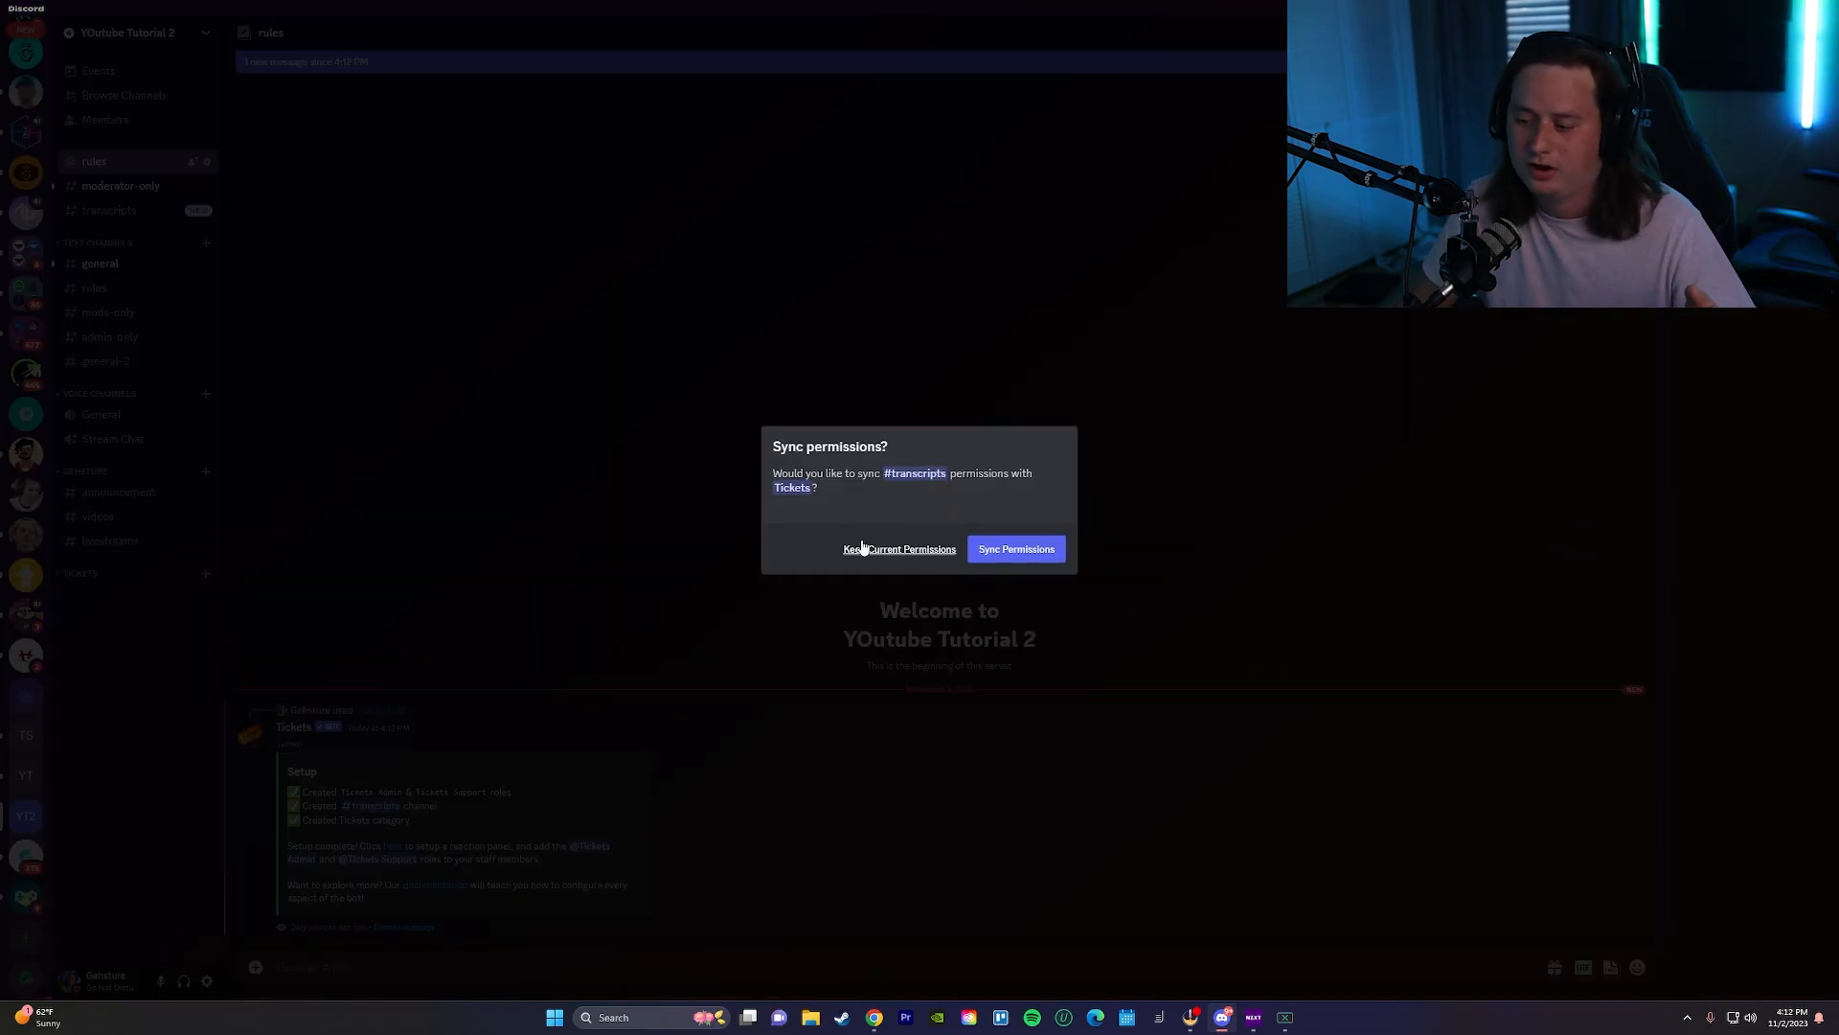
click(901, 548)
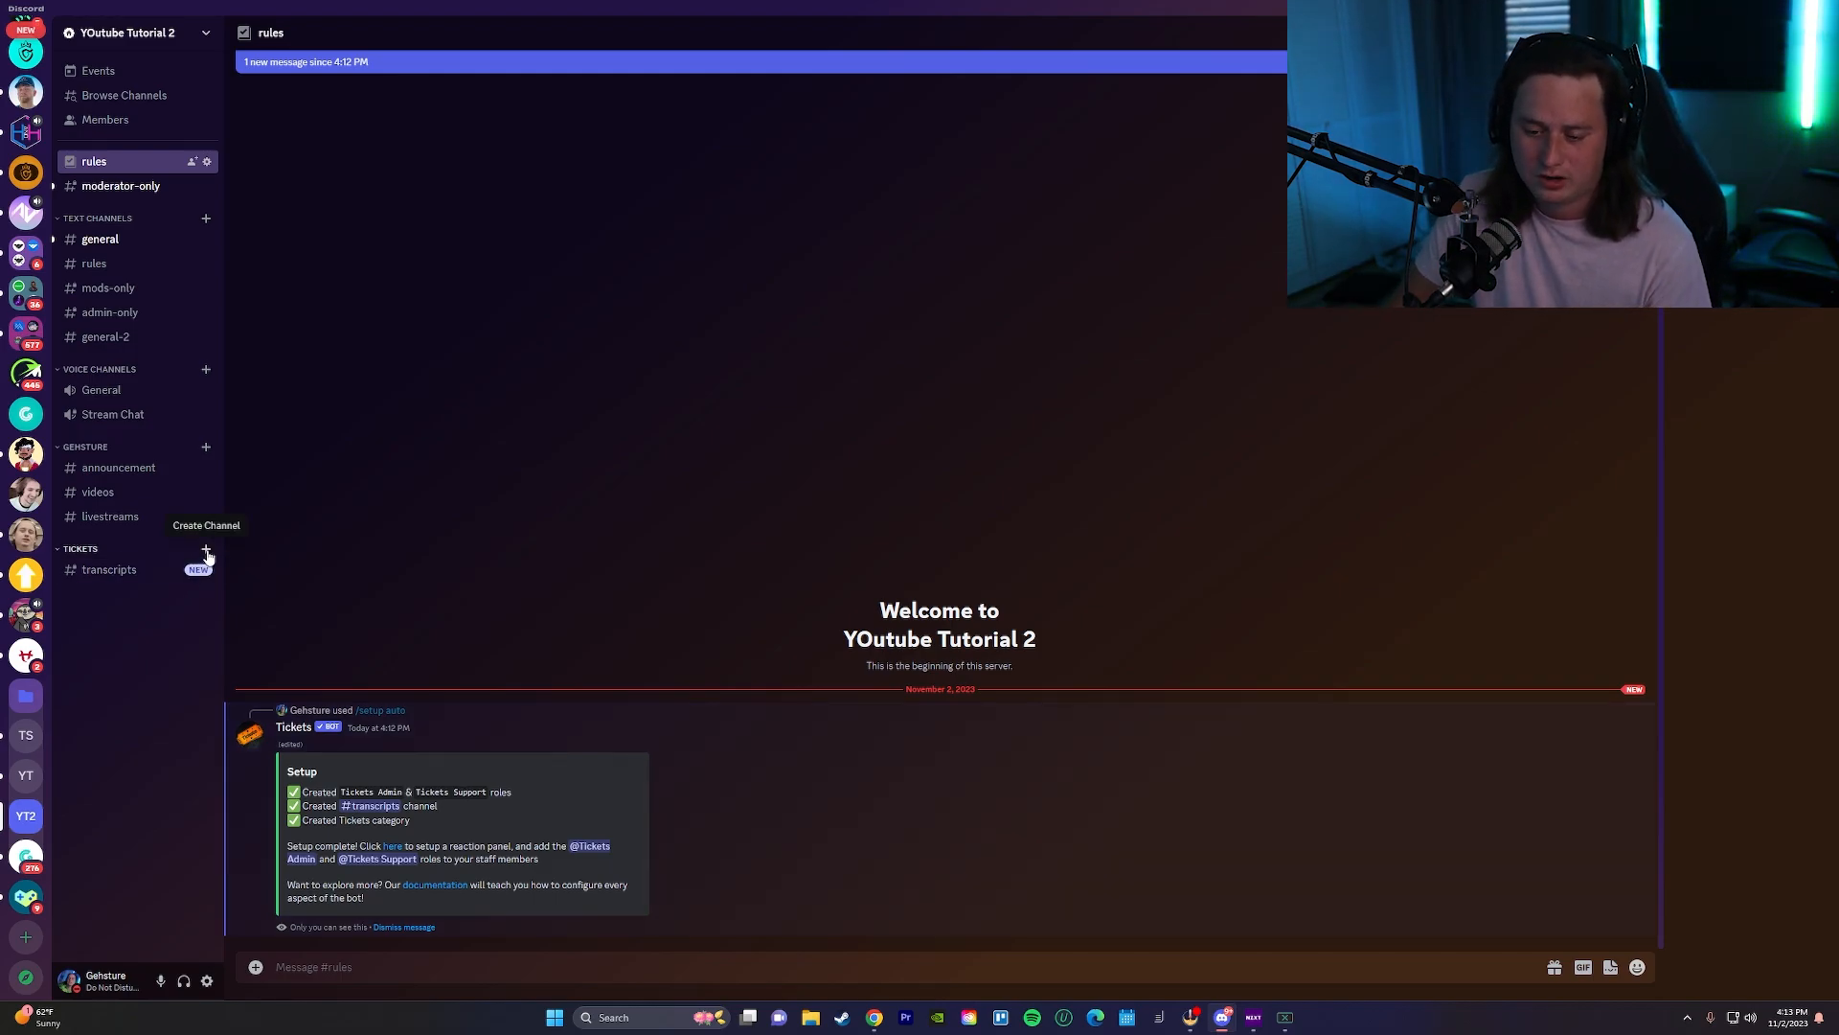
Create a new text channel under the Tickets category.
click(205, 550)
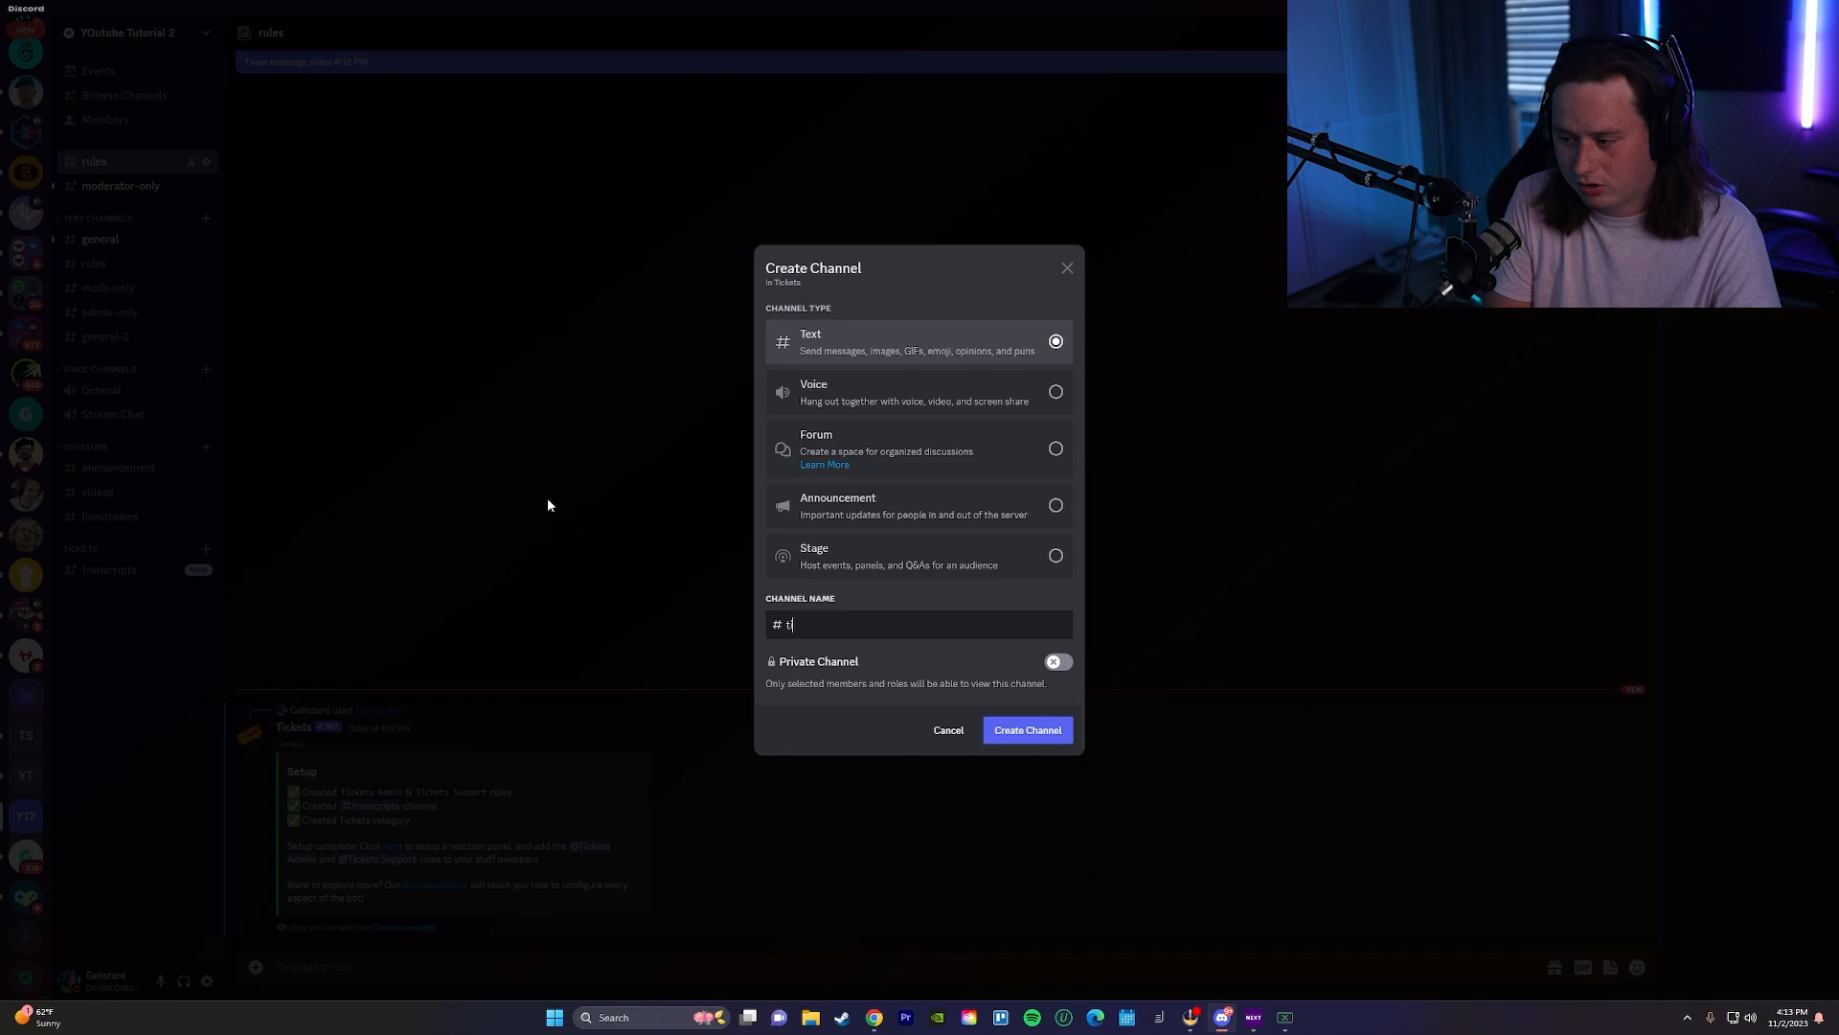
click(1025, 730)
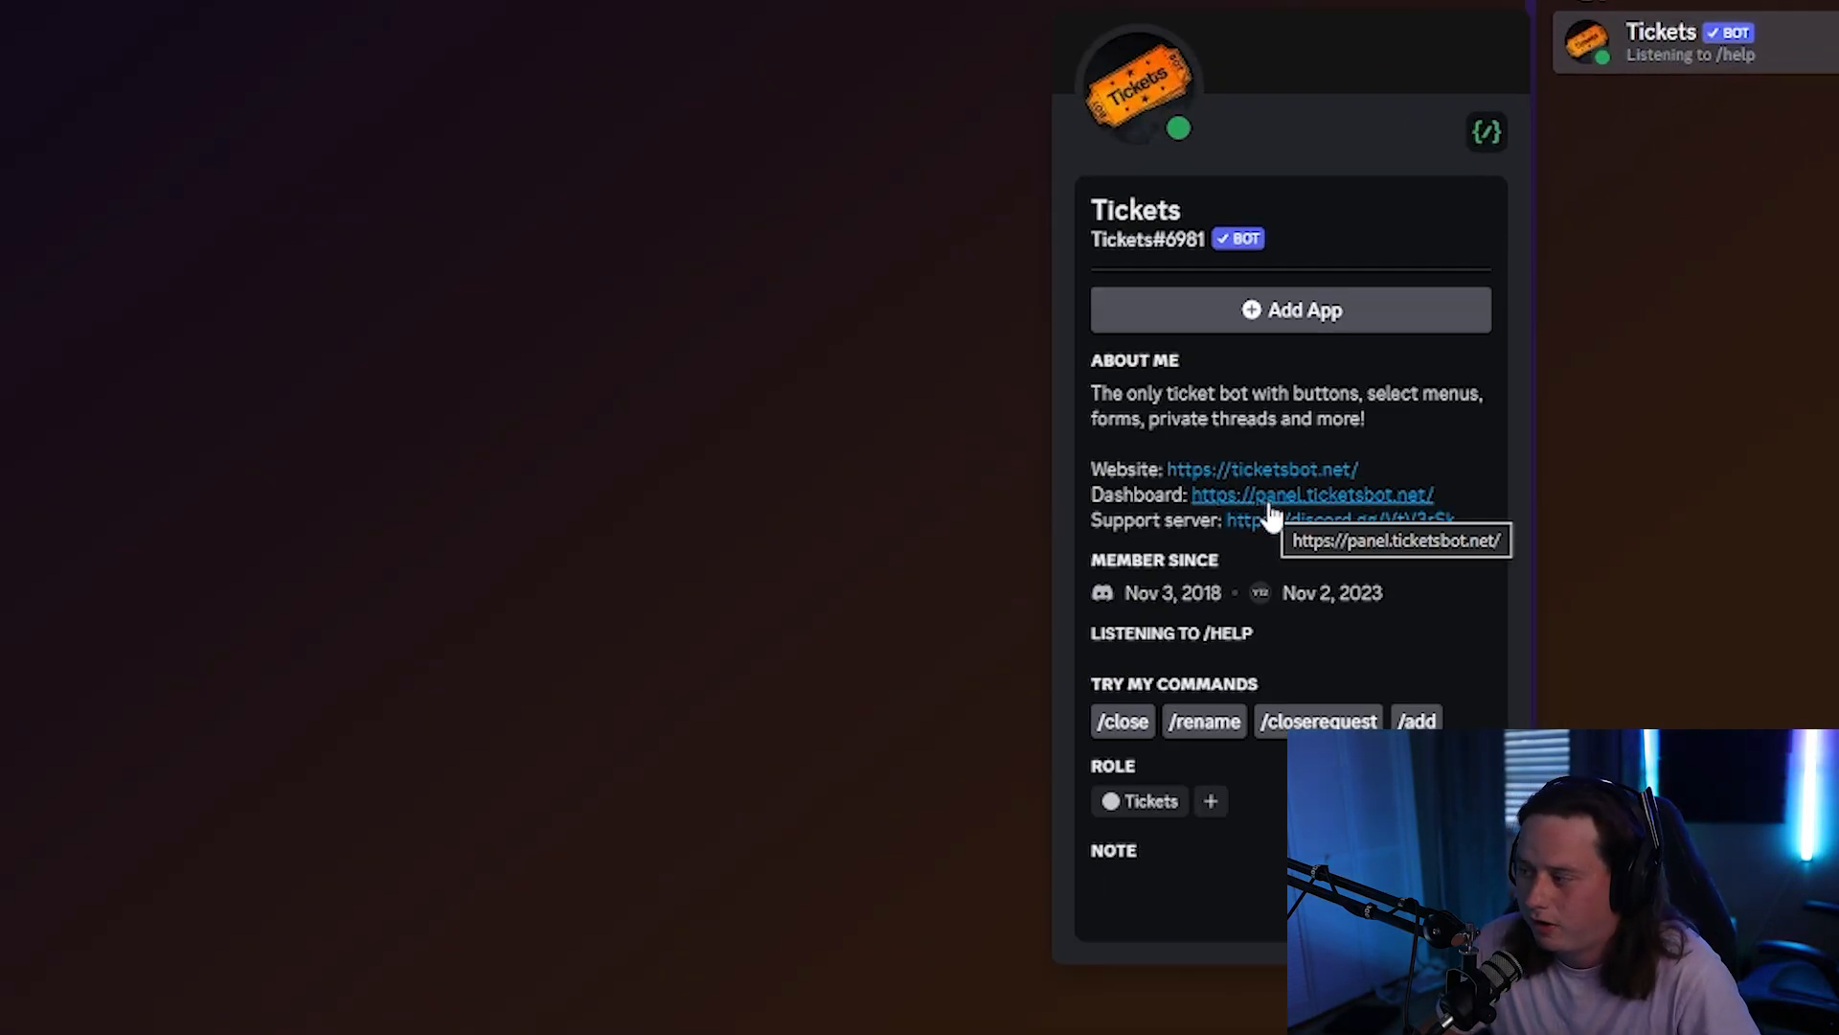
Go to the Tickets Bot web dashboard from the bot's profile link.
click(1310, 495)
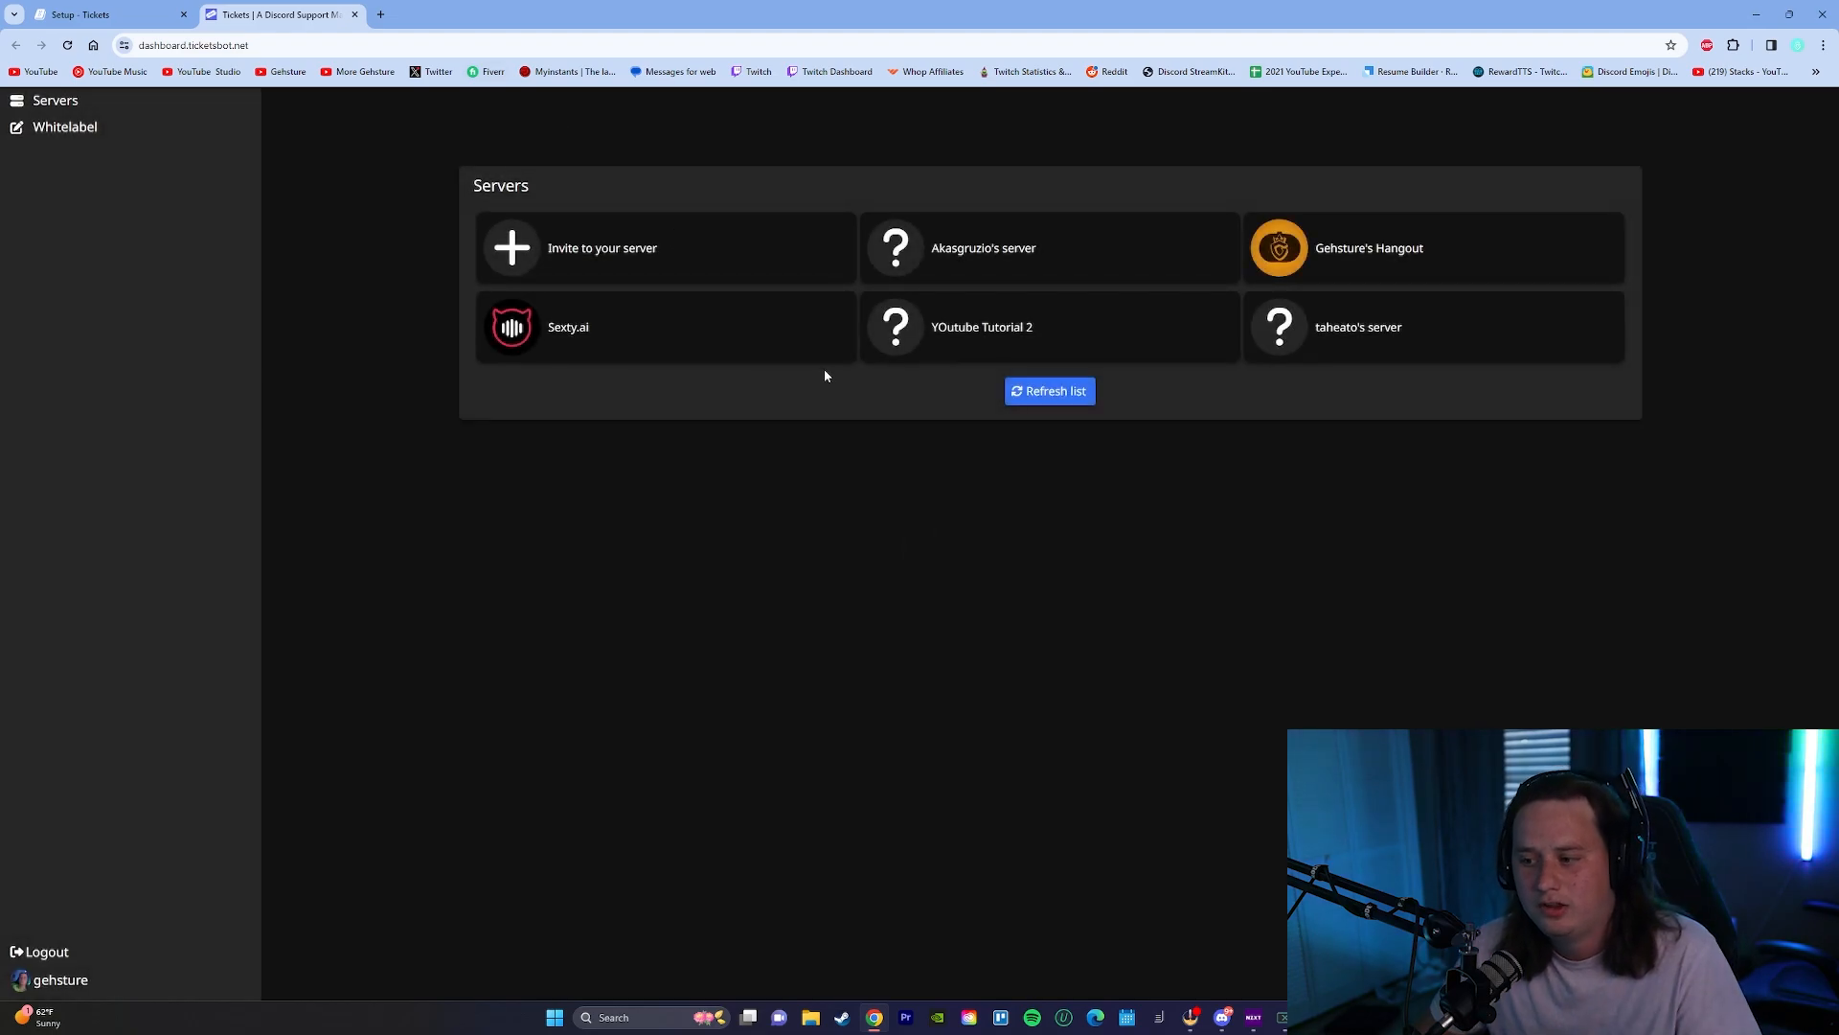
mouse_move(1019, 315)
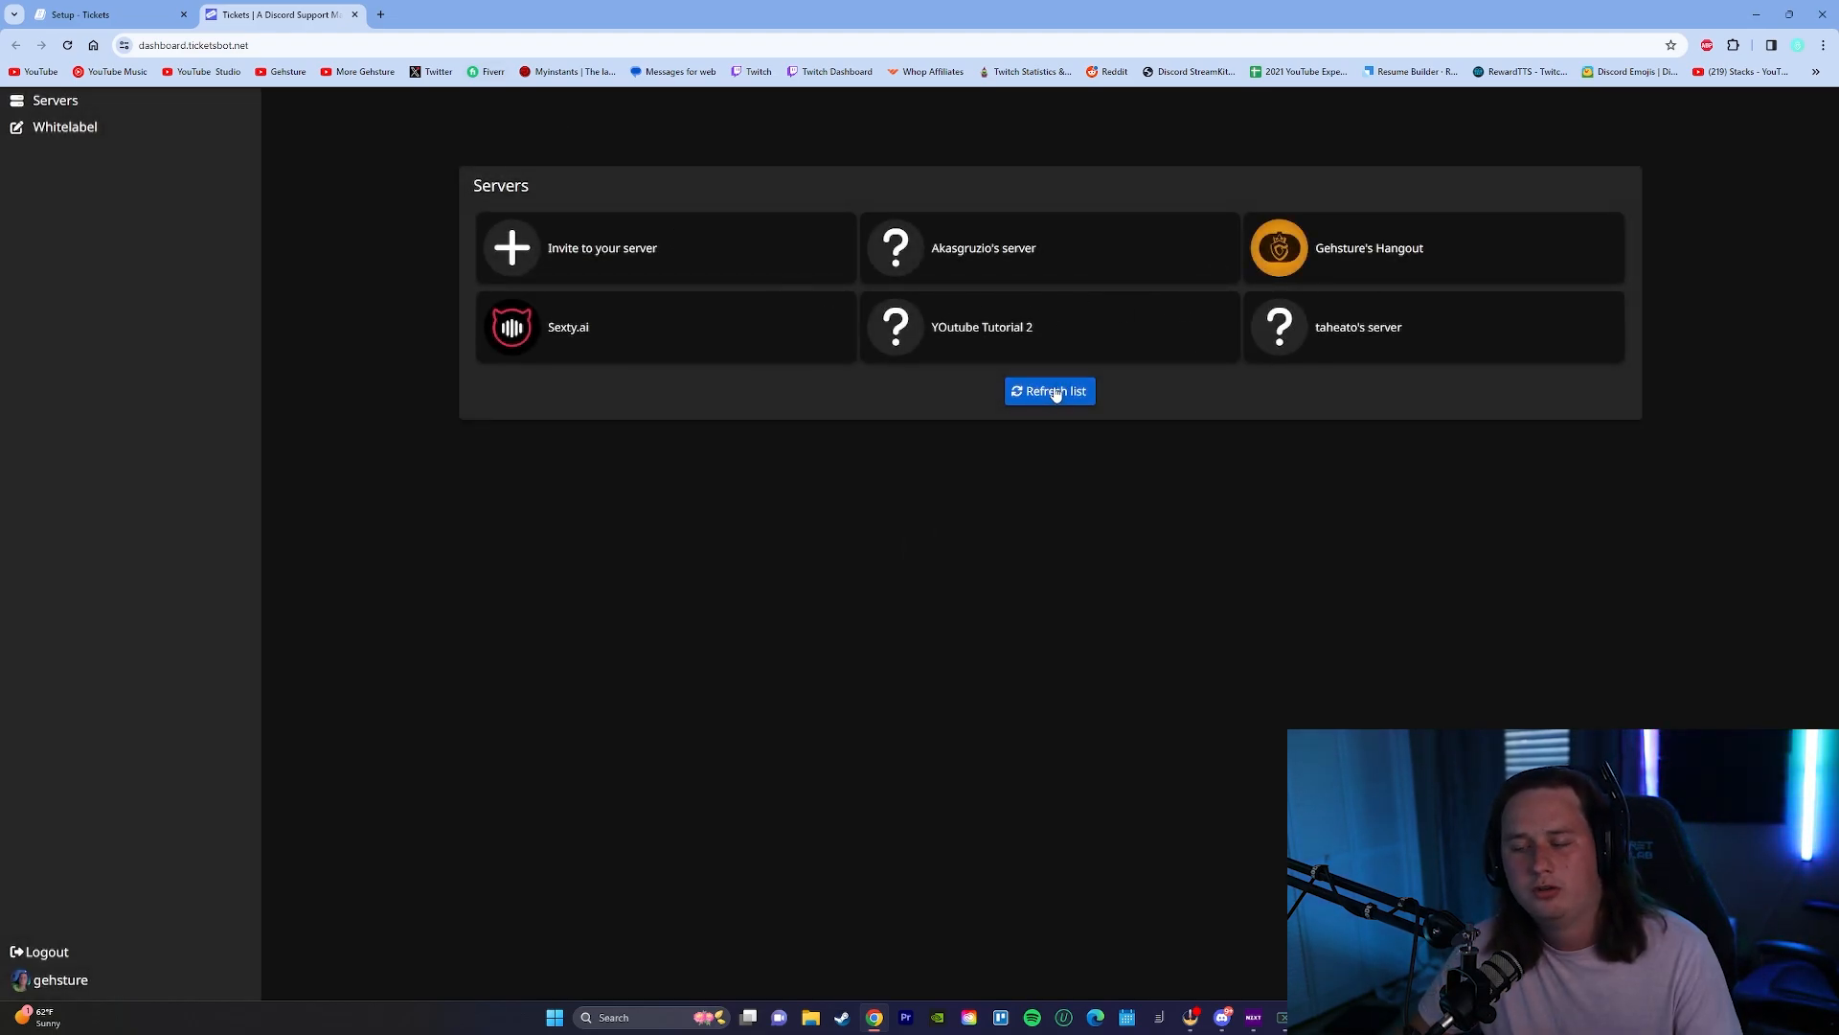
mouse_move(1080, 334)
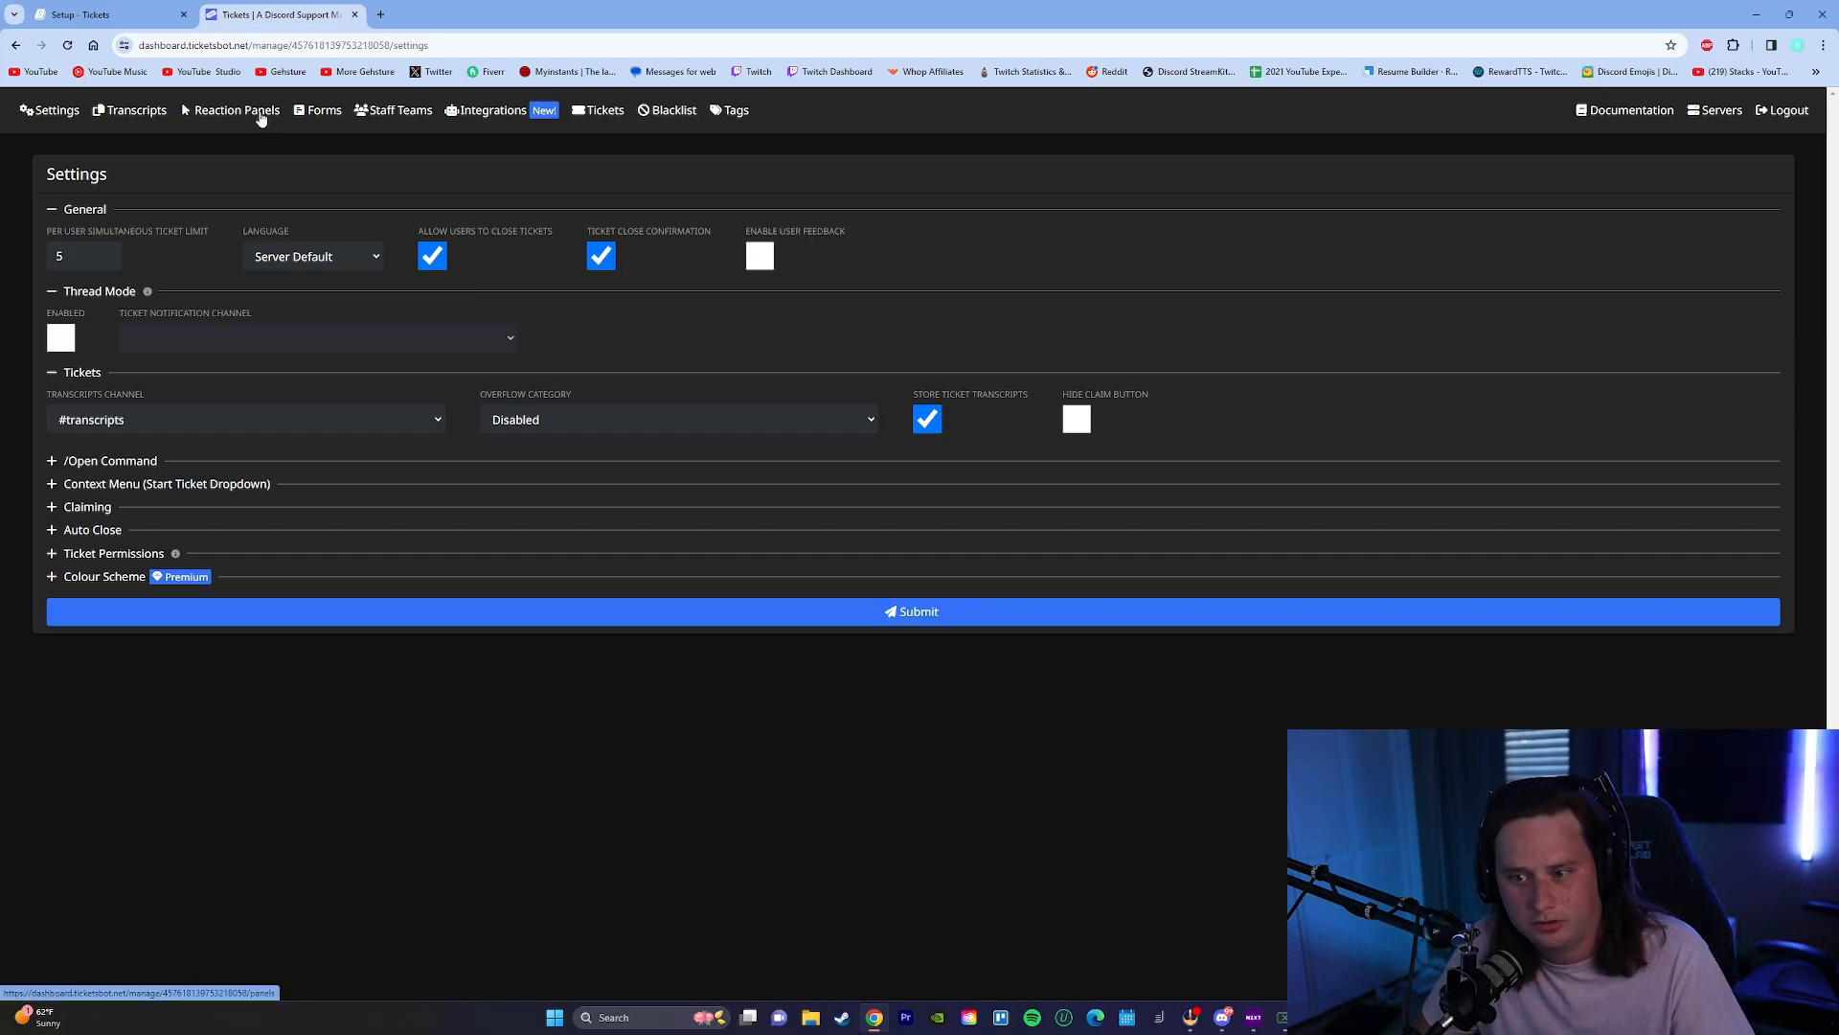
Delete the existing #tickets reaction panel from the server's panel list.
click(234, 109)
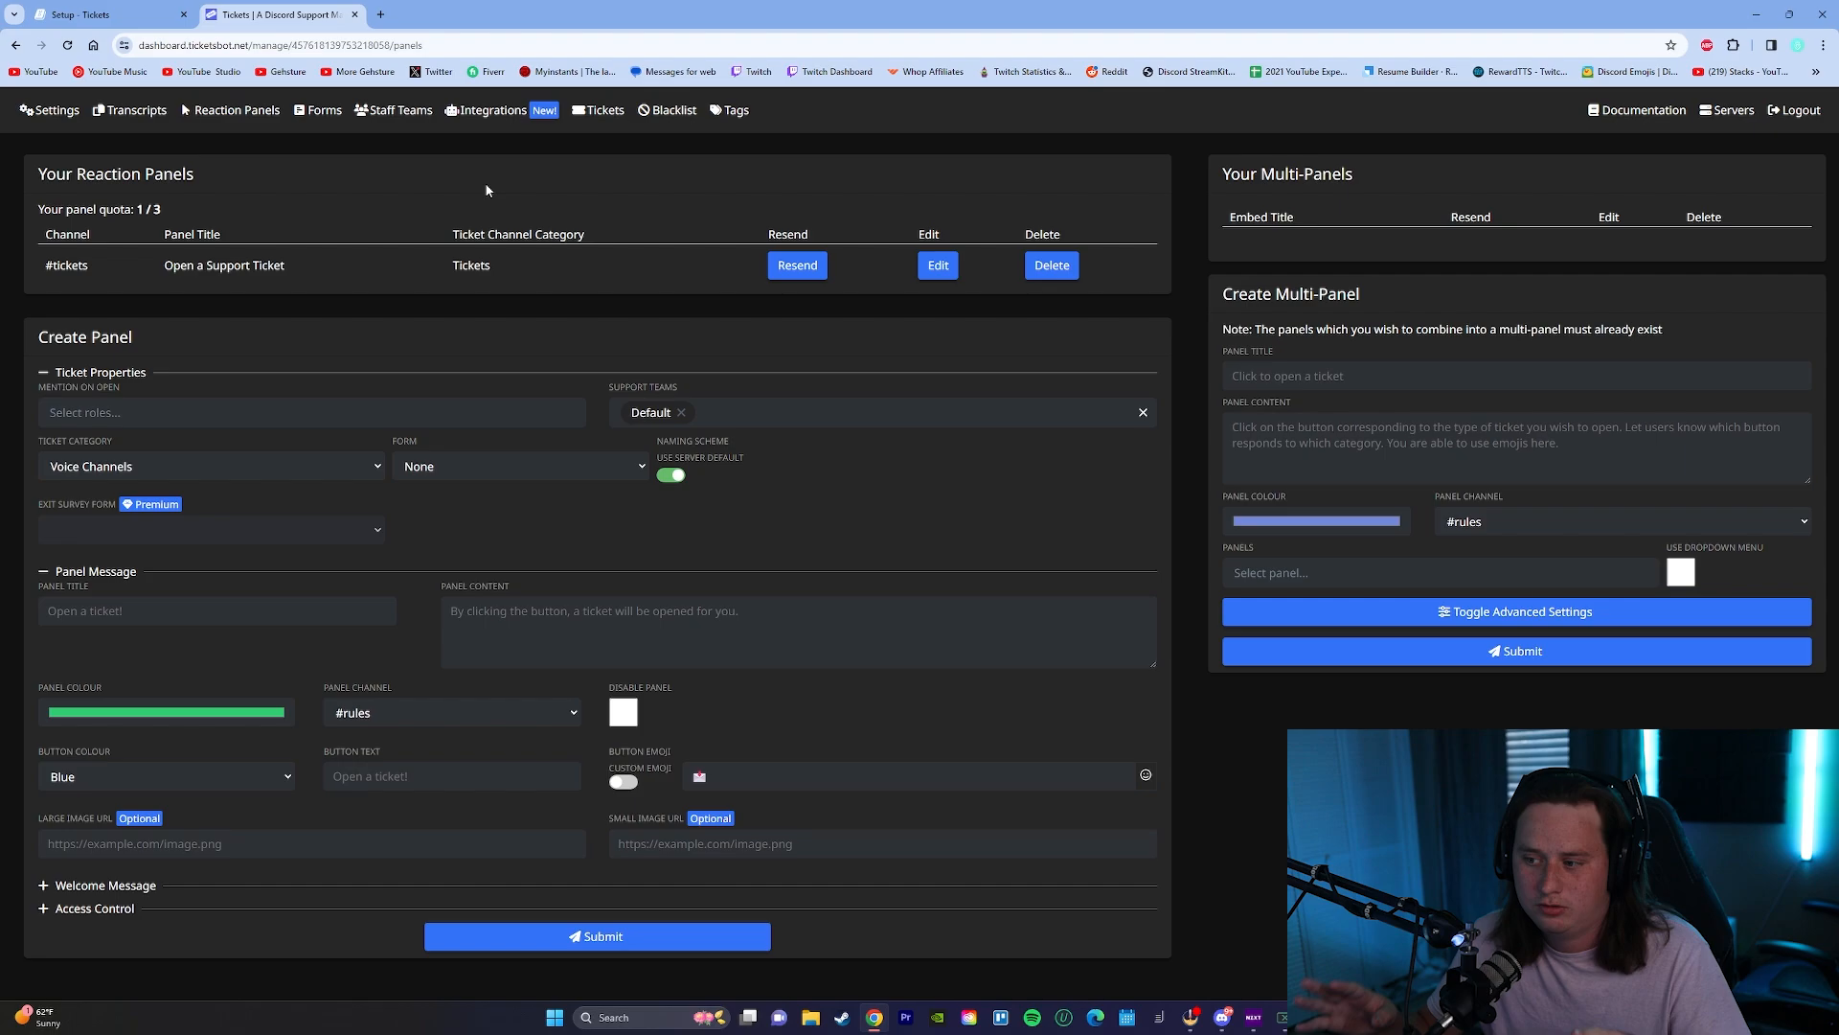
click(1048, 264)
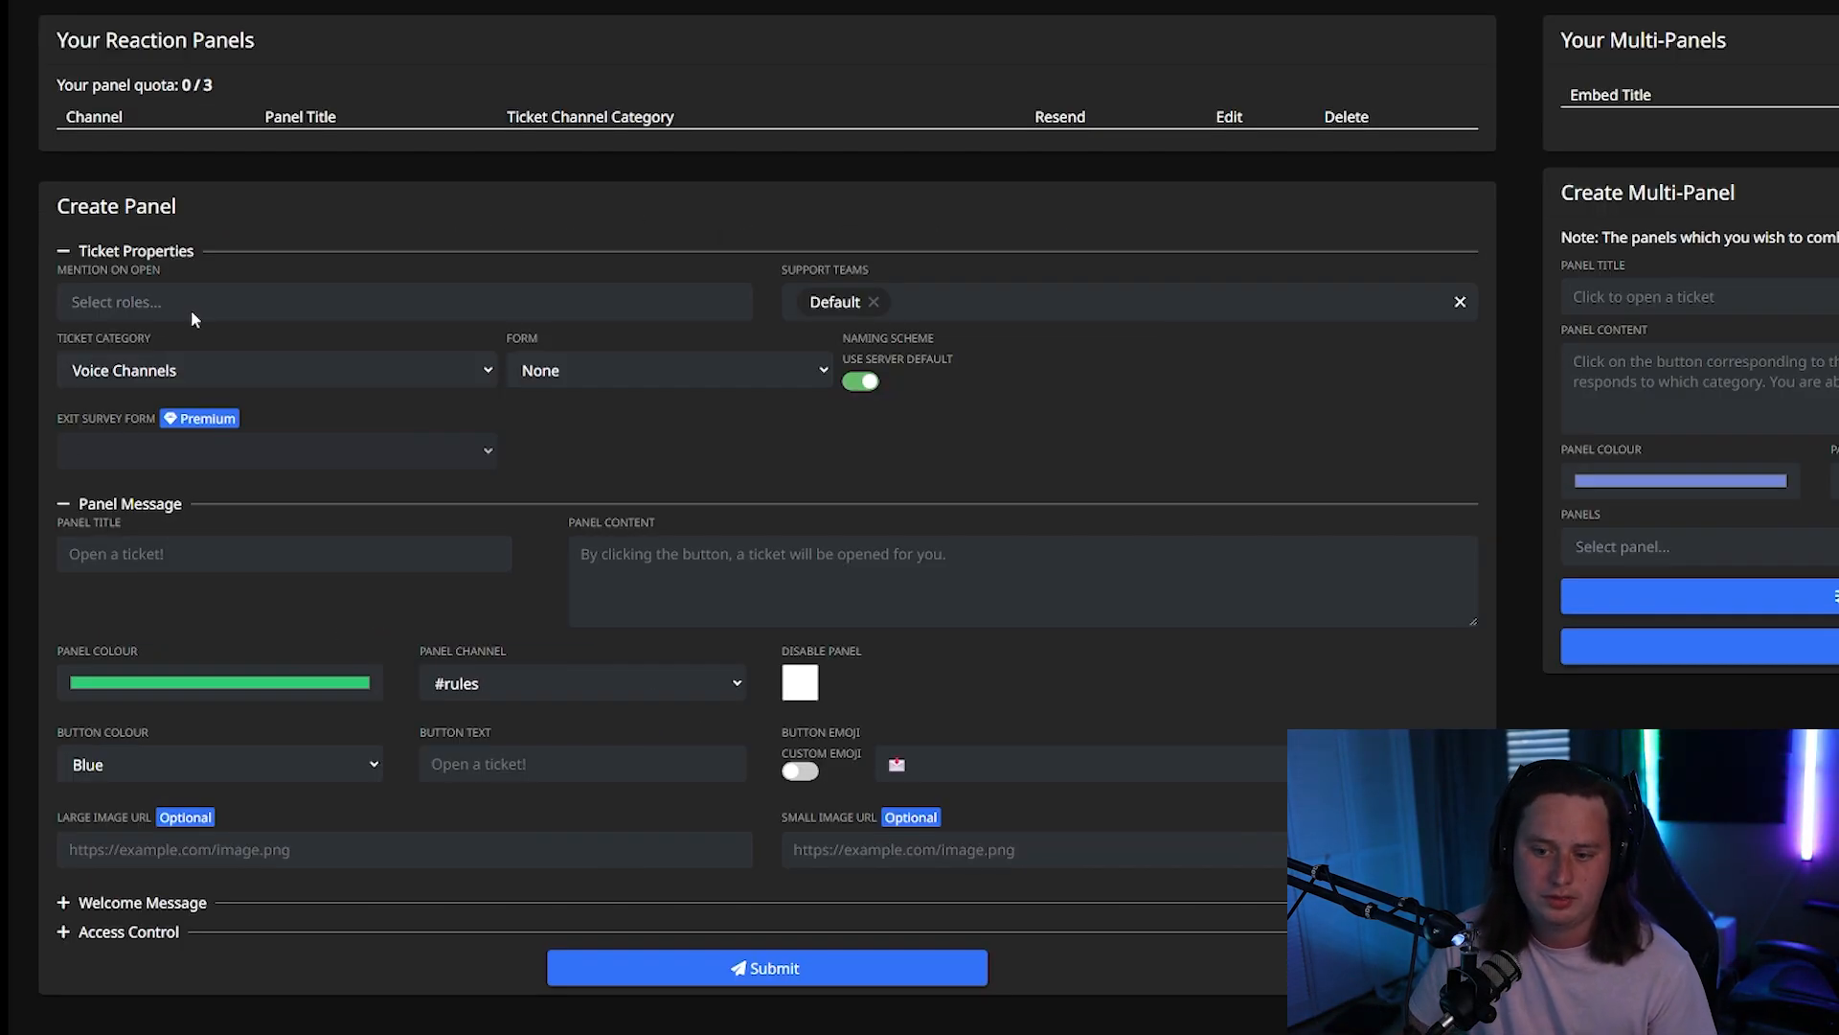
click(404, 301)
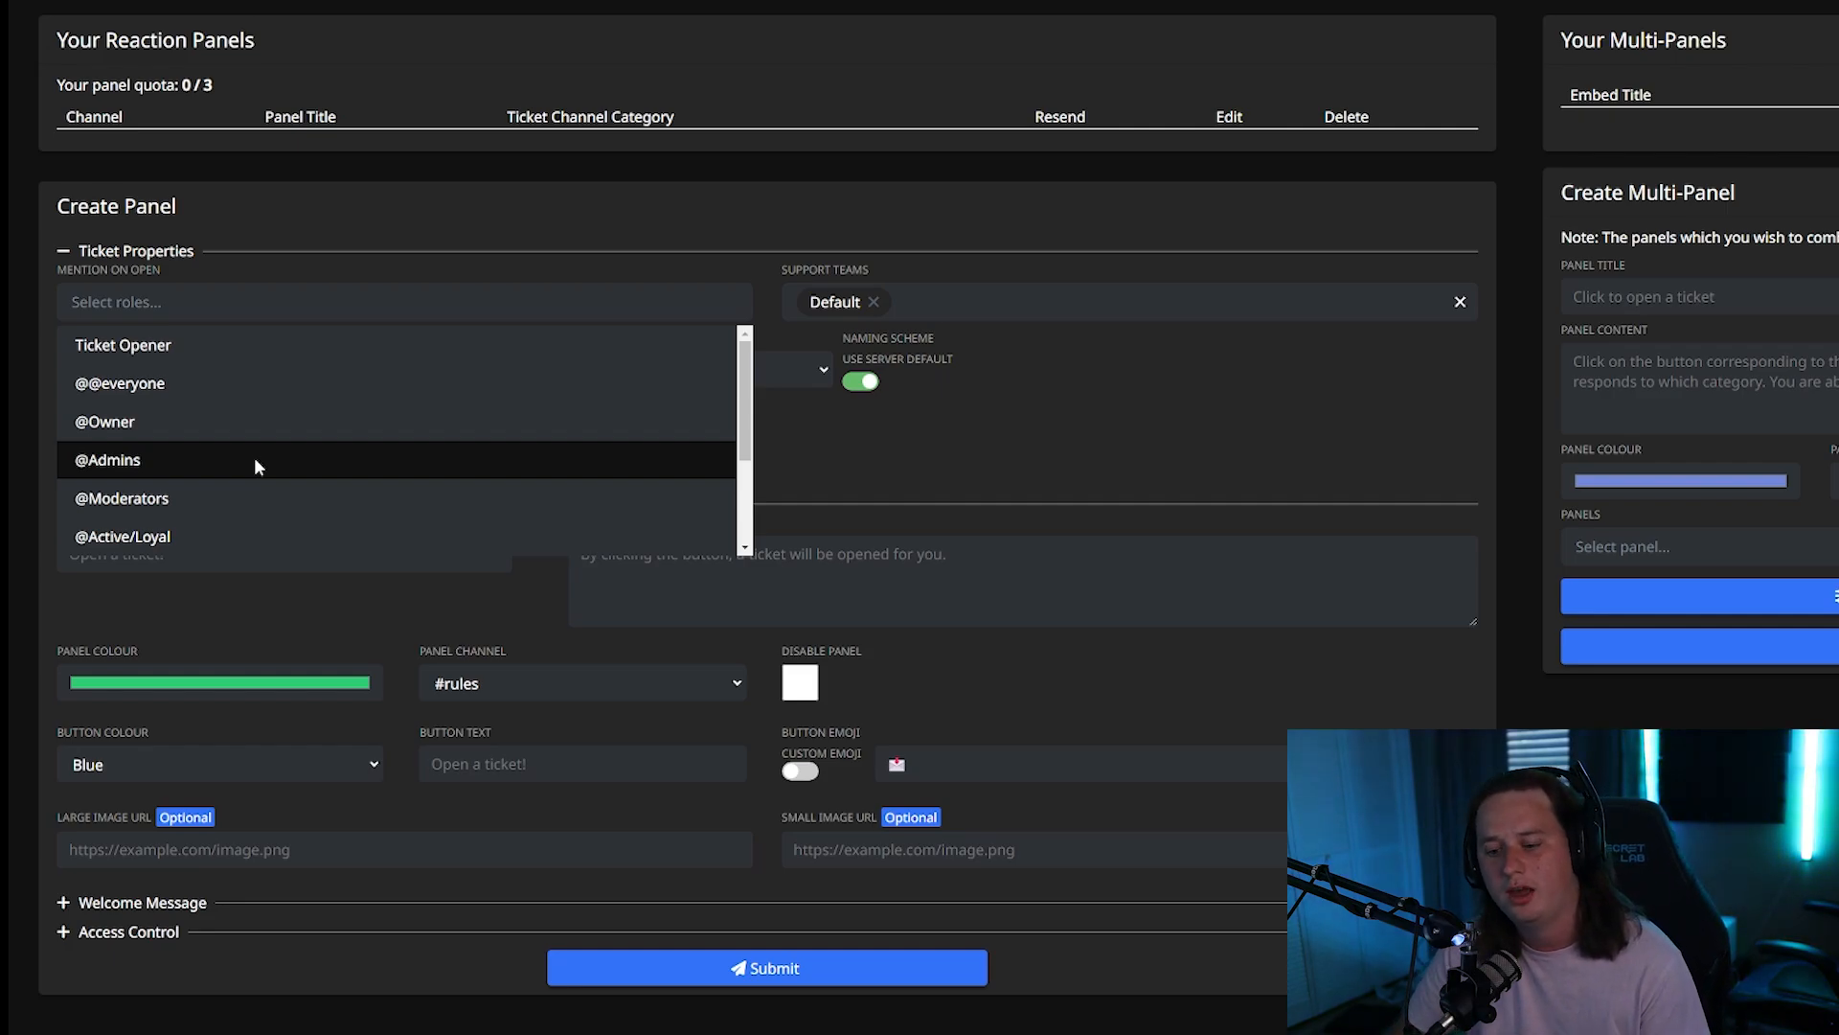
click(107, 458)
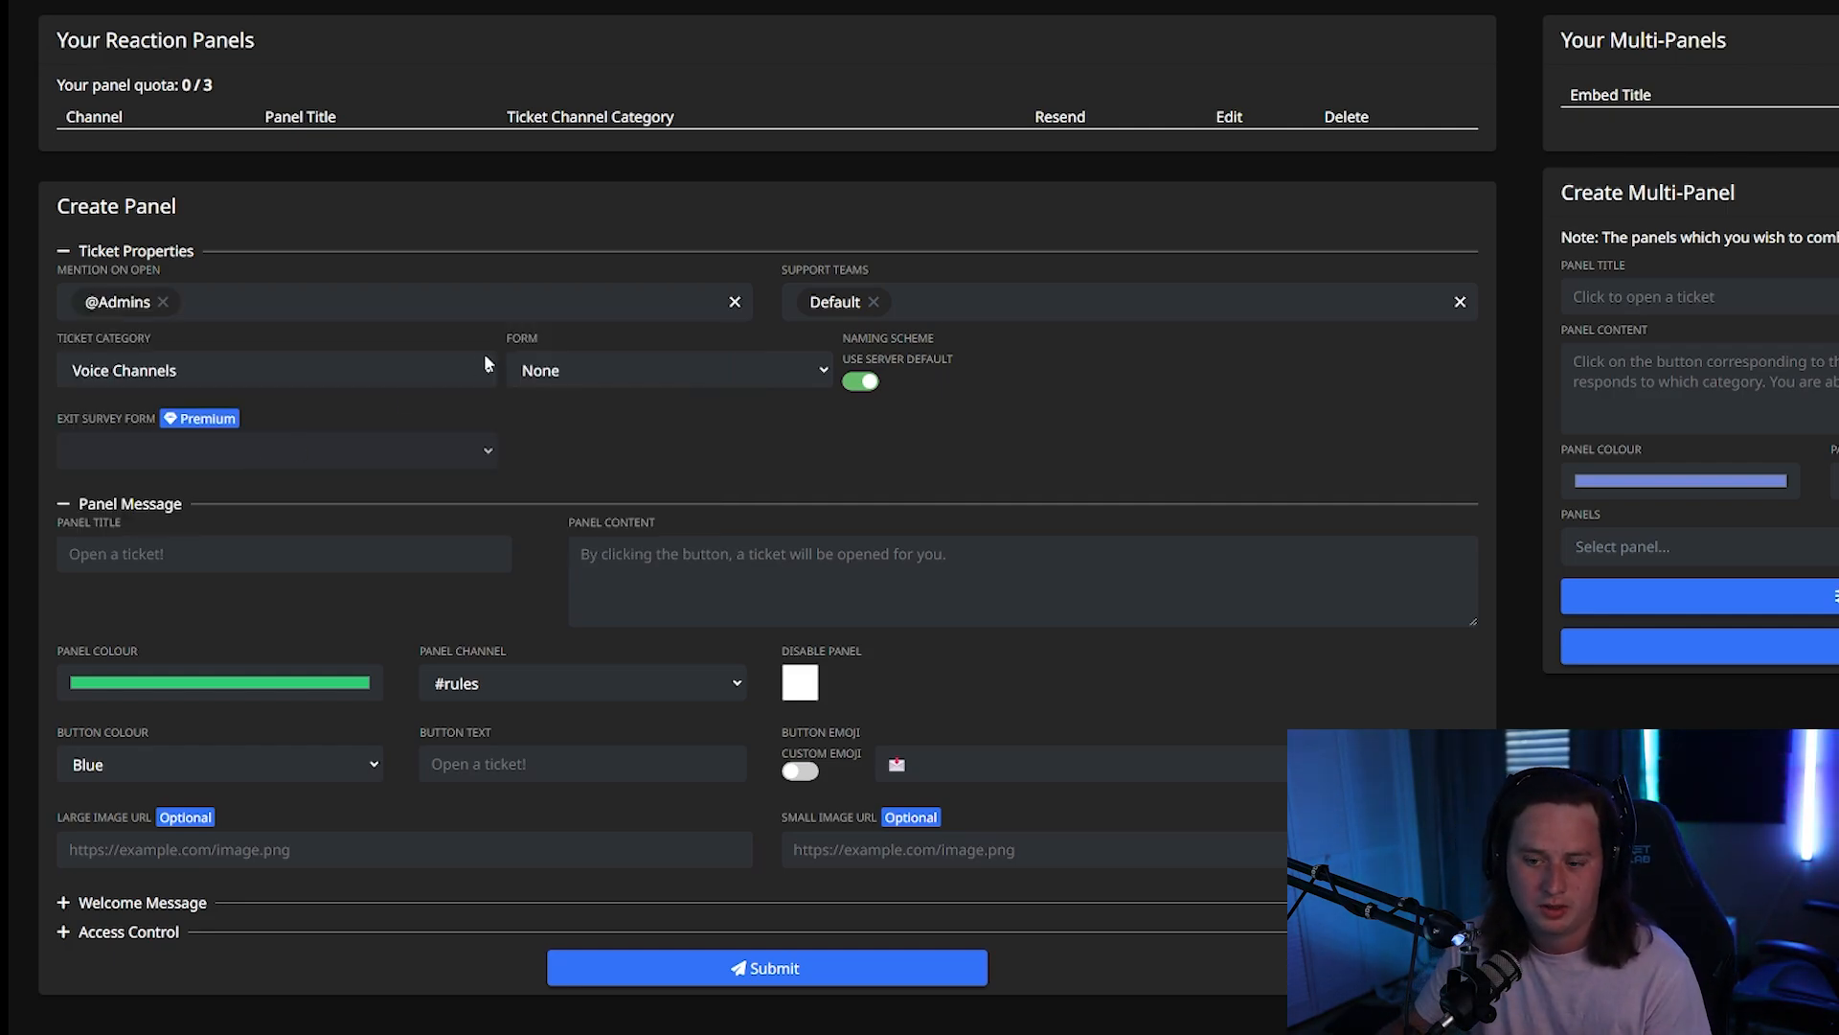
click(276, 369)
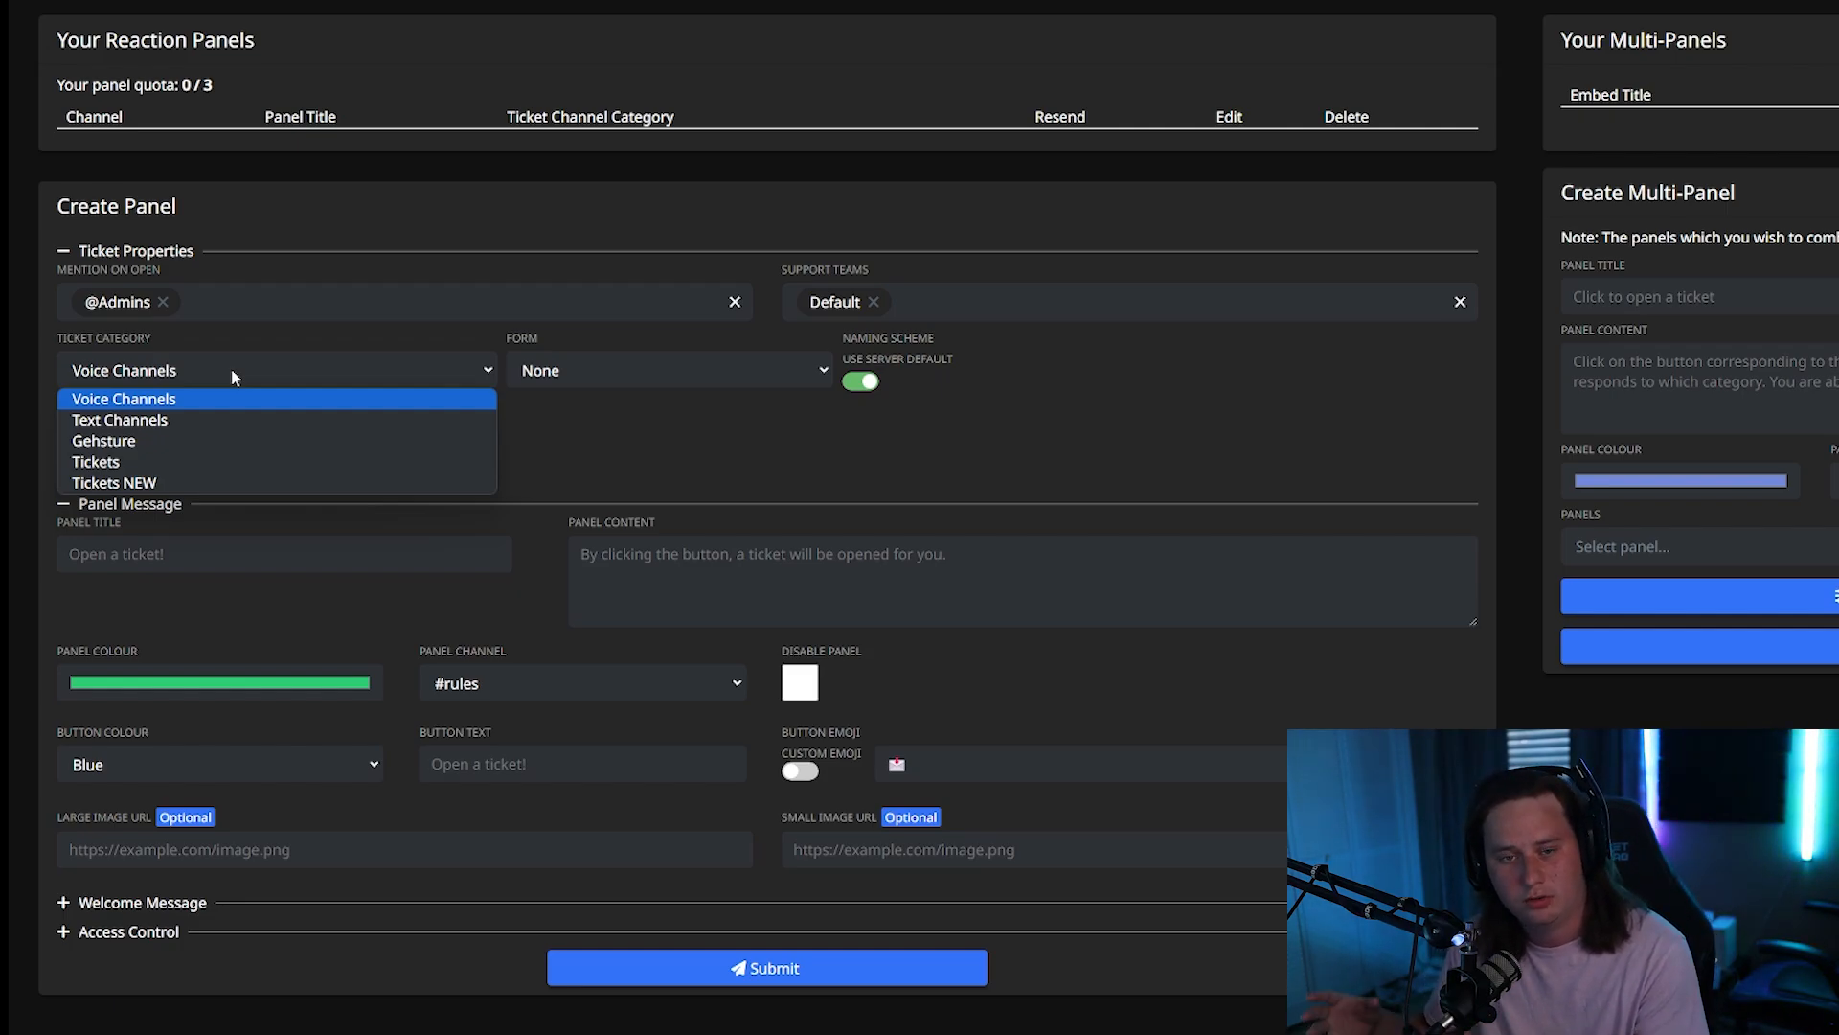
mouse_move(178, 461)
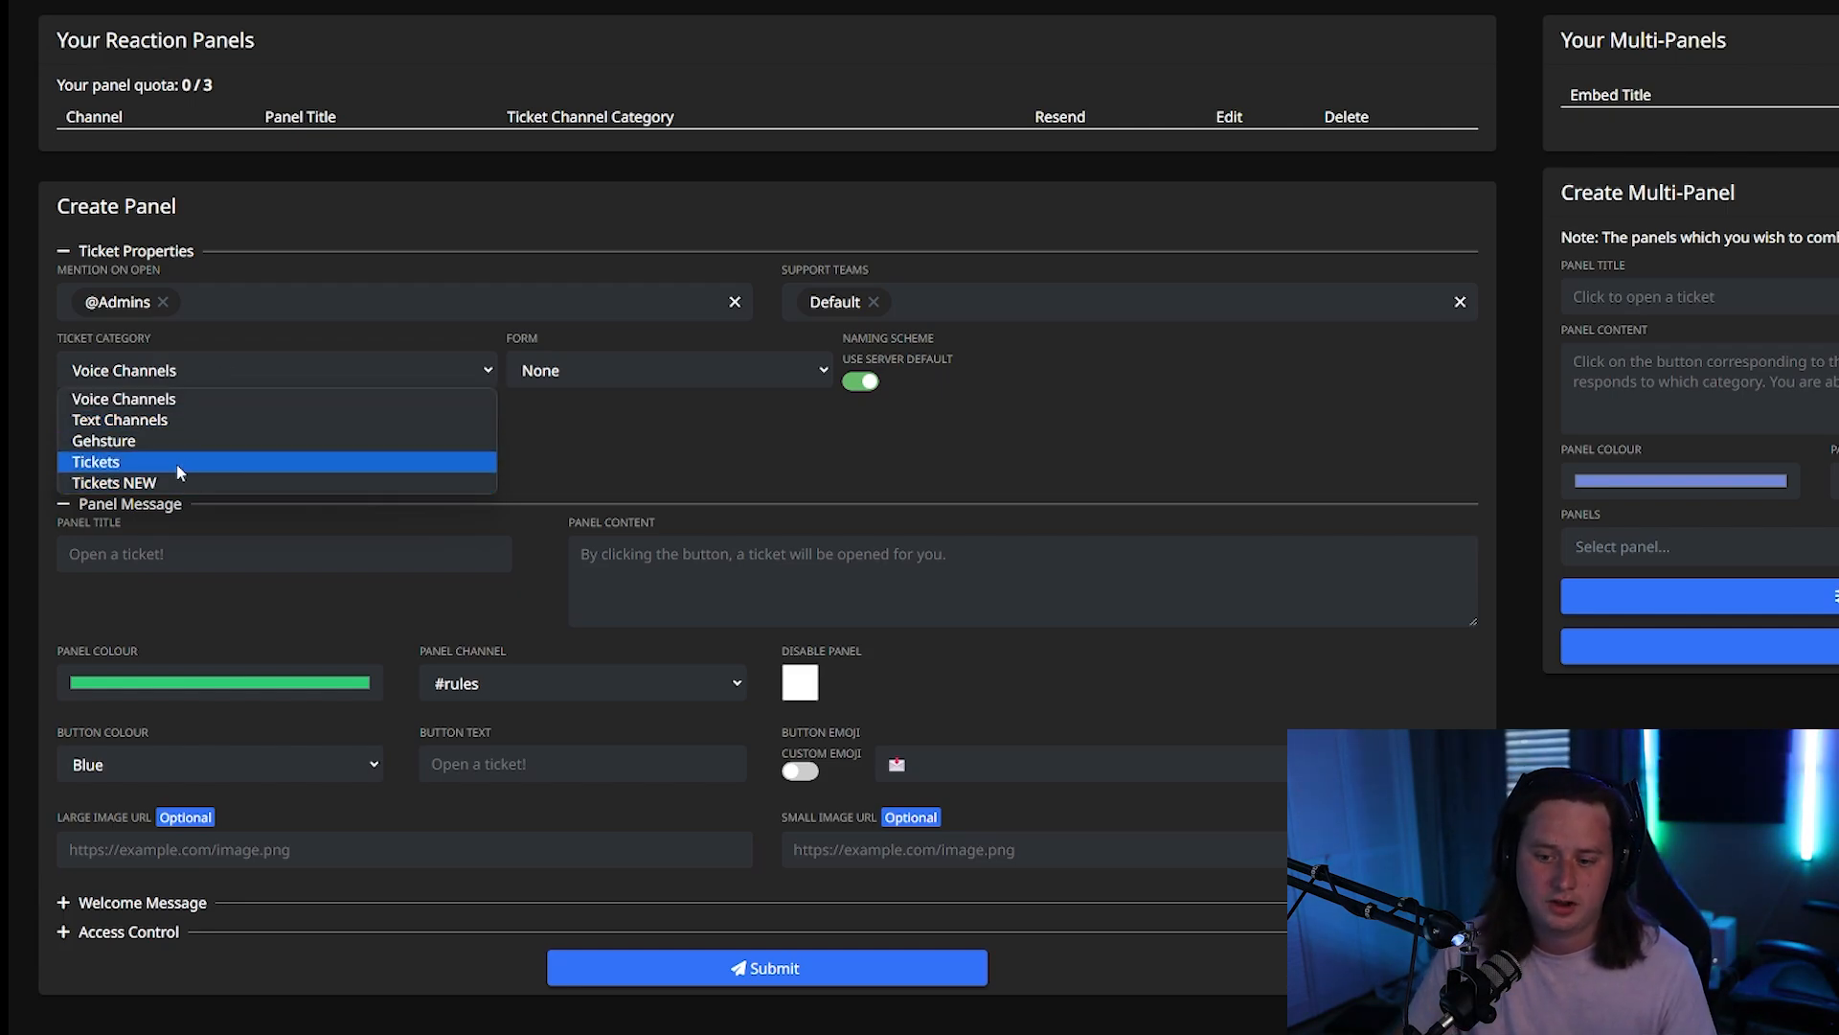
click(115, 483)
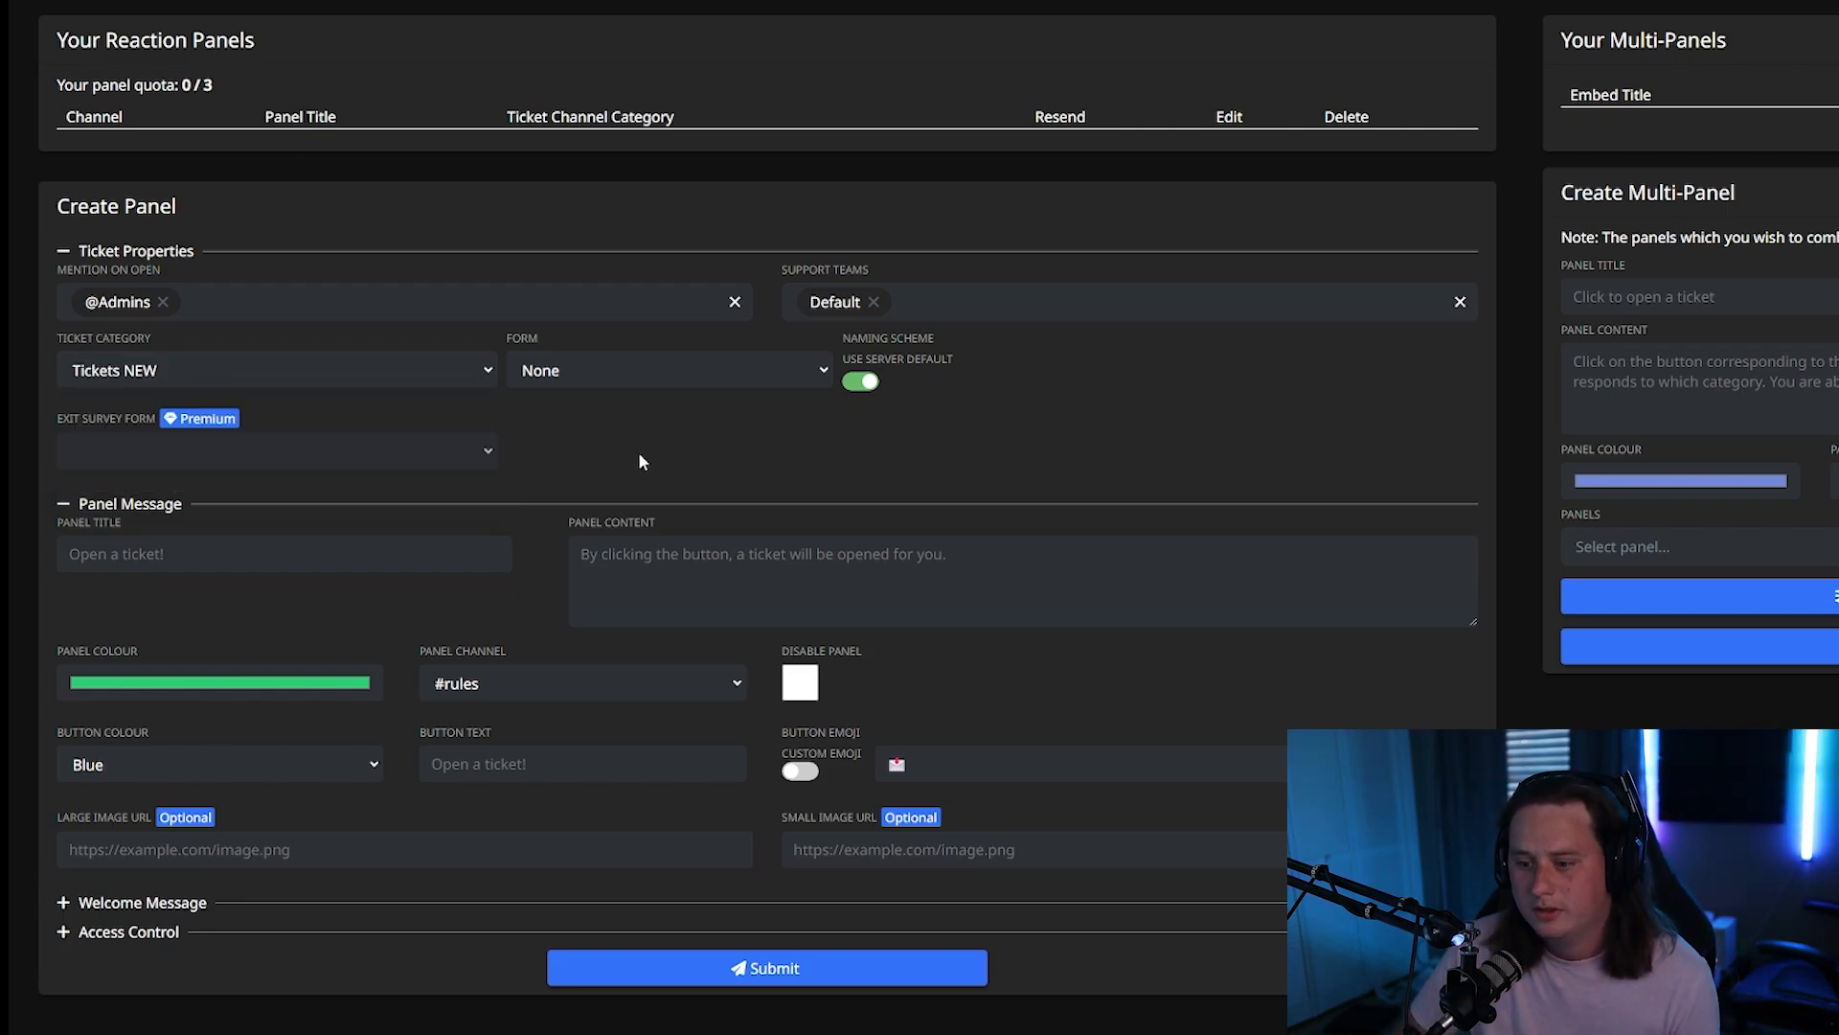
mouse_move(356, 592)
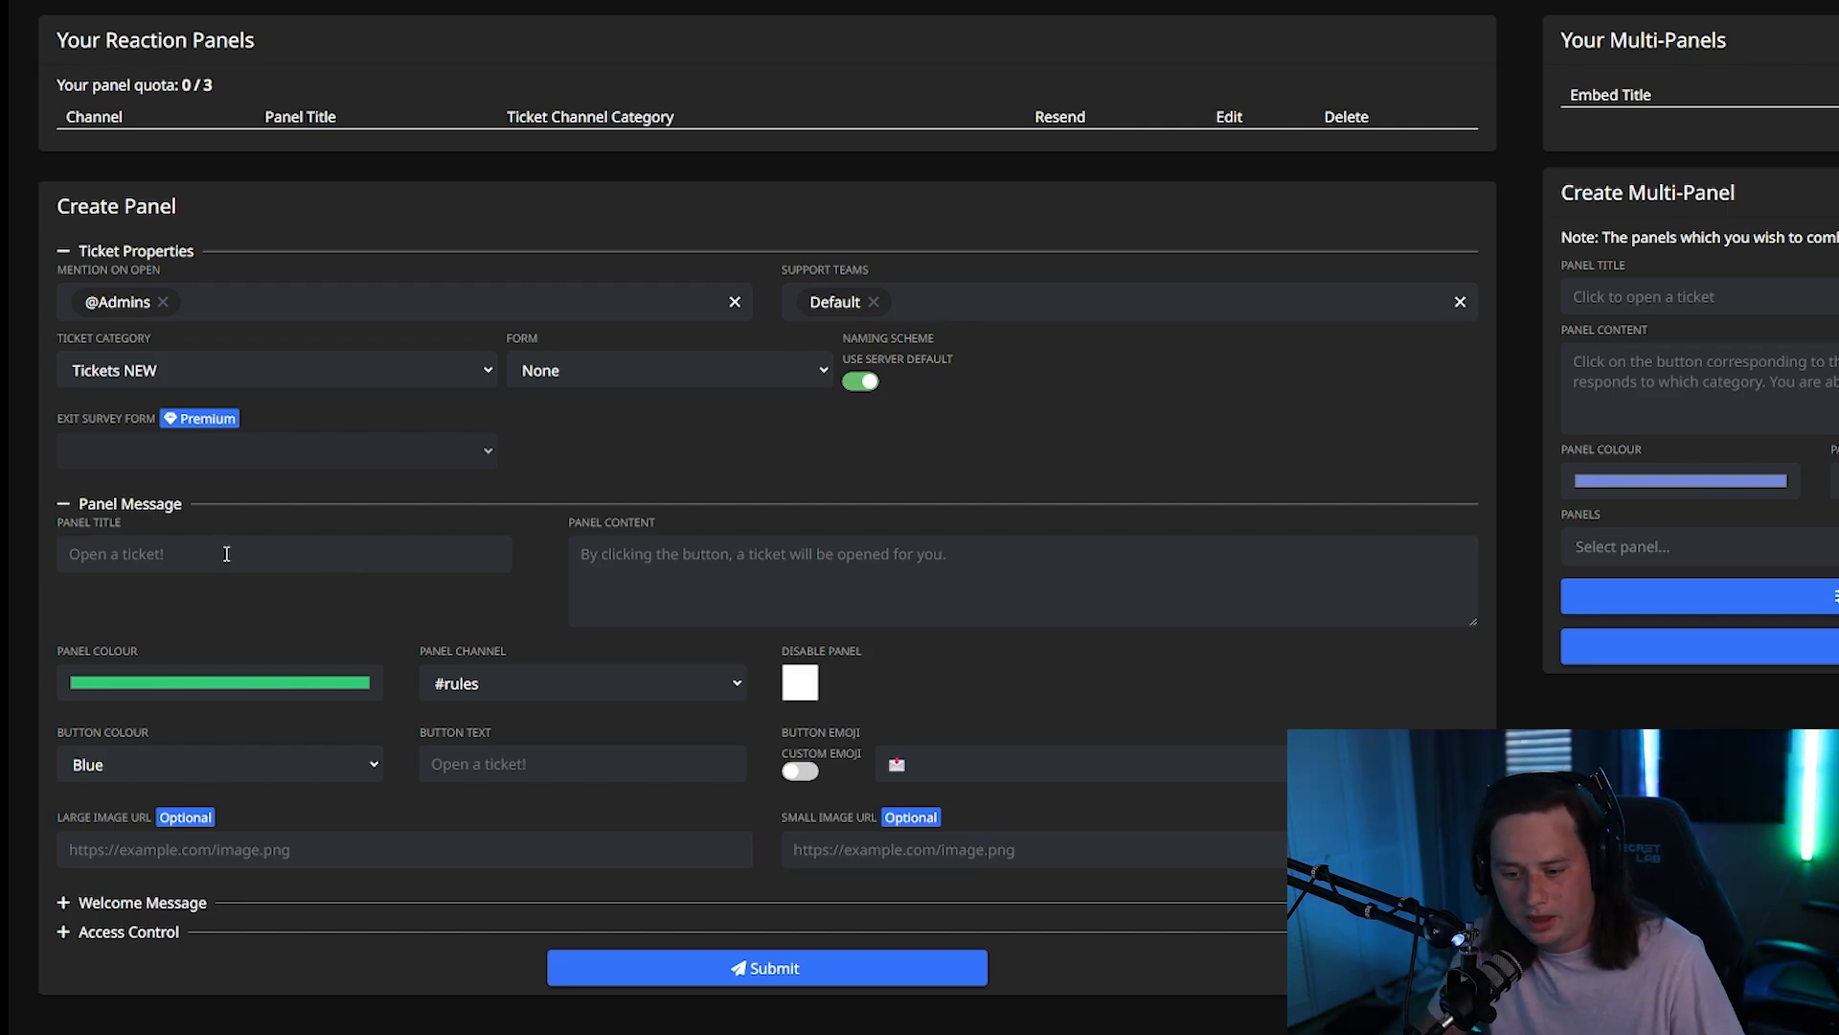
Title the panel 'Open a Support Ticket' with content saying a support ticket will be opened.
click(226, 554)
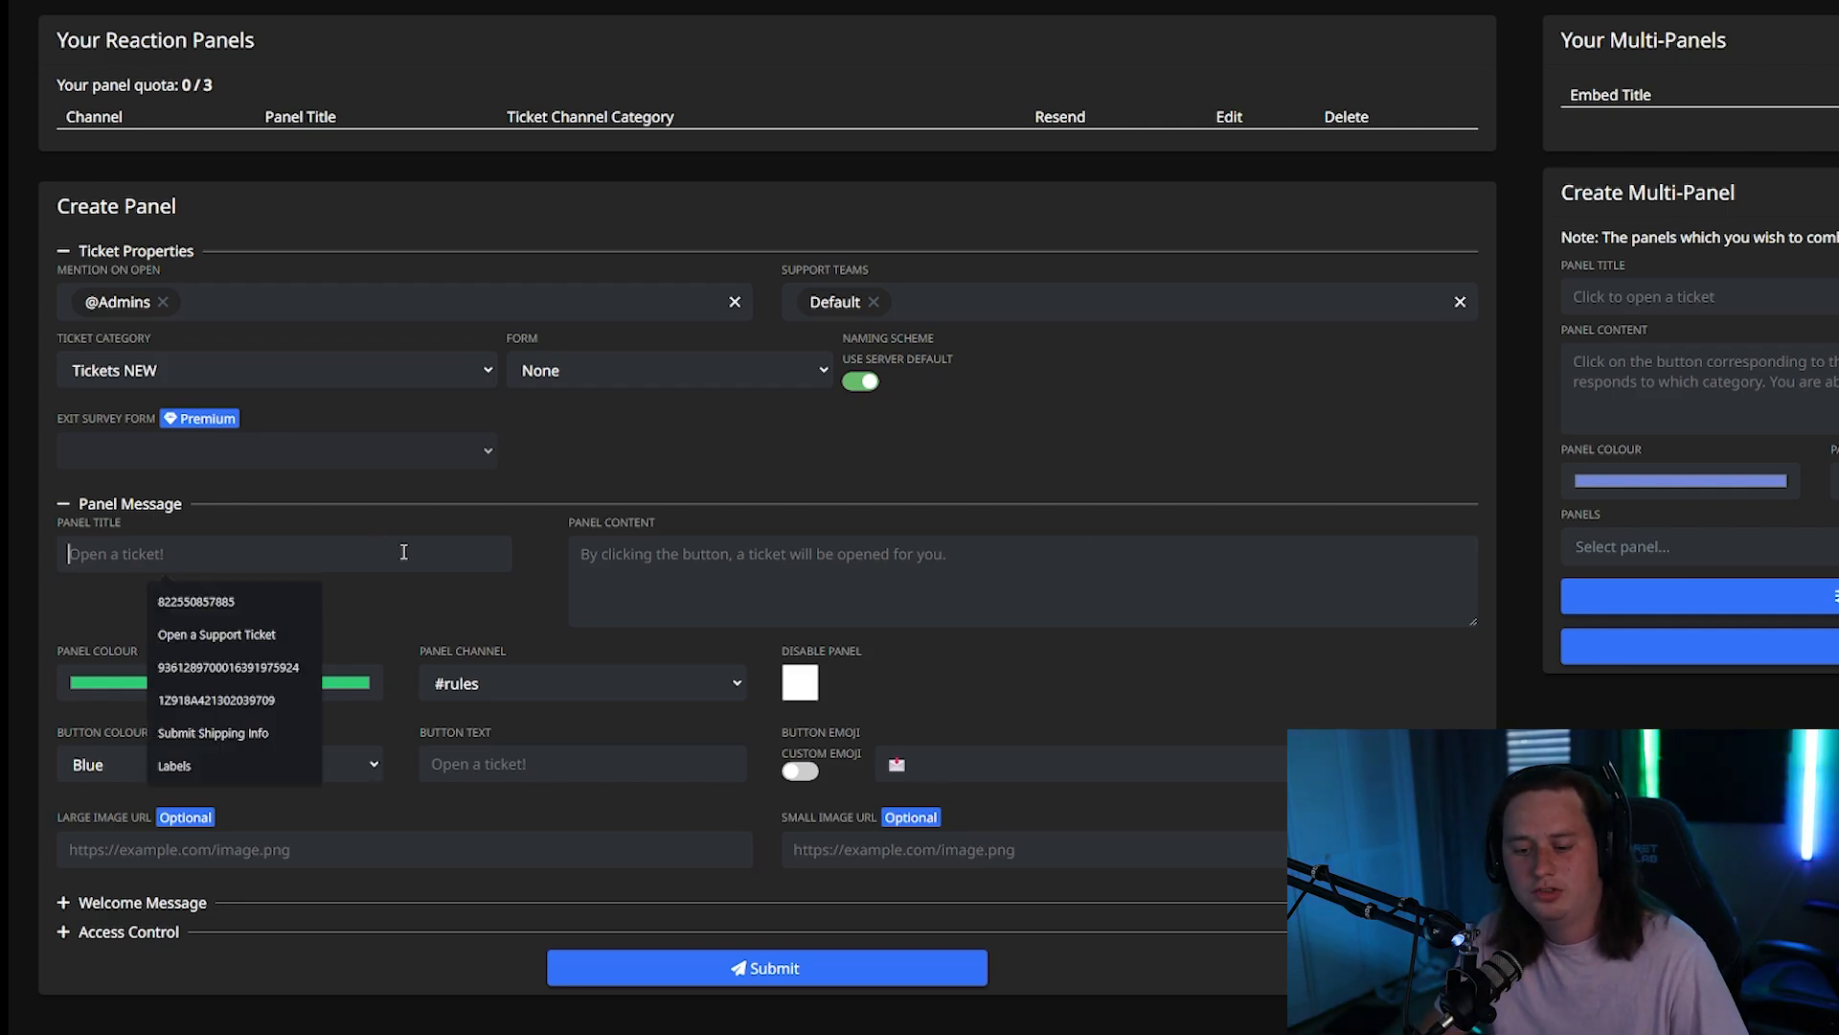
click(217, 634)
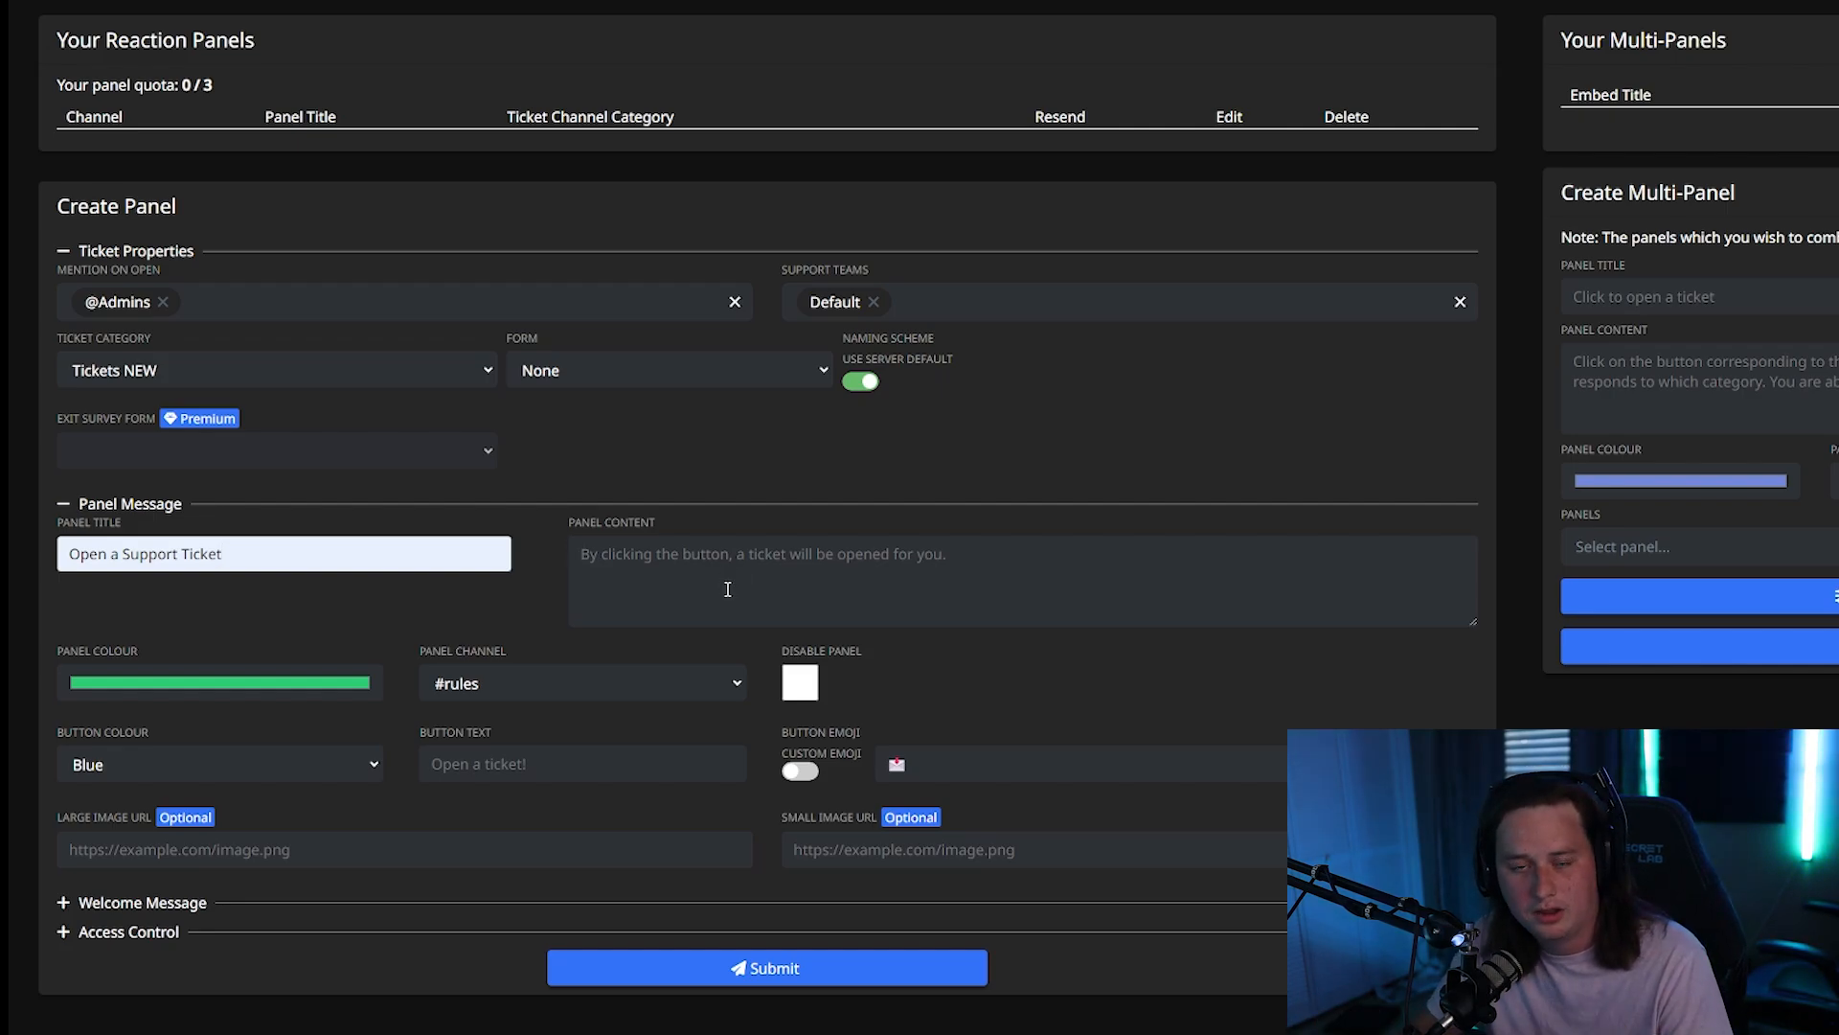
text(By clicking the button below, a support ticket will be opened for you.)
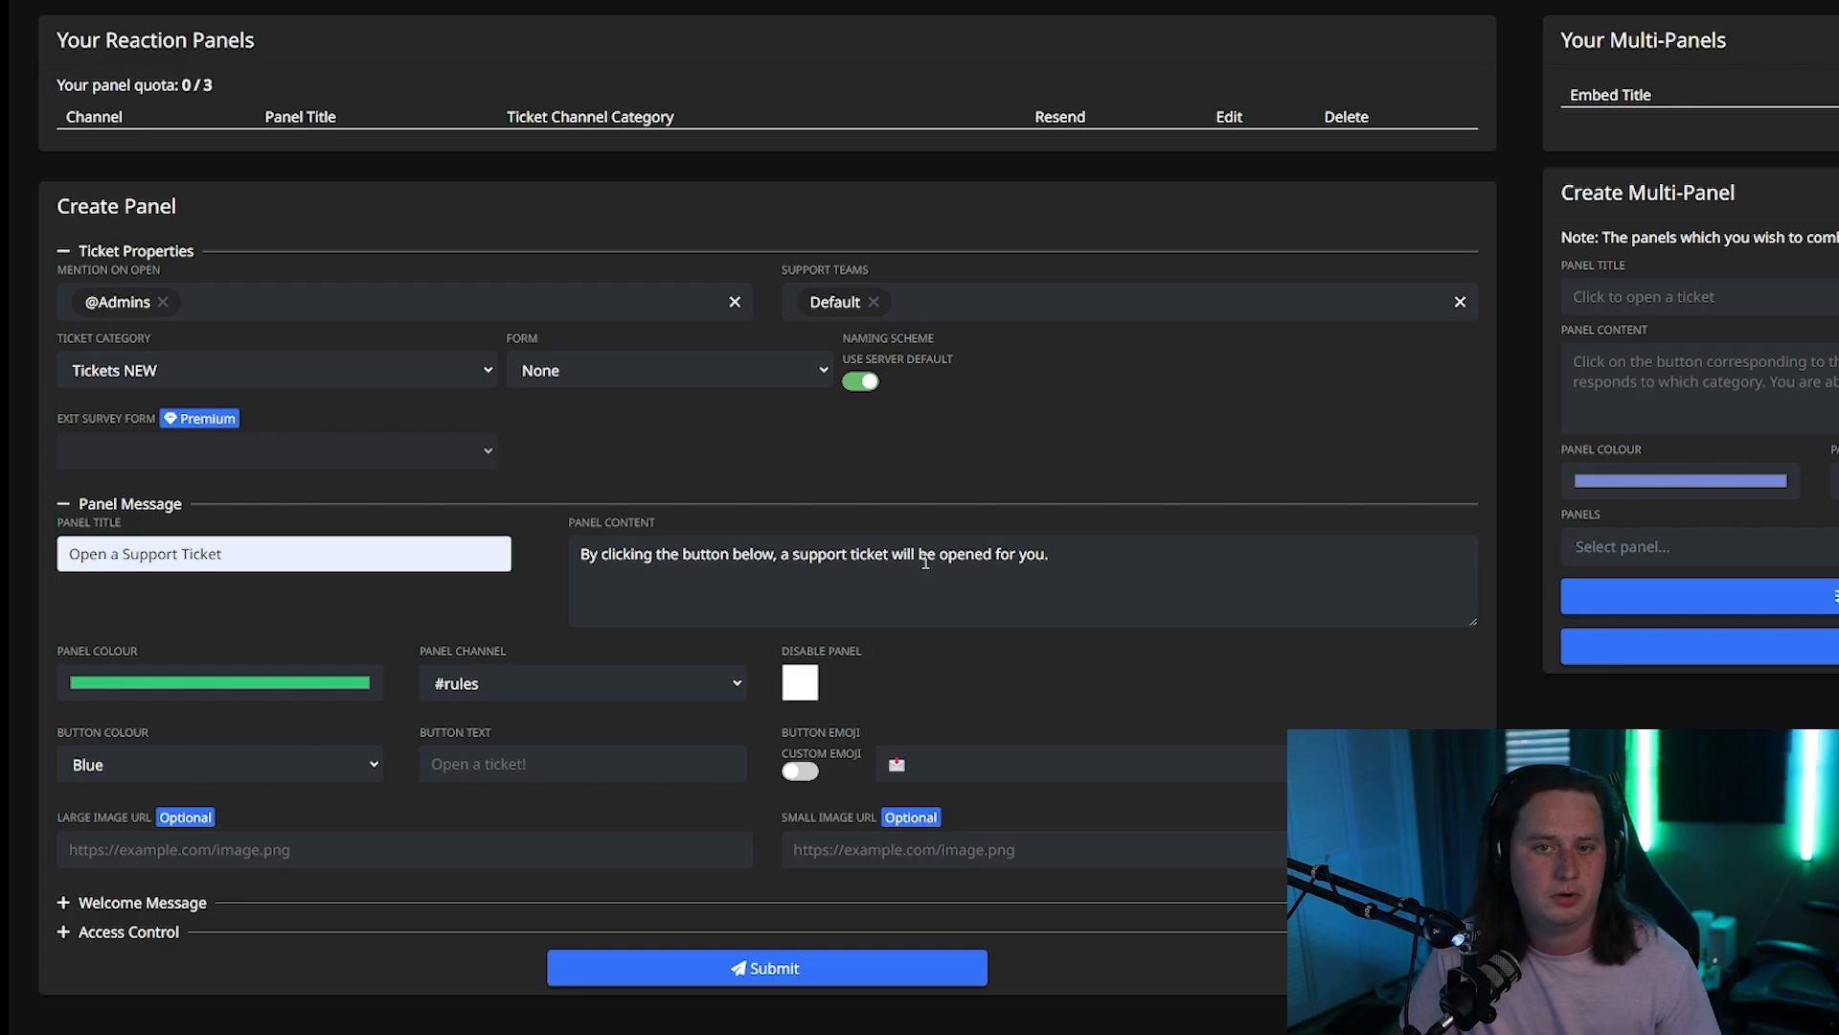
click(583, 682)
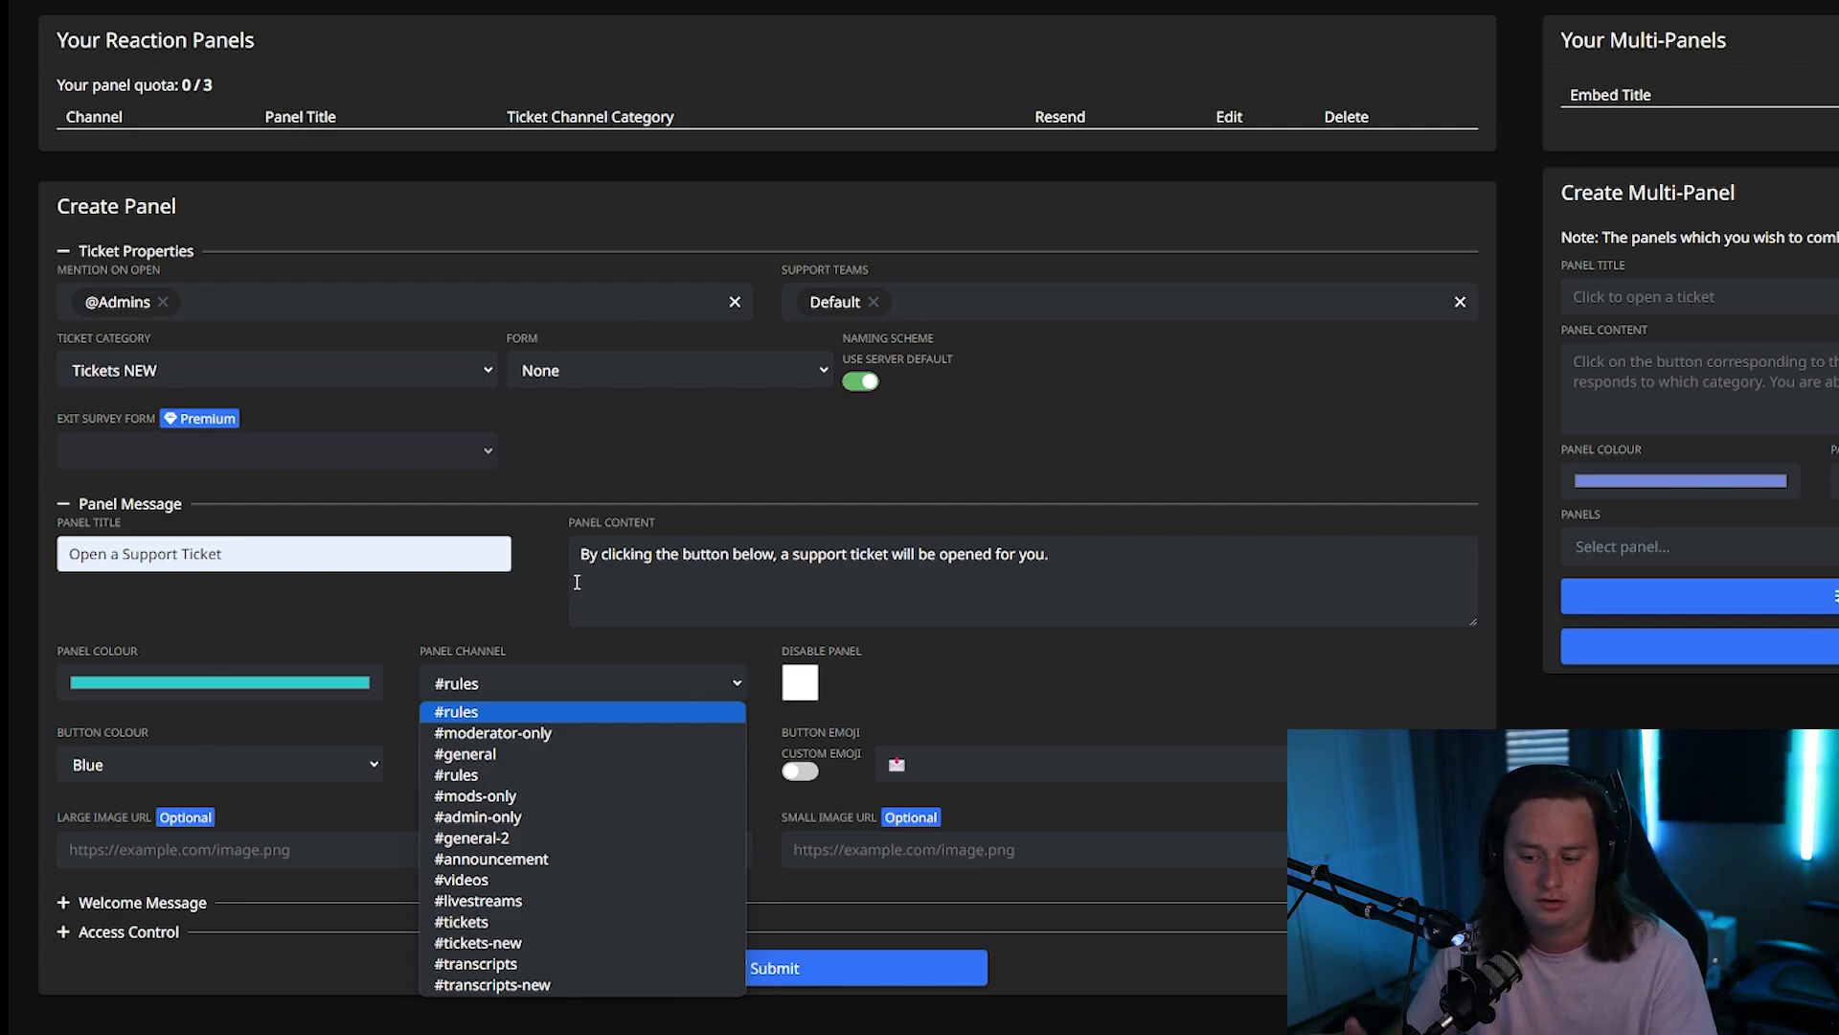
mouse_move(462, 922)
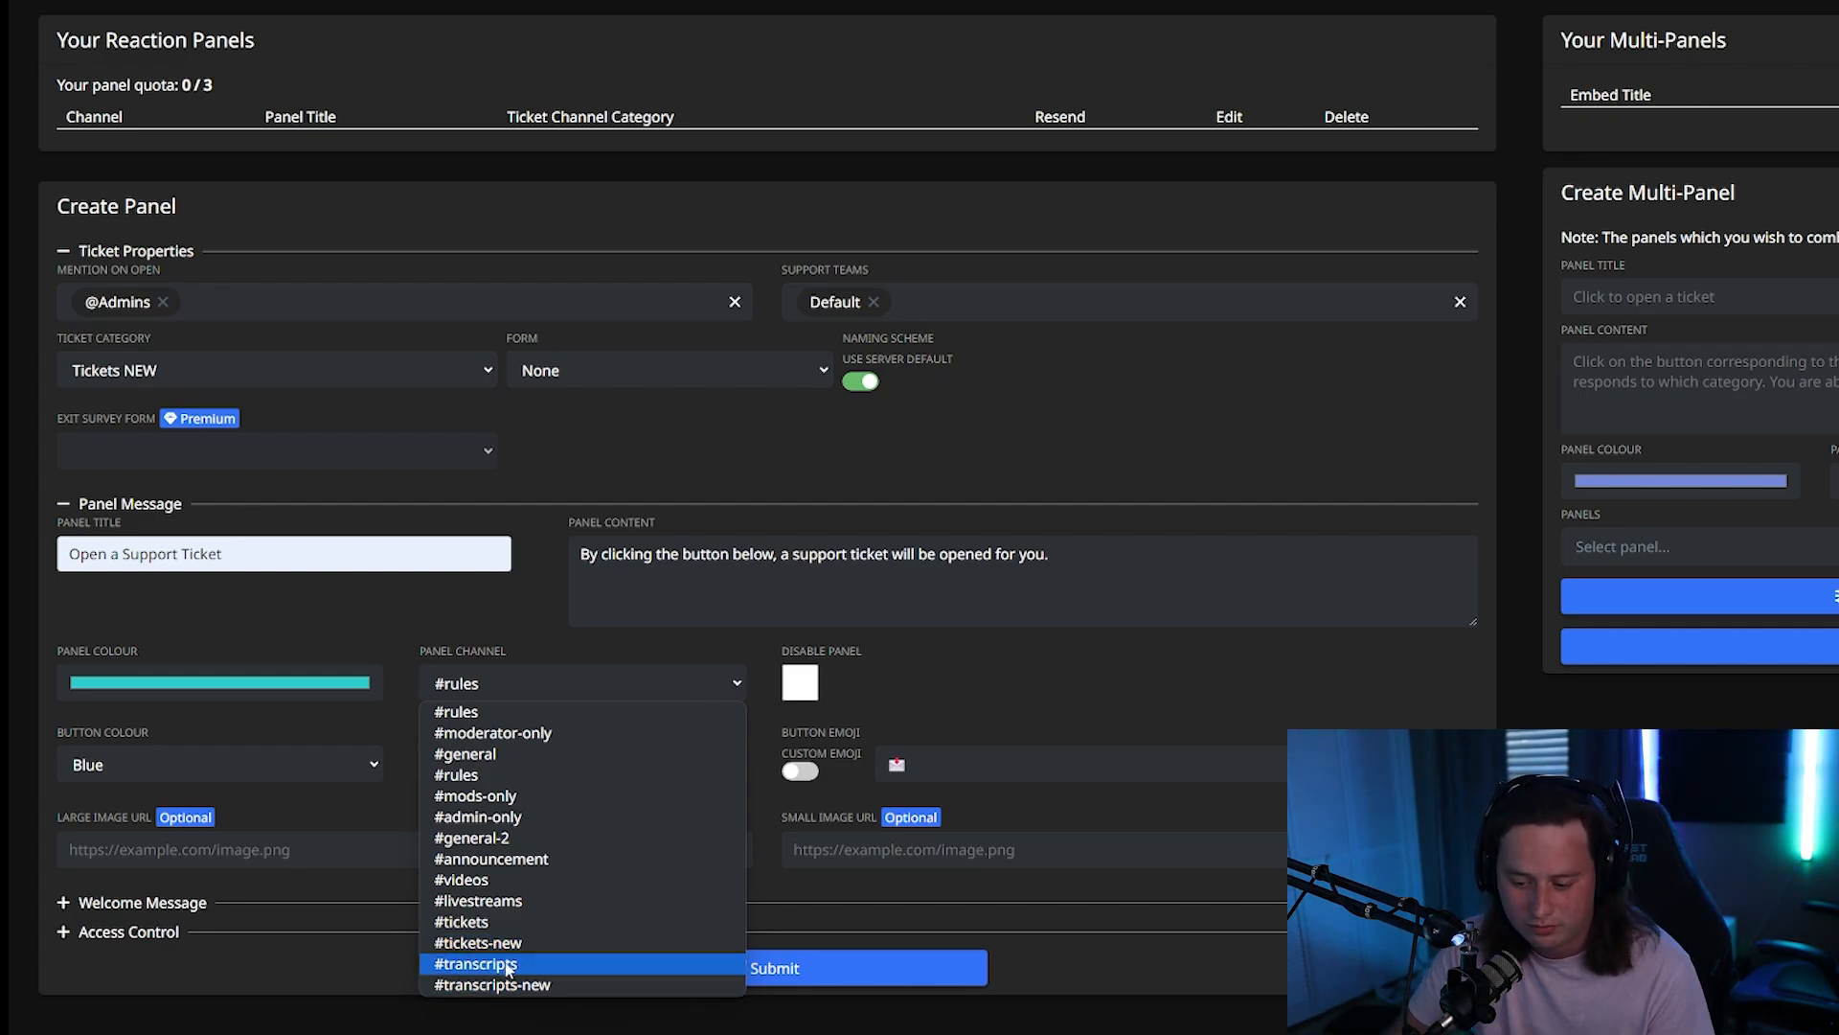
mouse_move(550, 942)
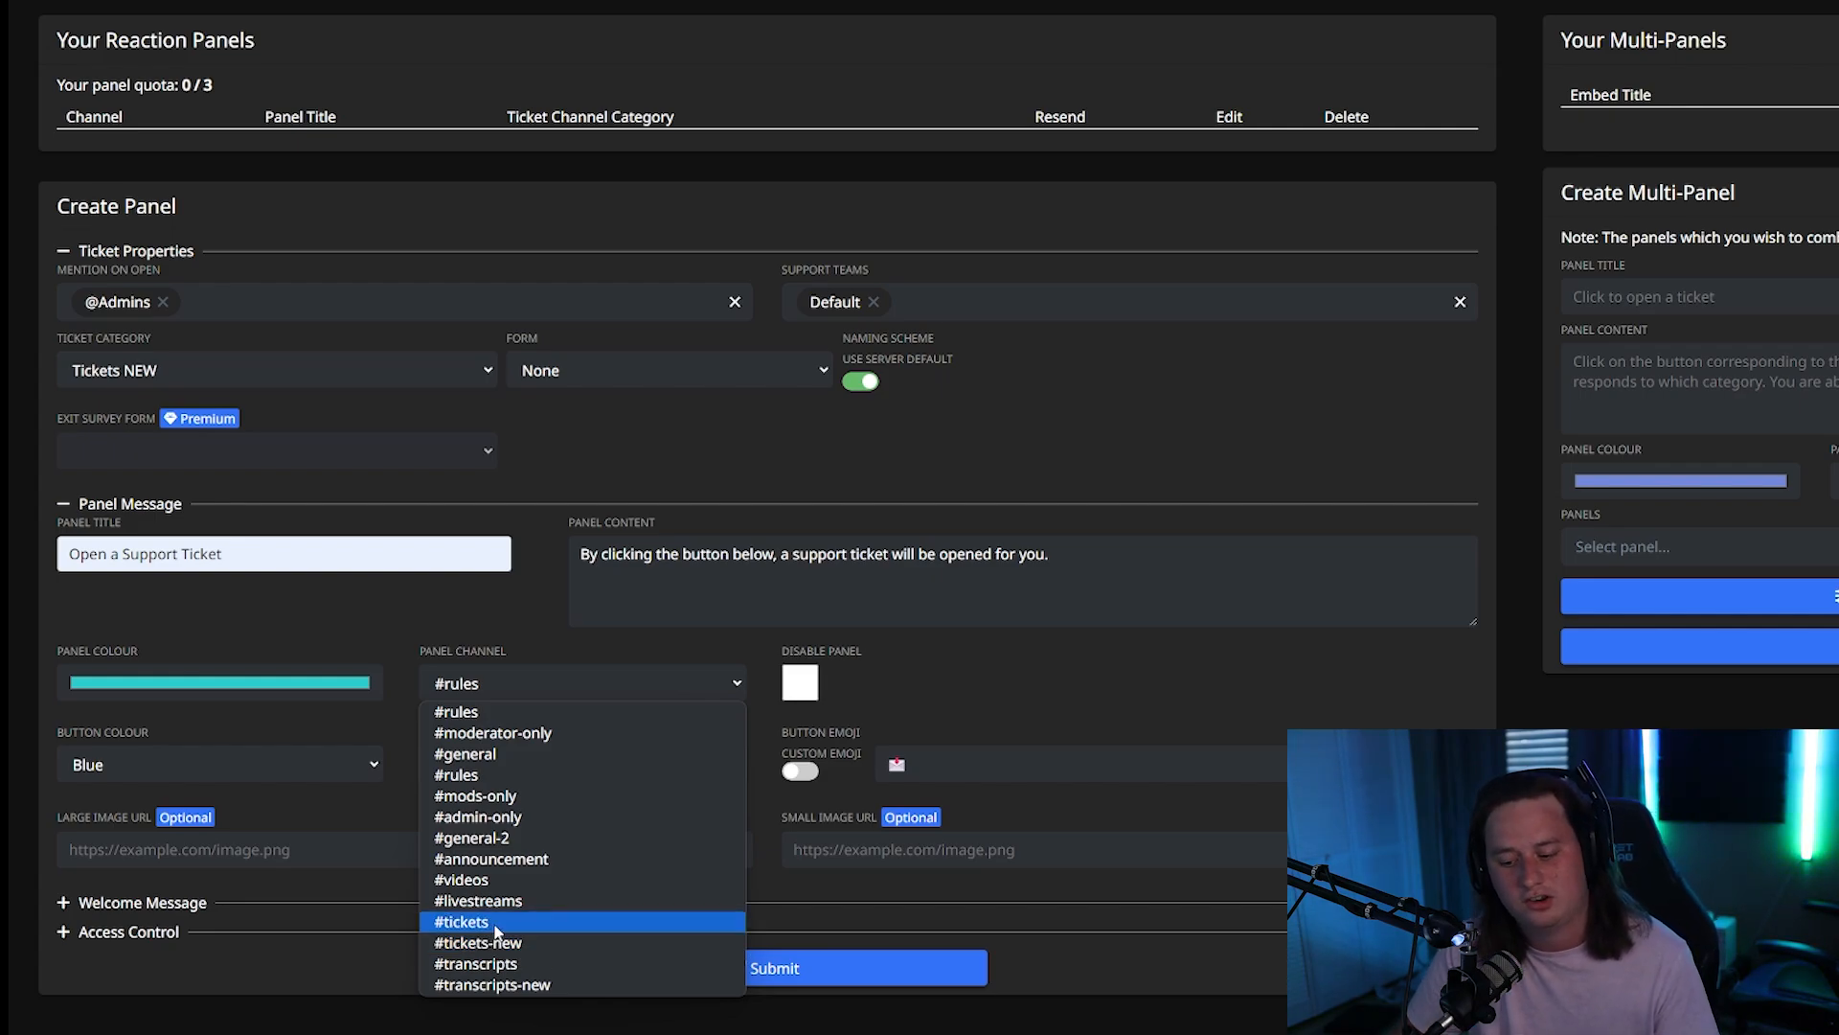
mouse_move(525, 949)
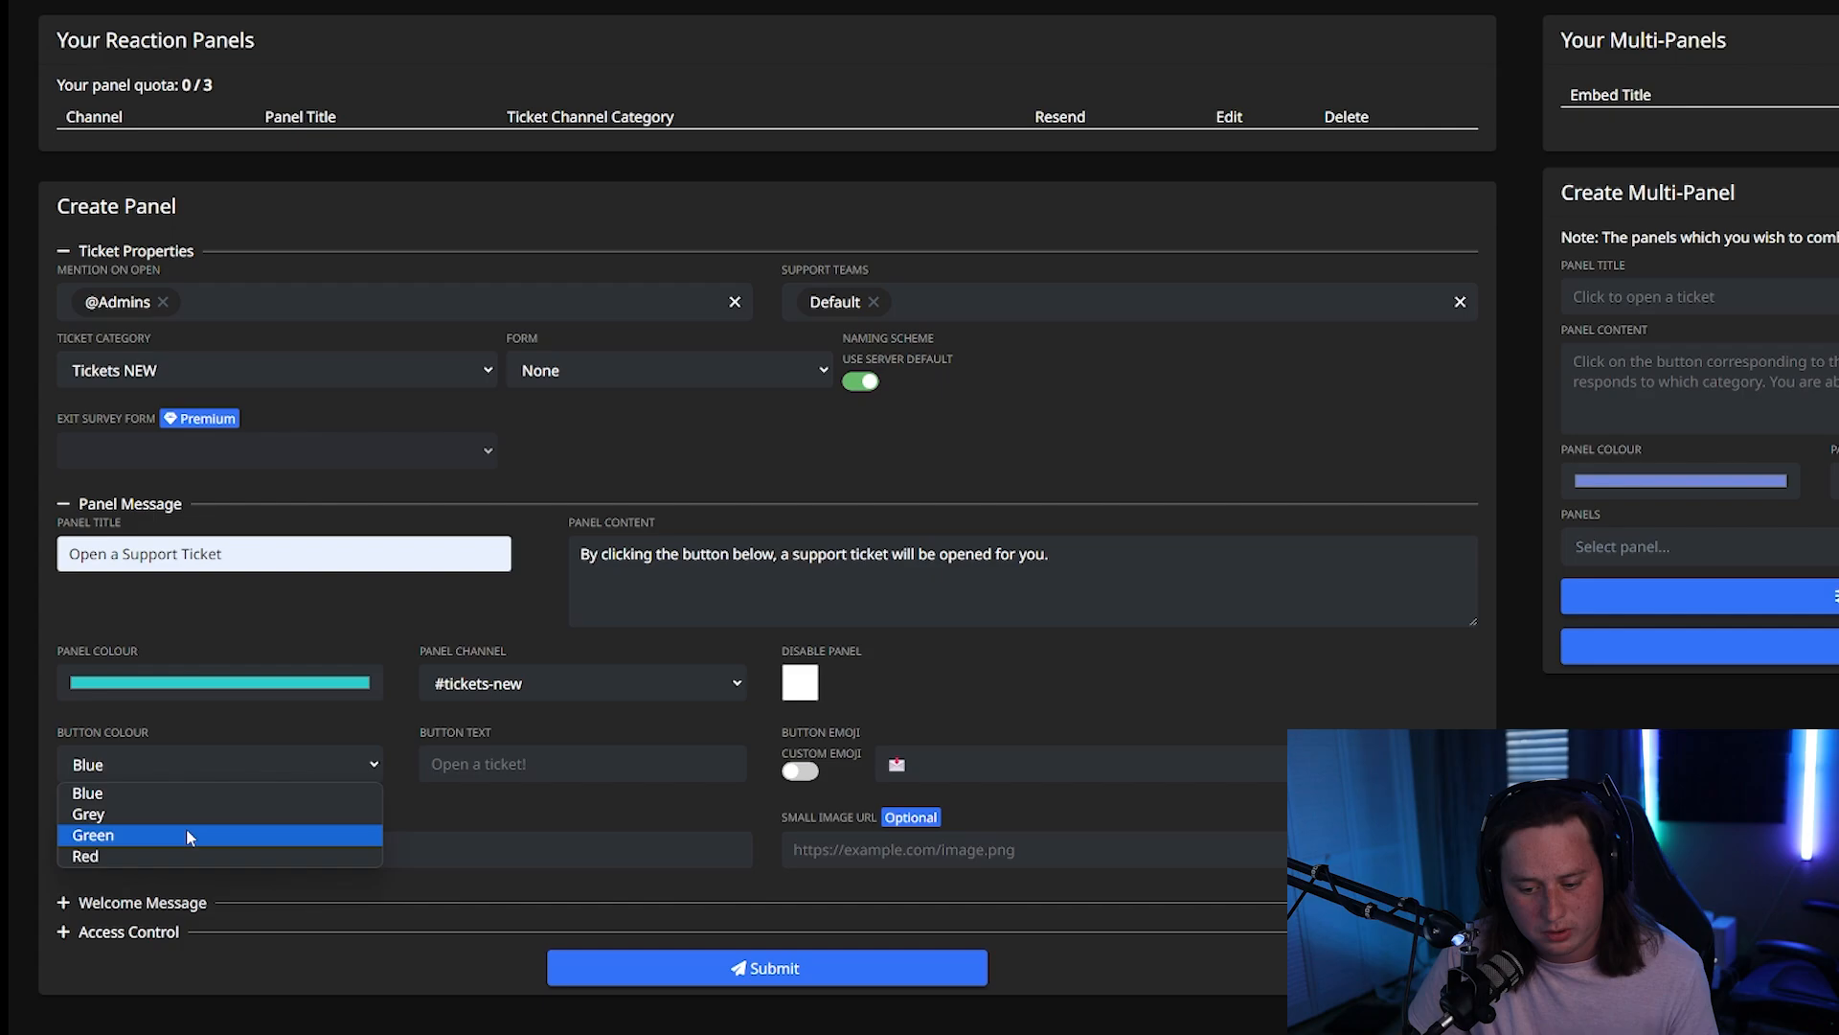
Give the panel a green button, submit it, and dismiss the created message.
click(92, 834)
text(Open a Ticket)
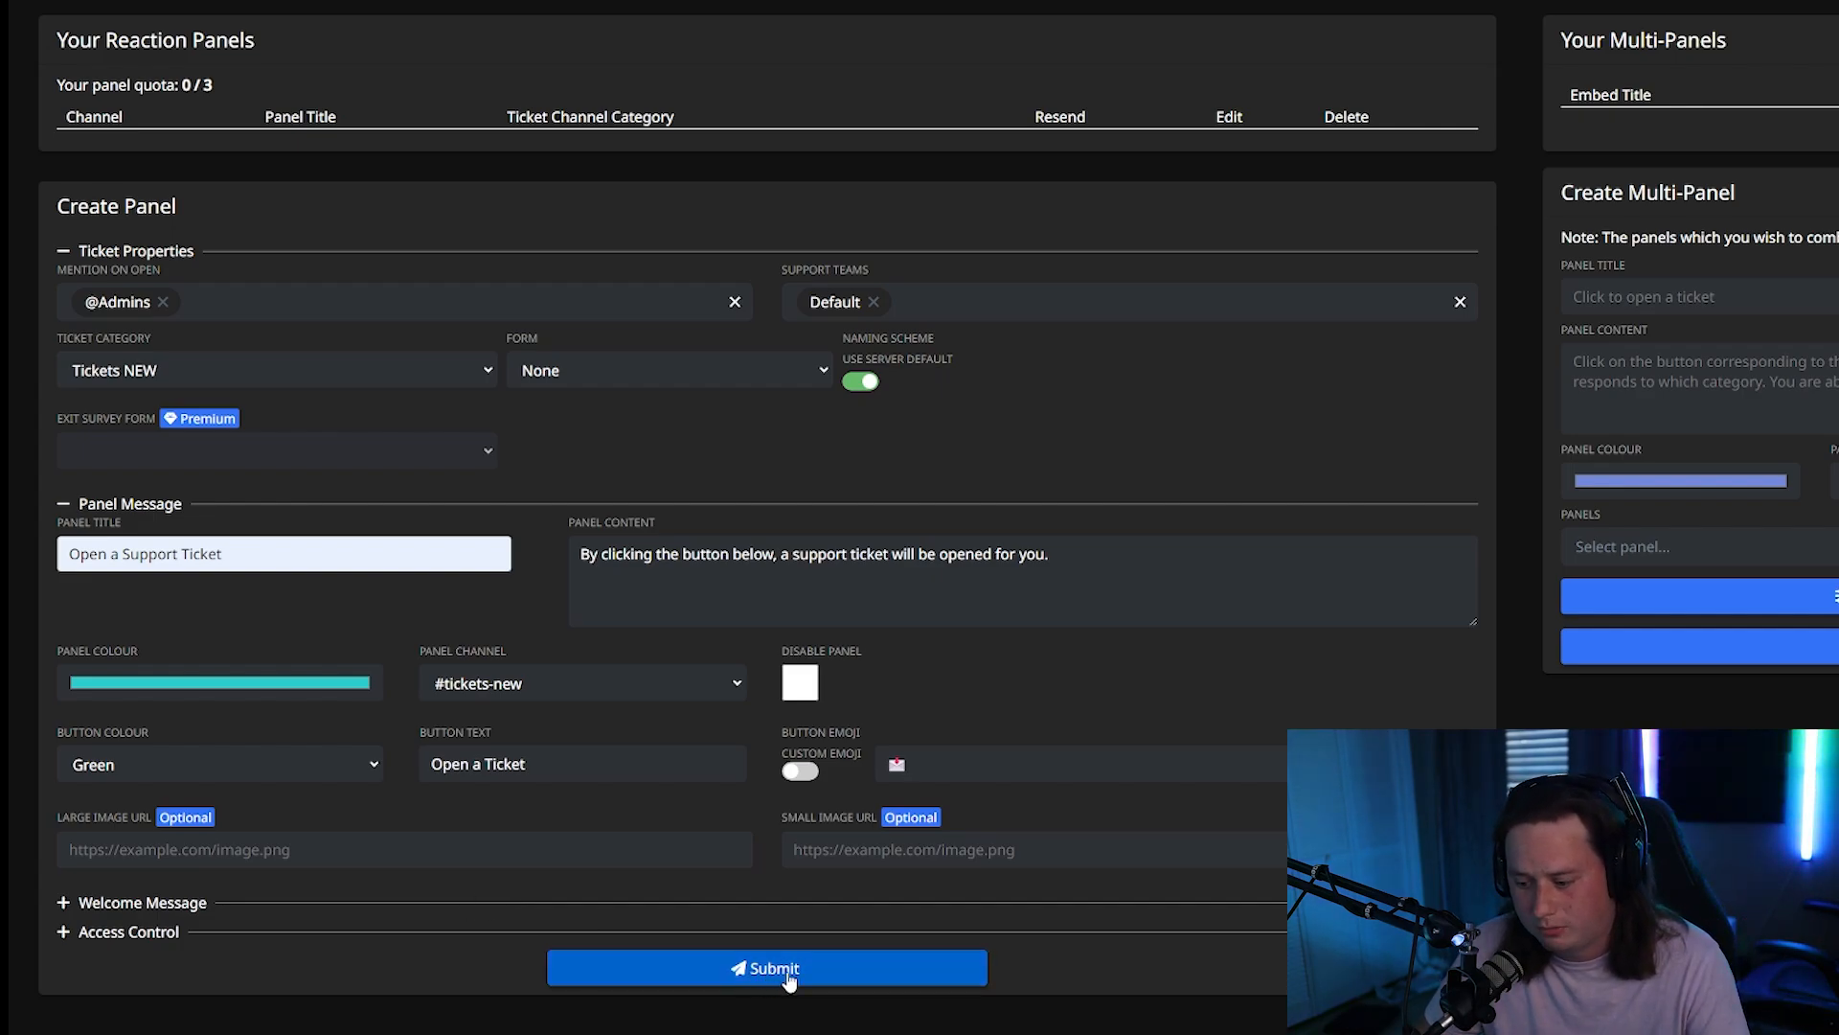
click(766, 967)
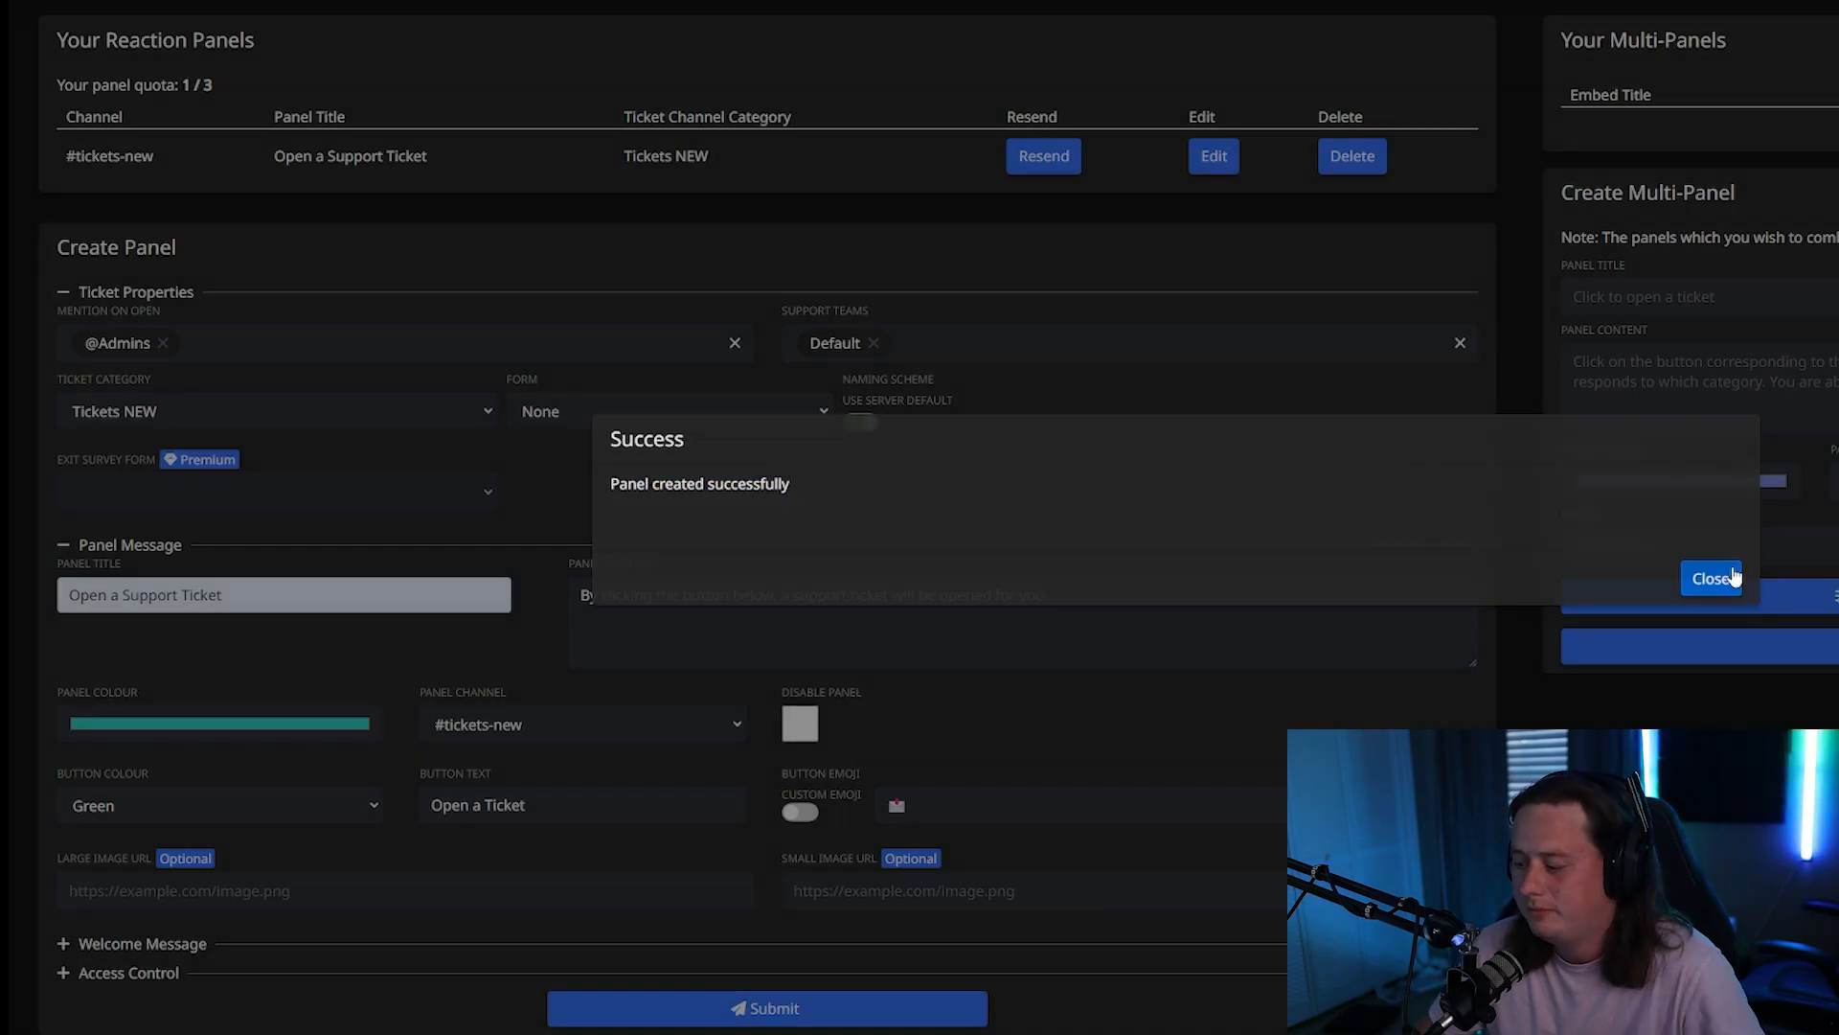
click(1711, 577)
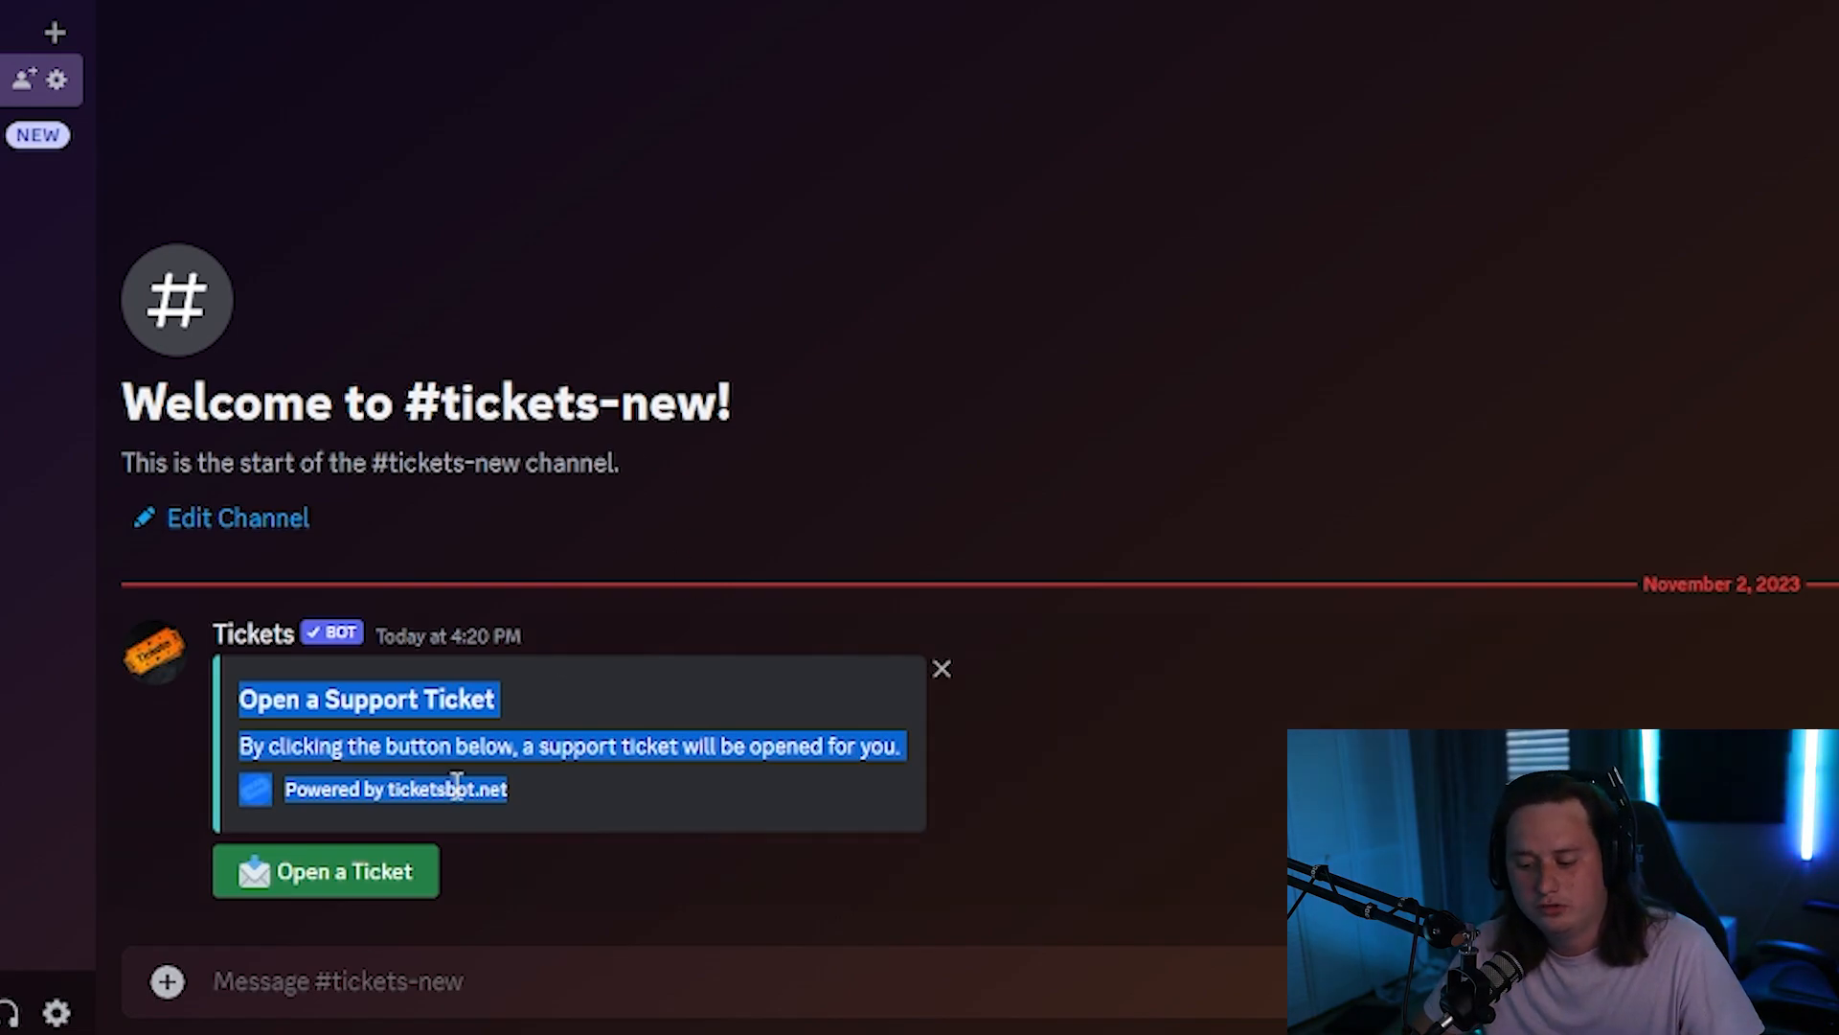
Open a test ticket from the panel, visit its channel, and close it.
click(326, 870)
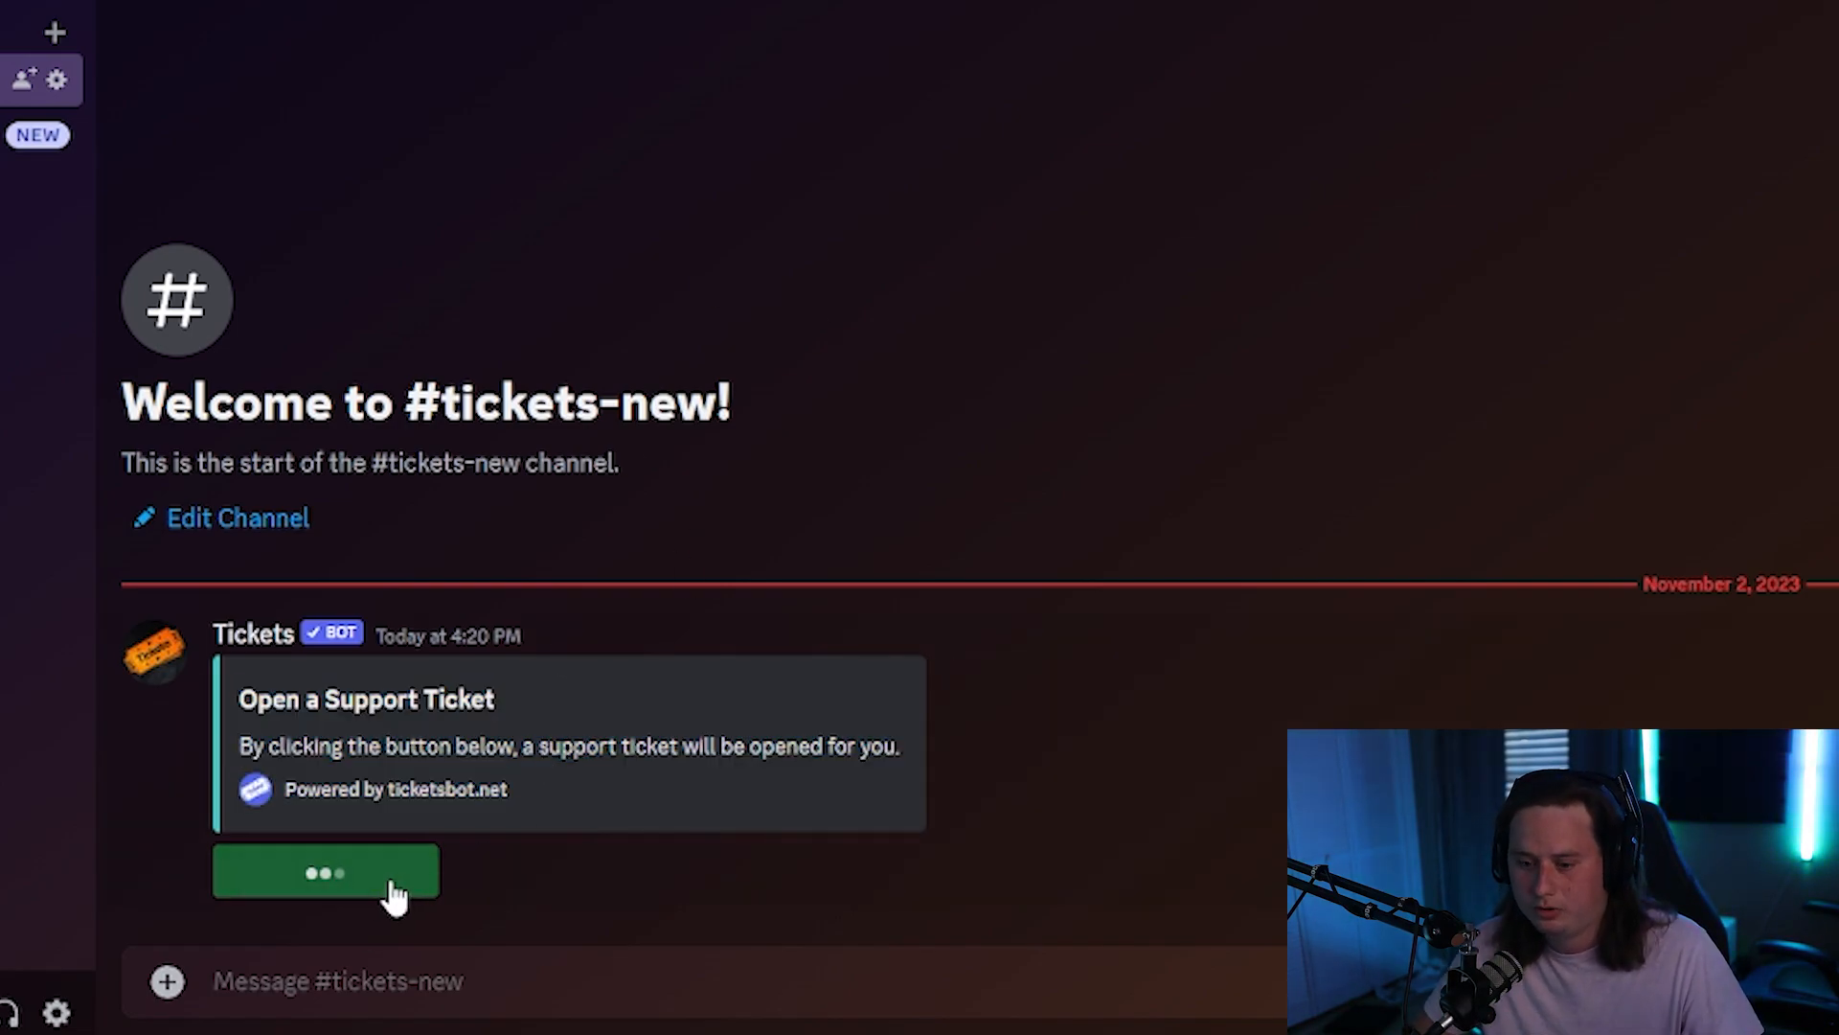
click(325, 869)
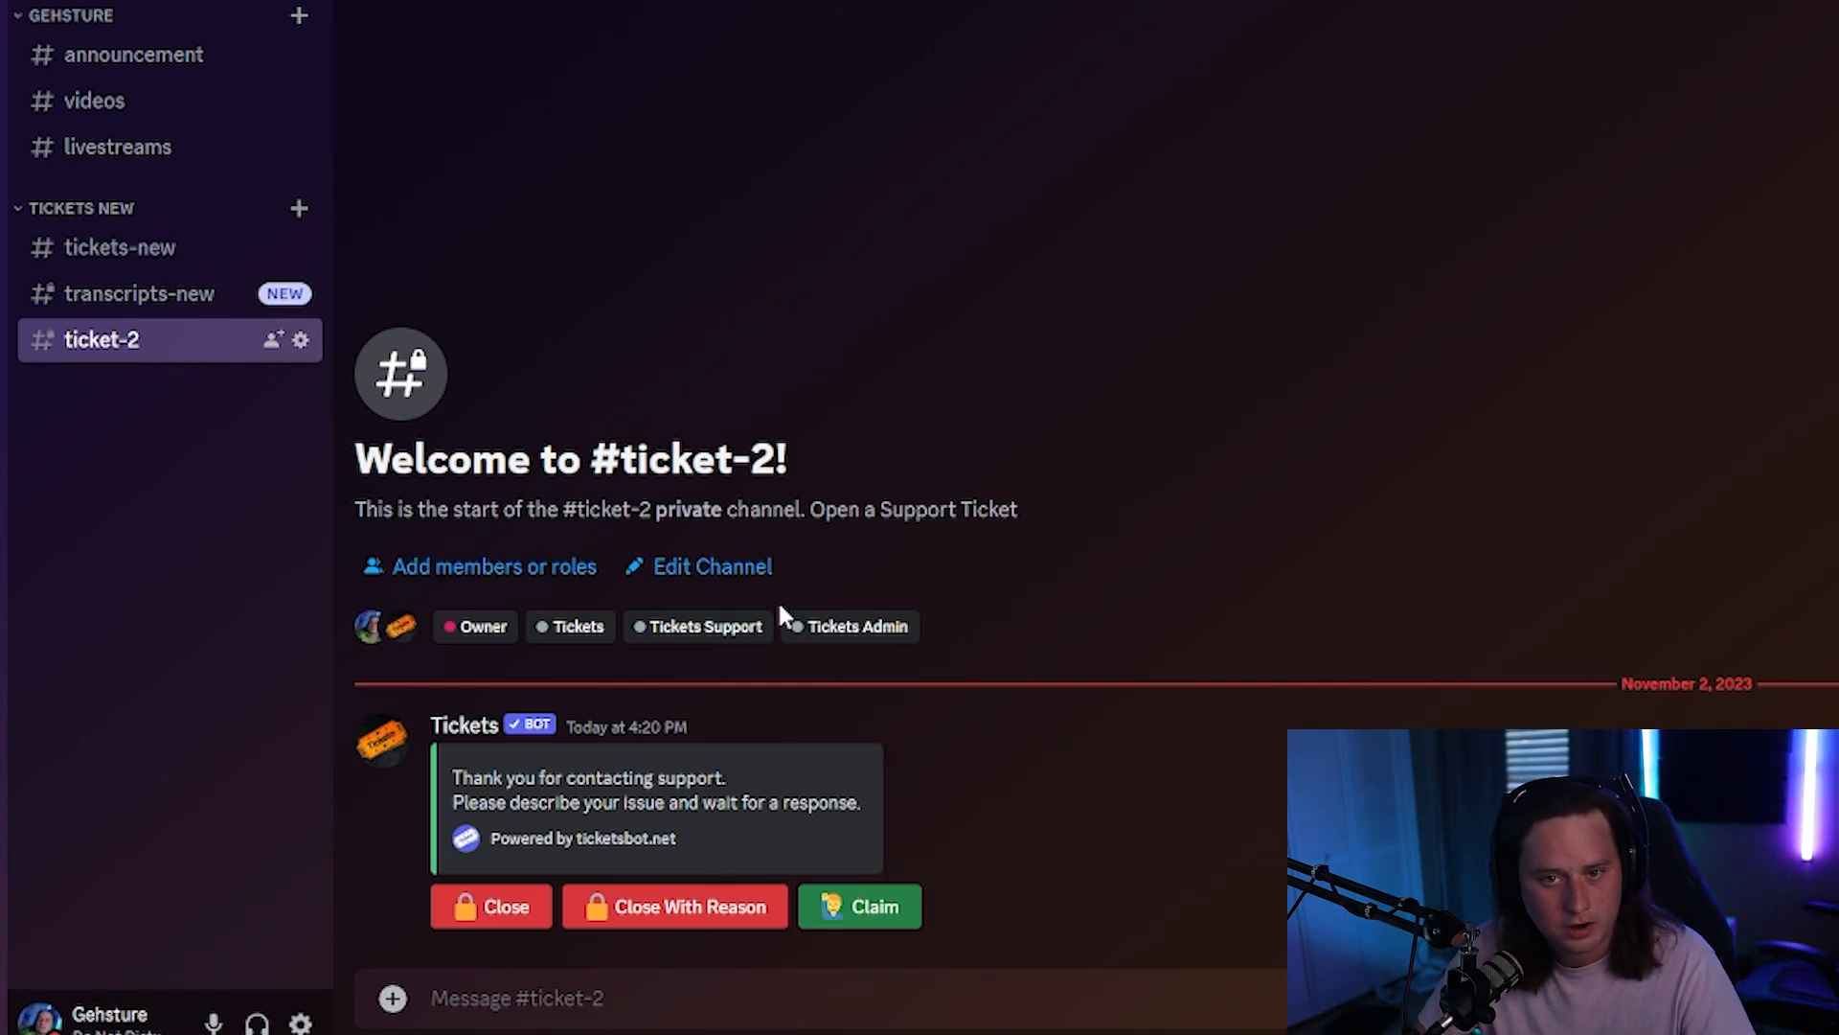
mouse_move(987, 337)
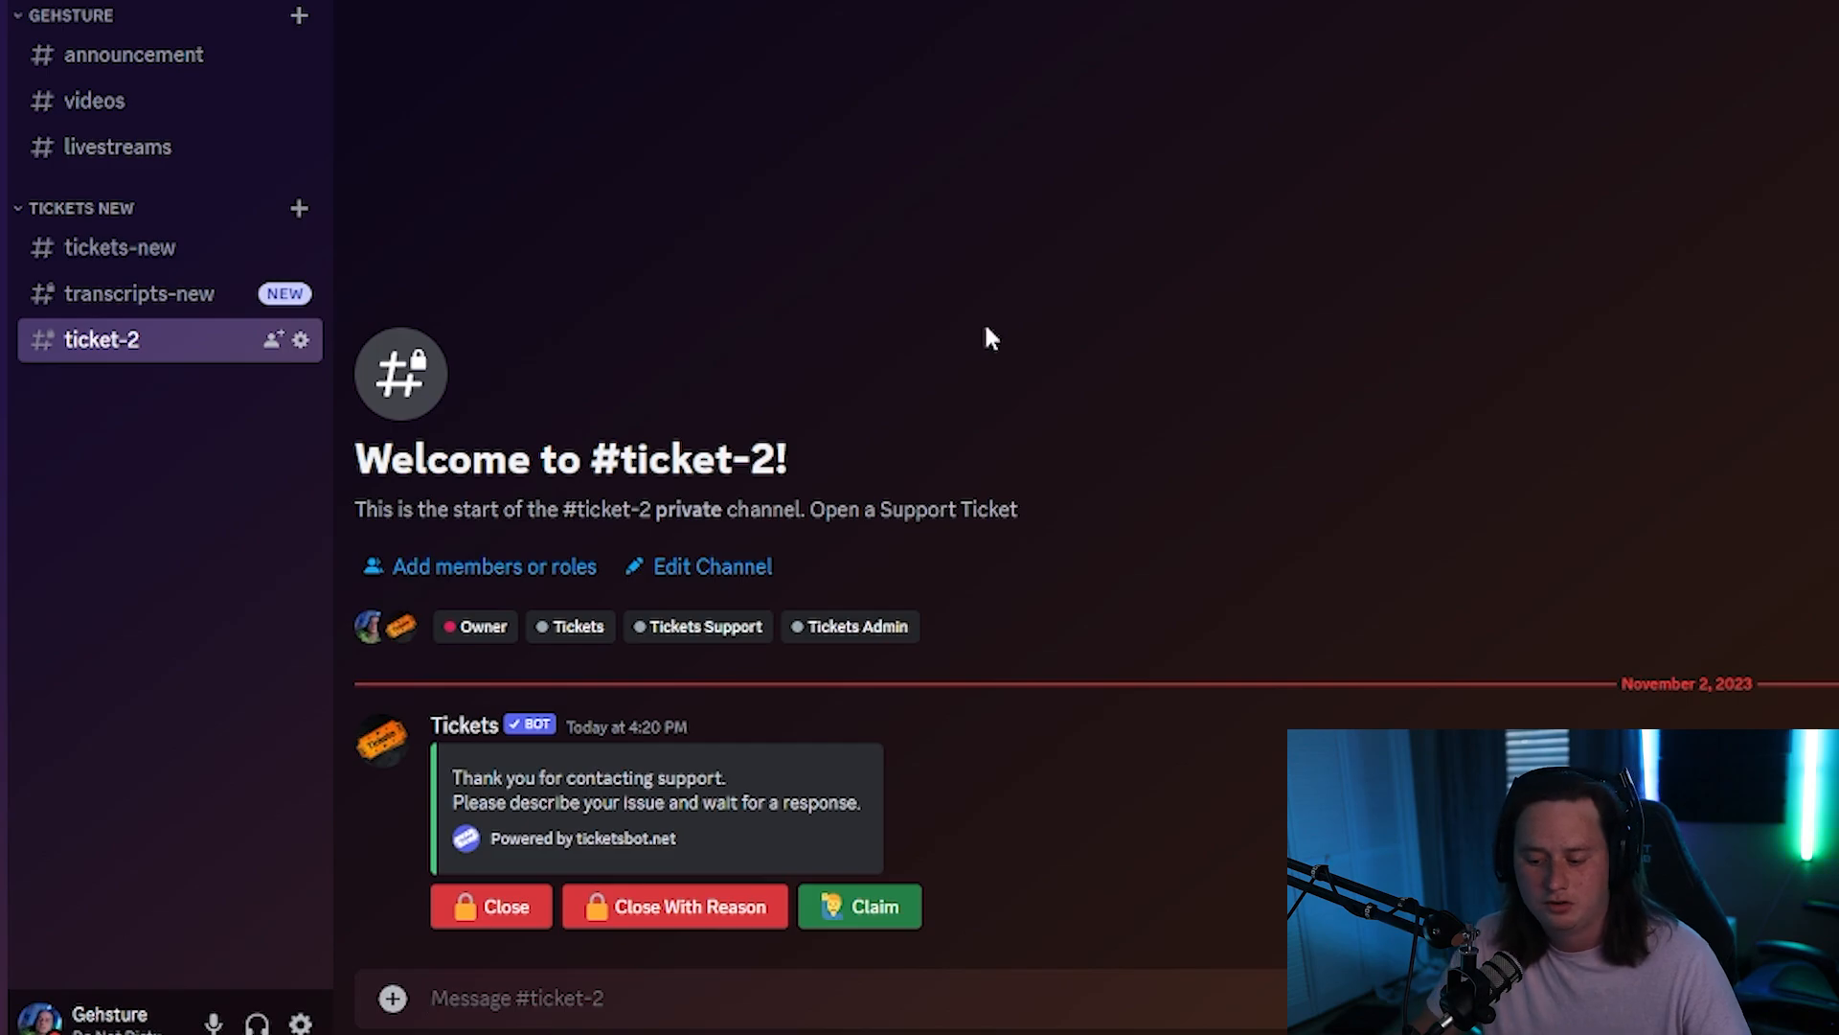
click(490, 906)
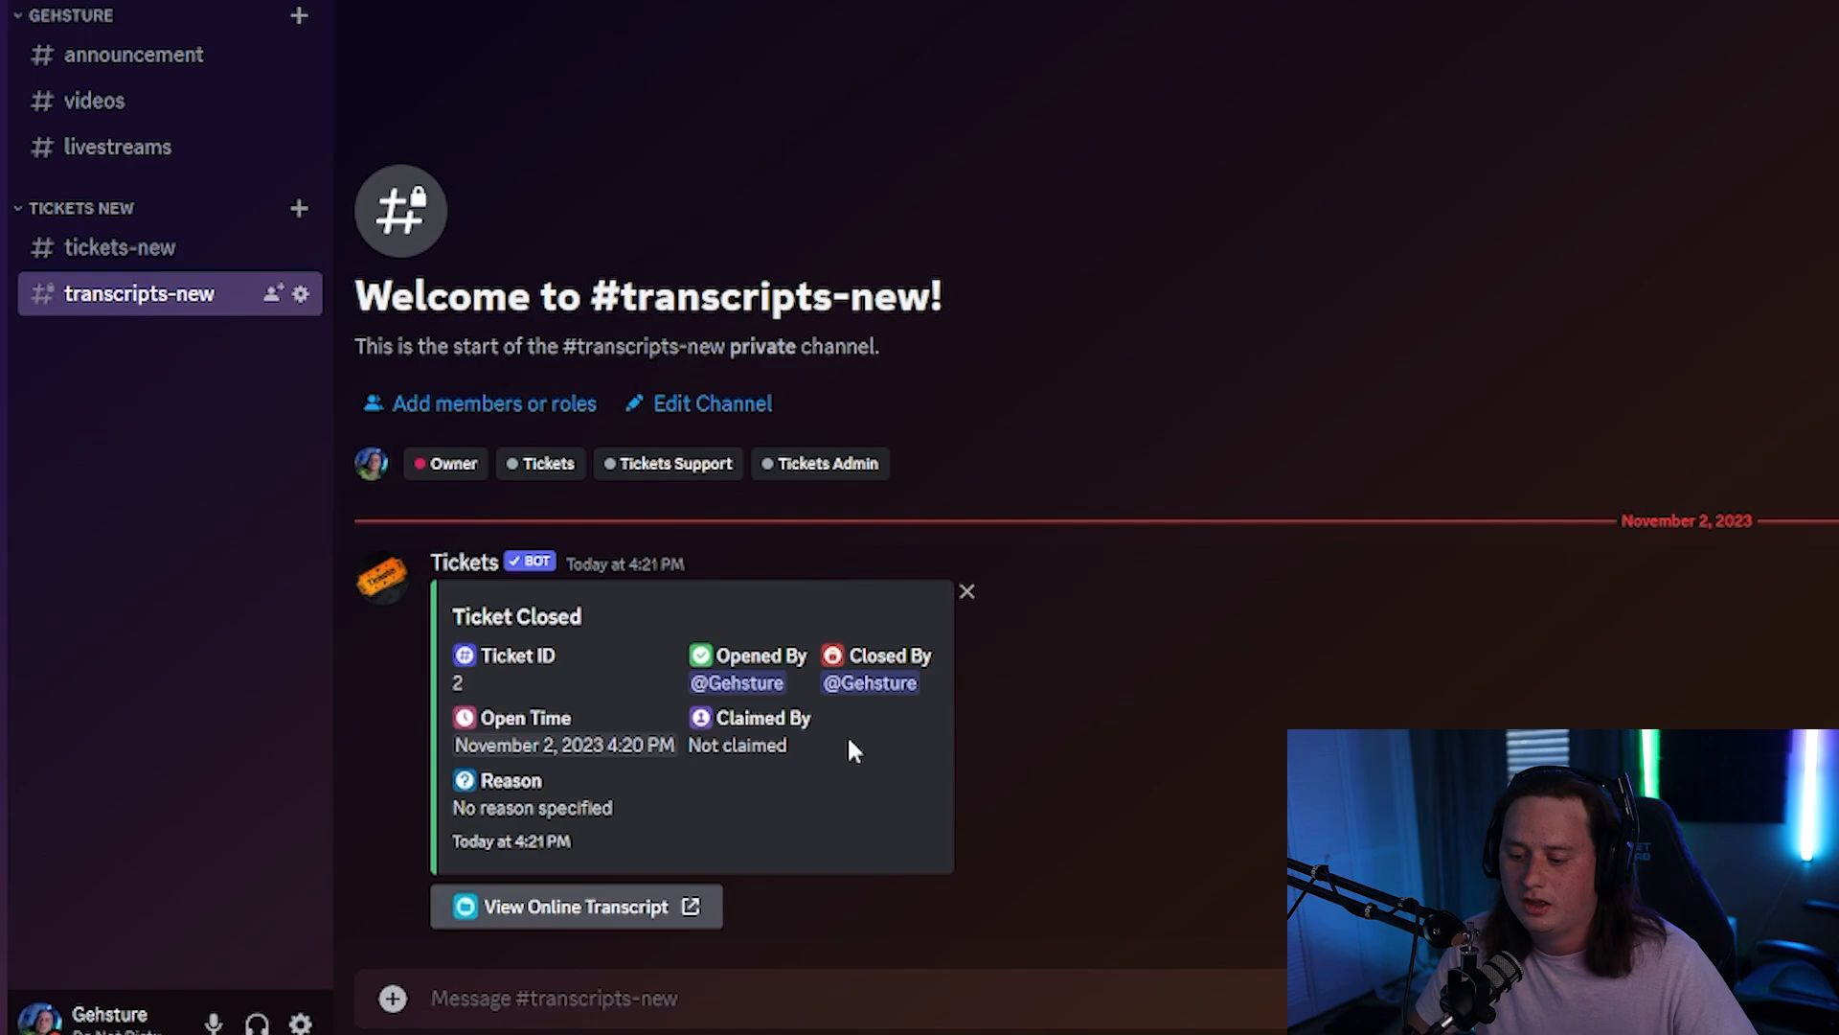
mouse_move(809, 769)
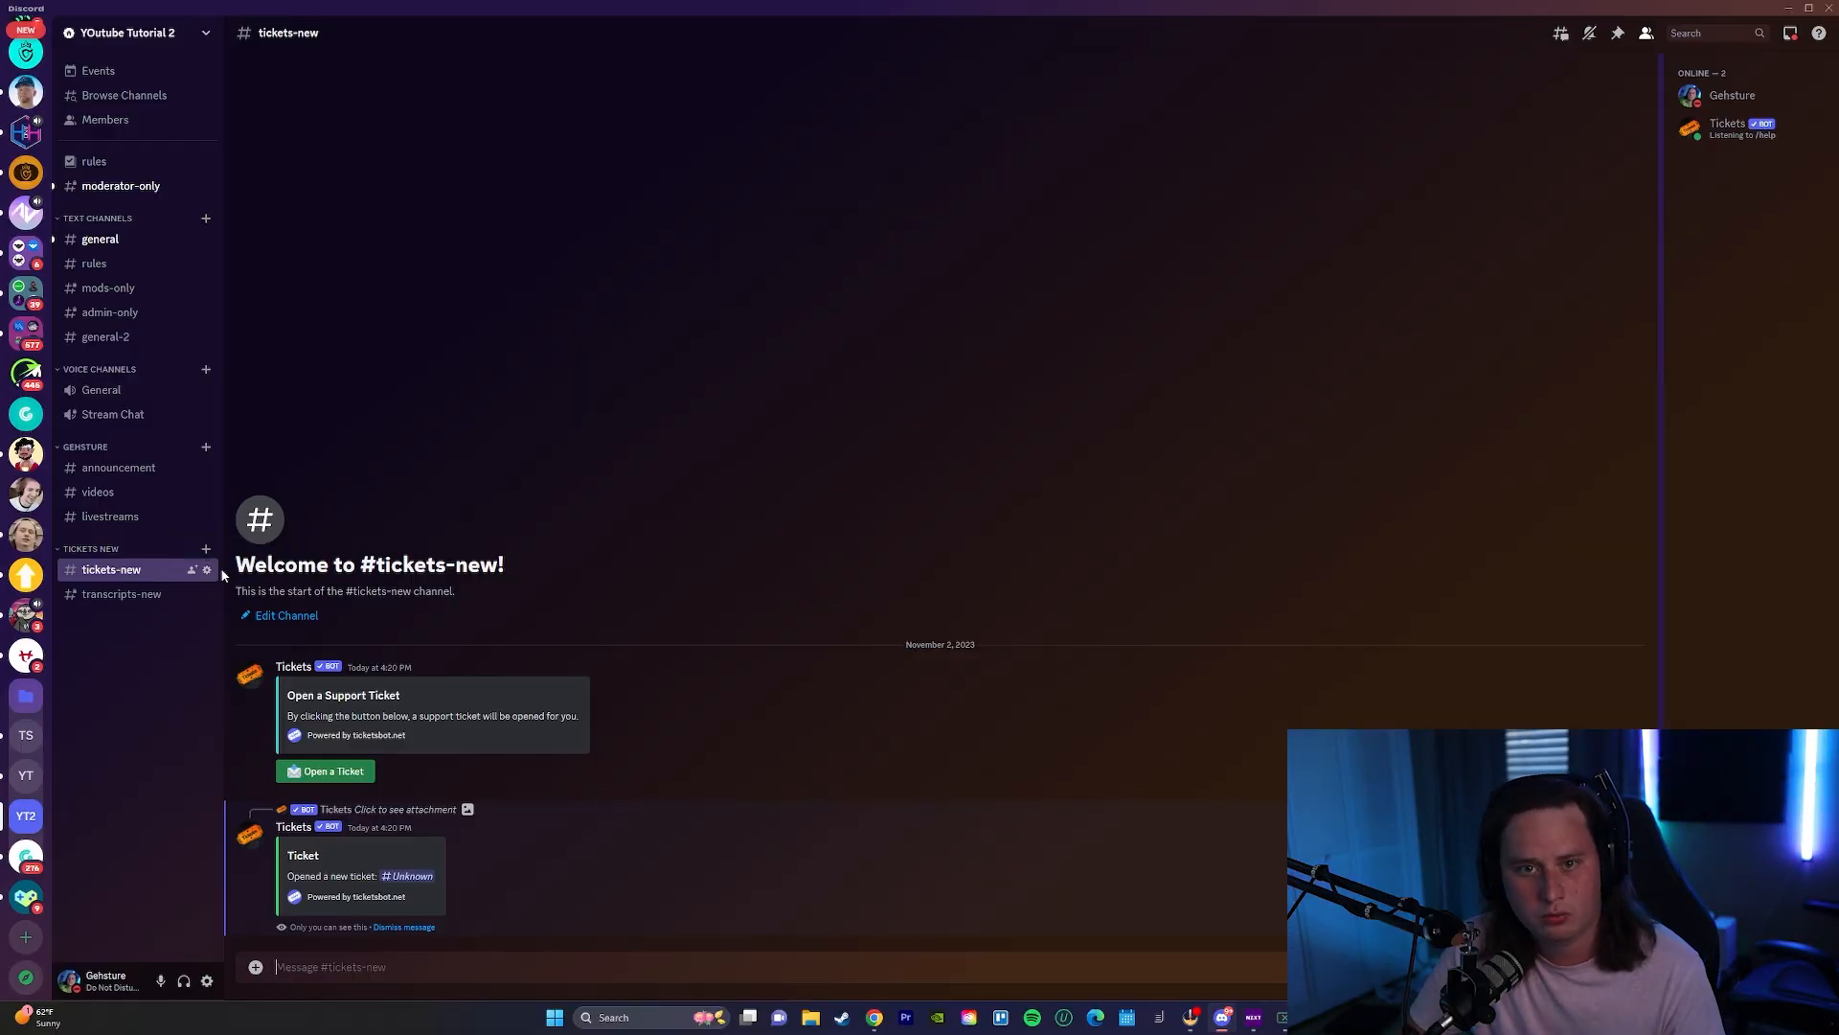
click(205, 569)
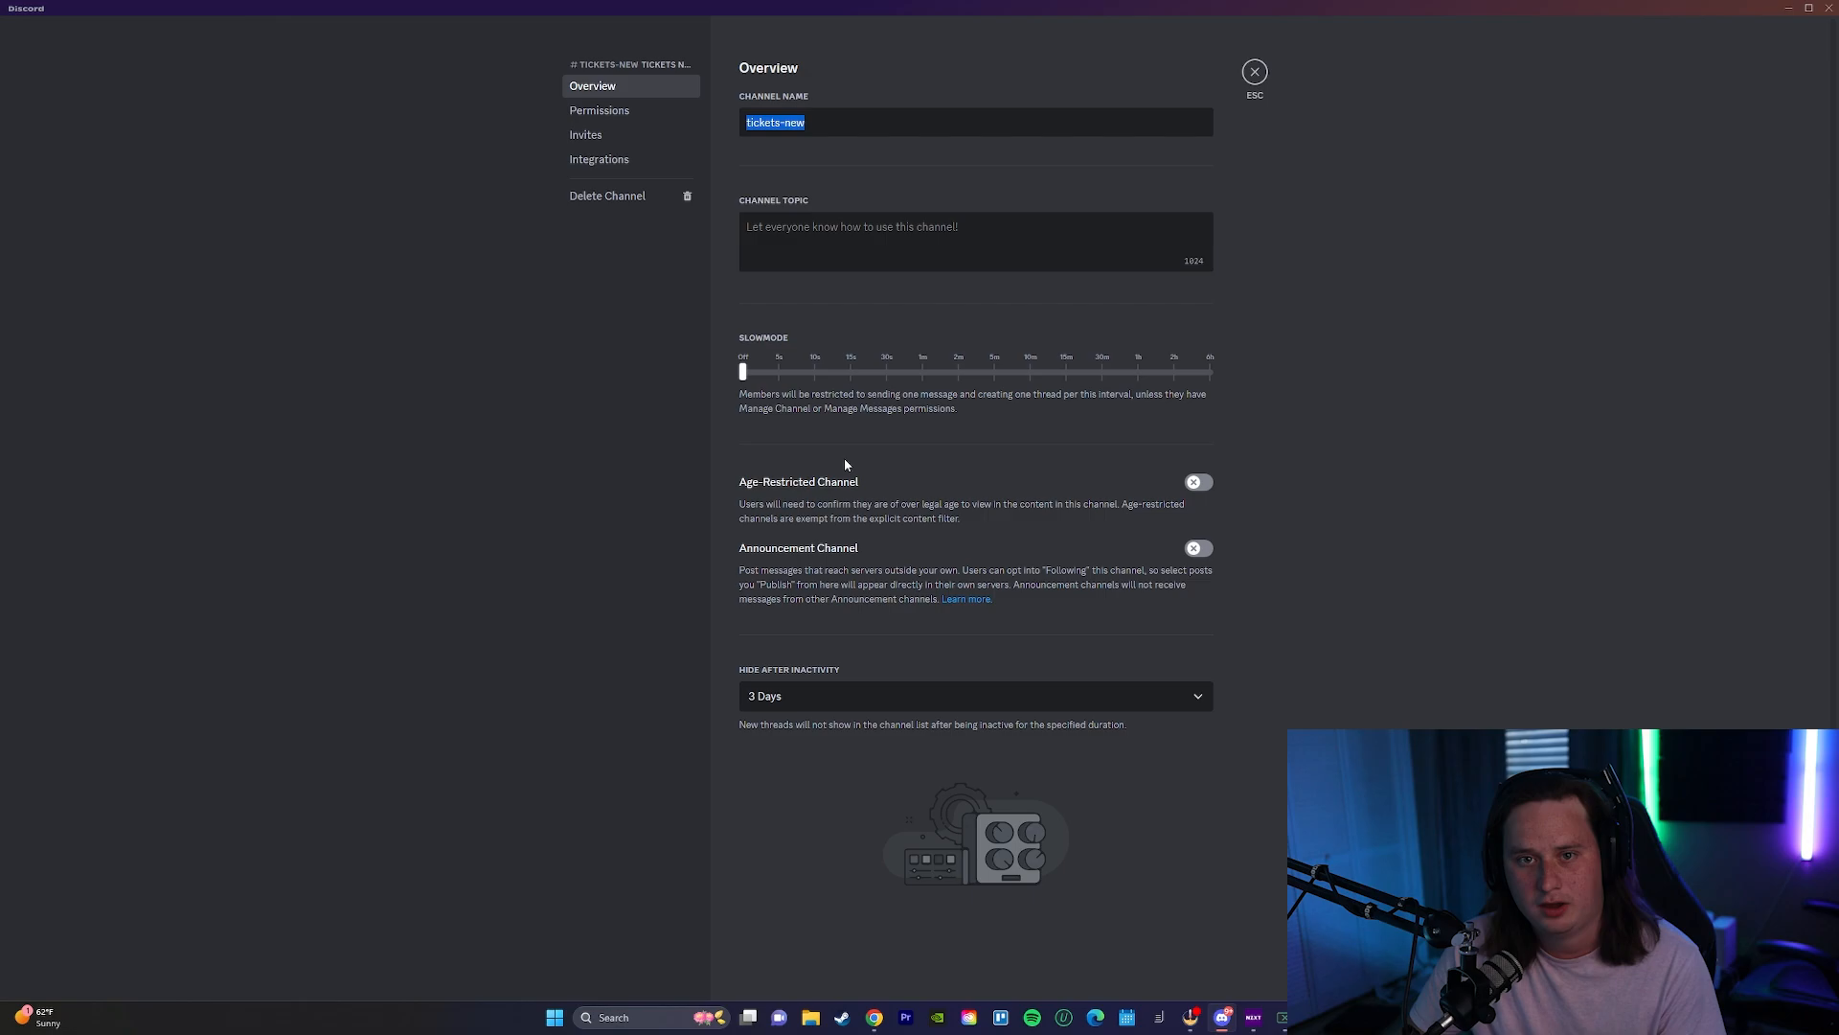
click(598, 109)
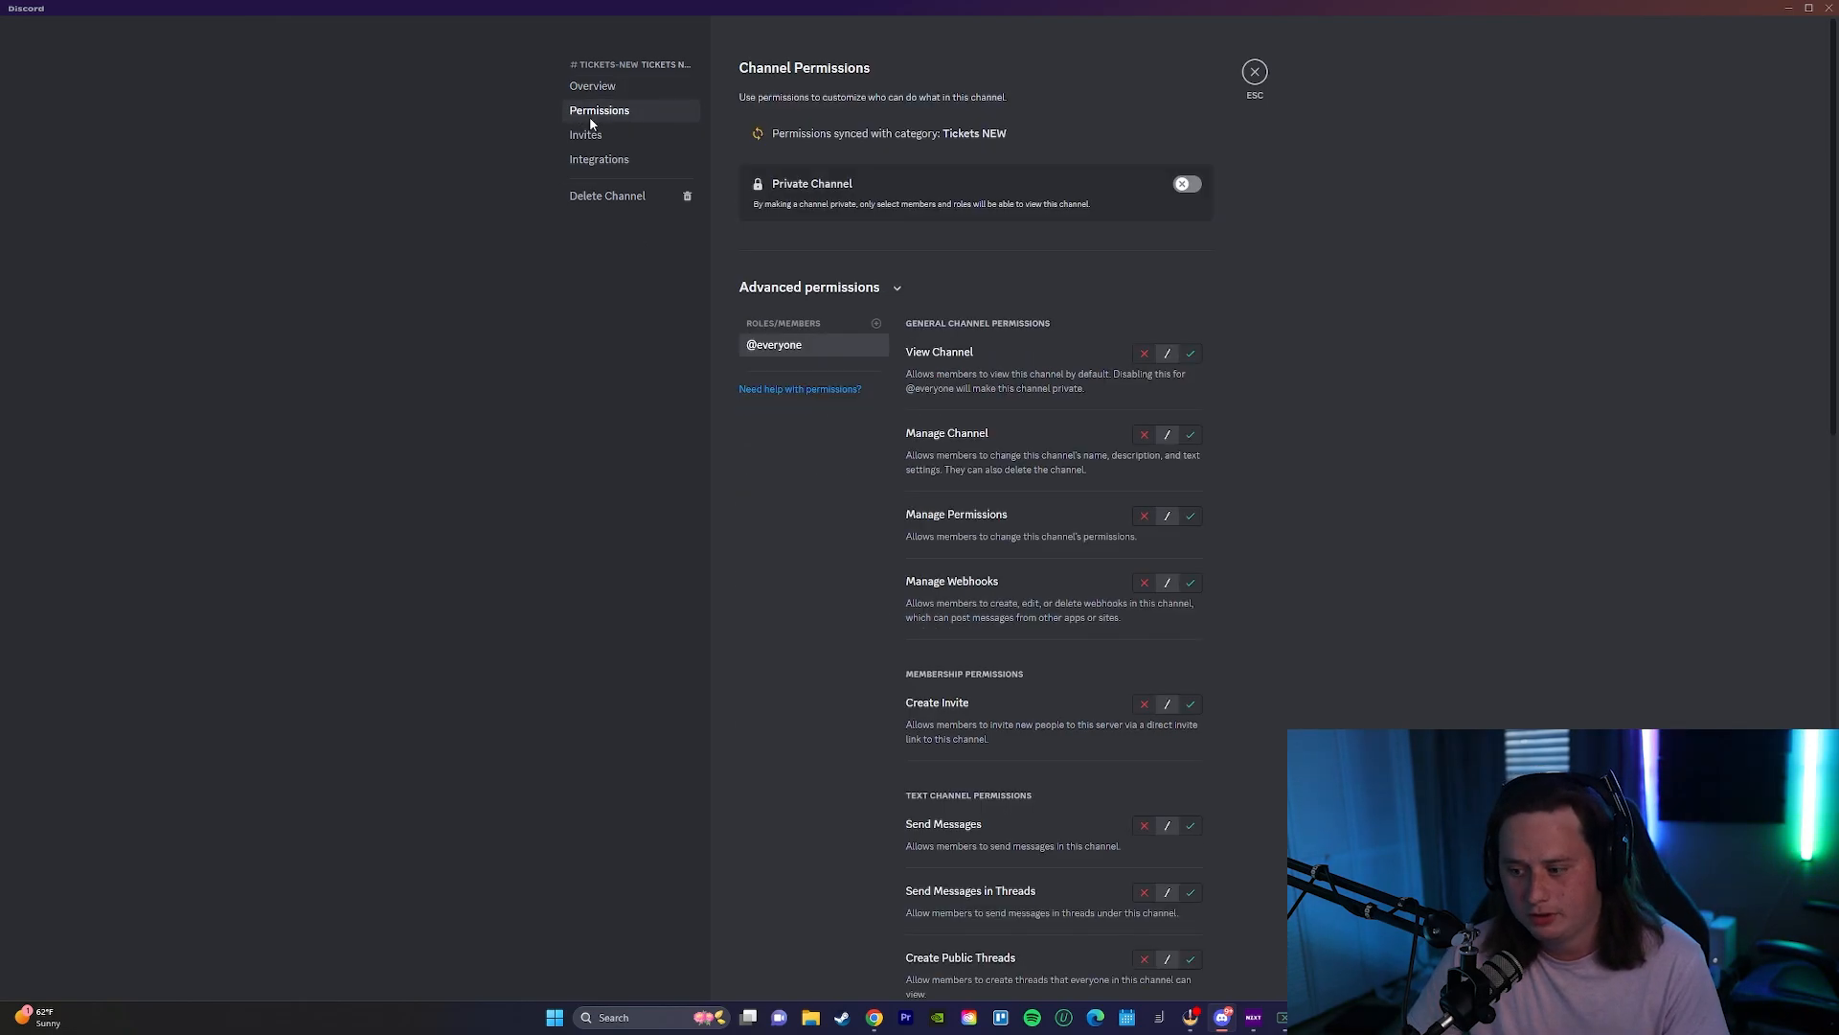
scroll(down, 3)
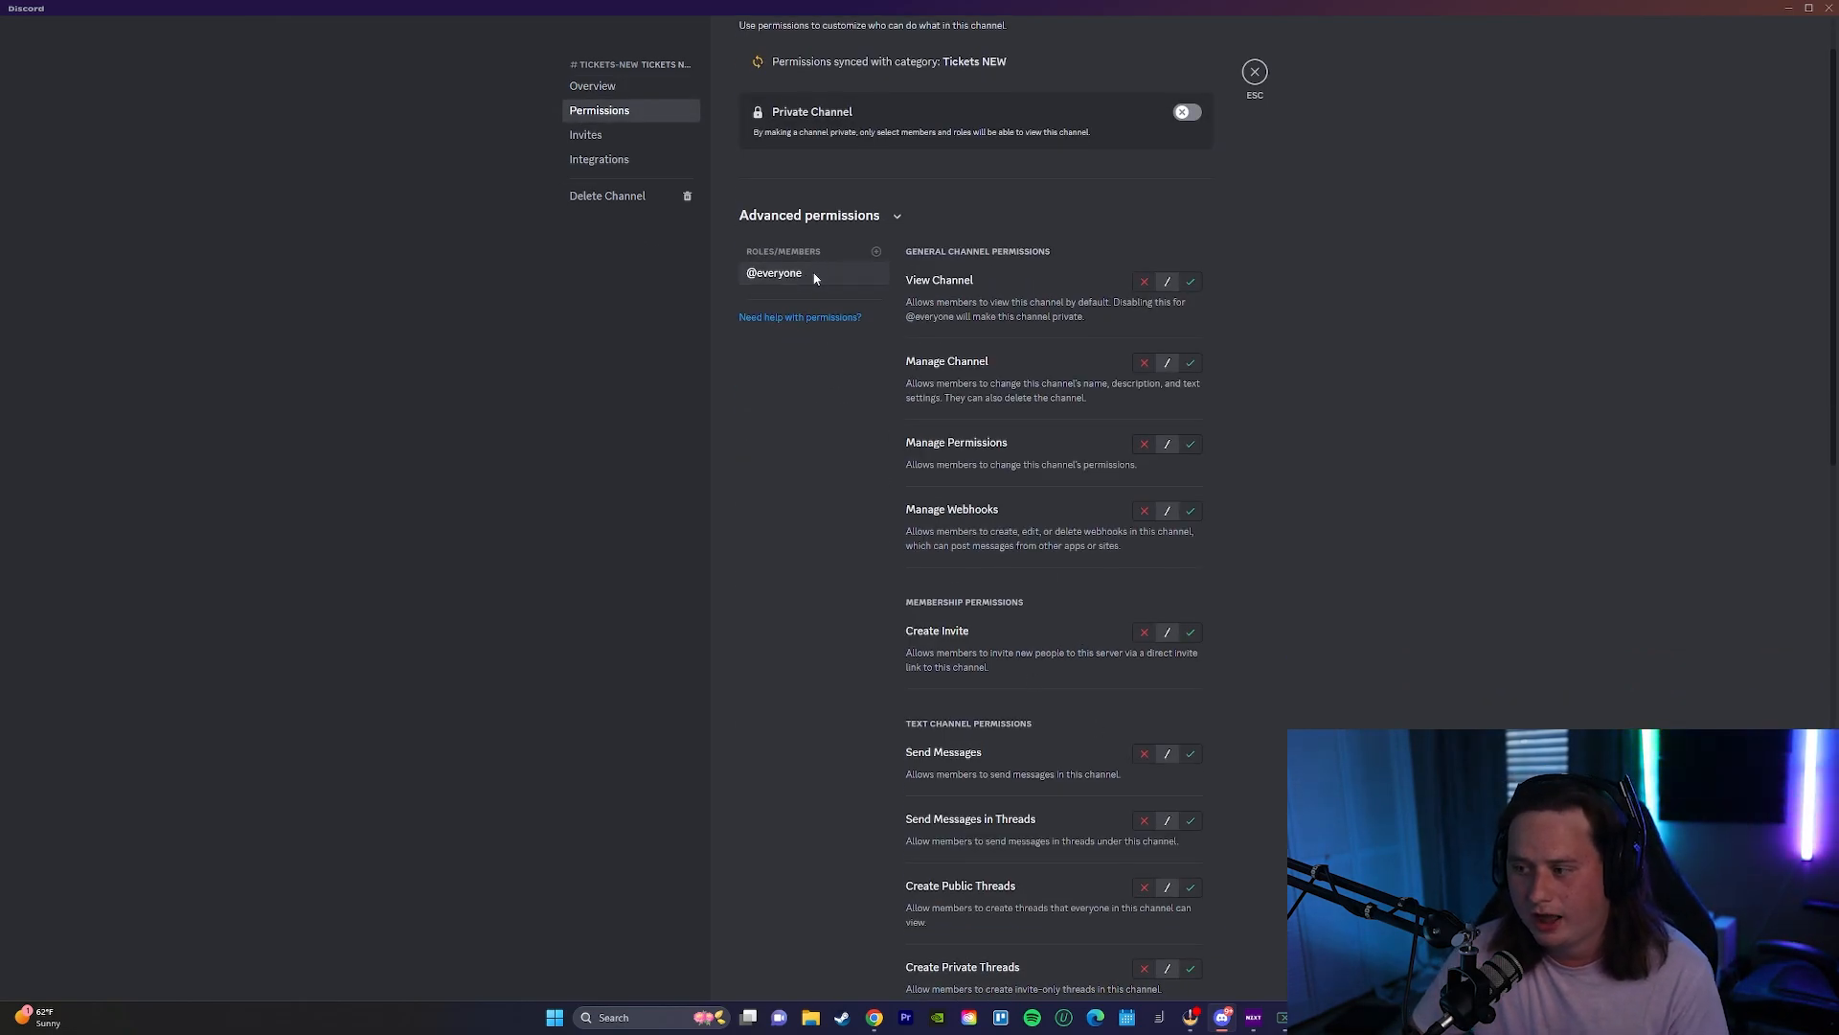
click(1190, 279)
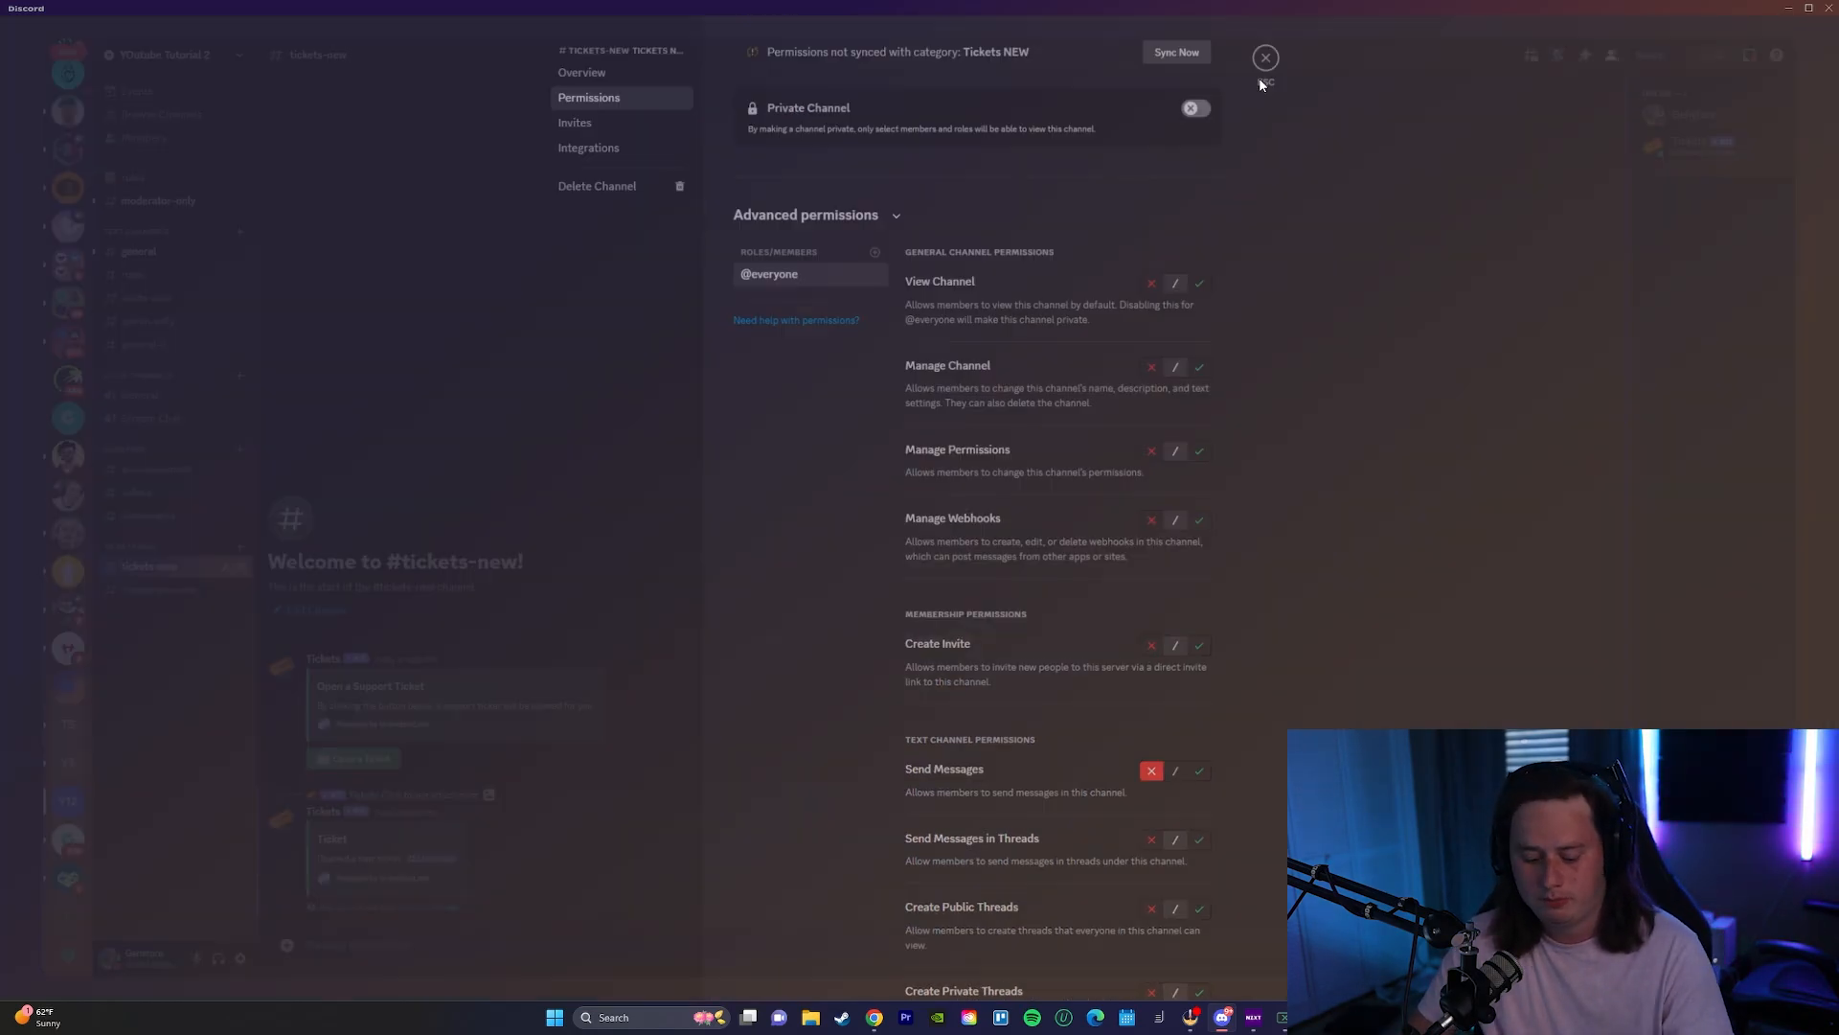
click(1265, 55)
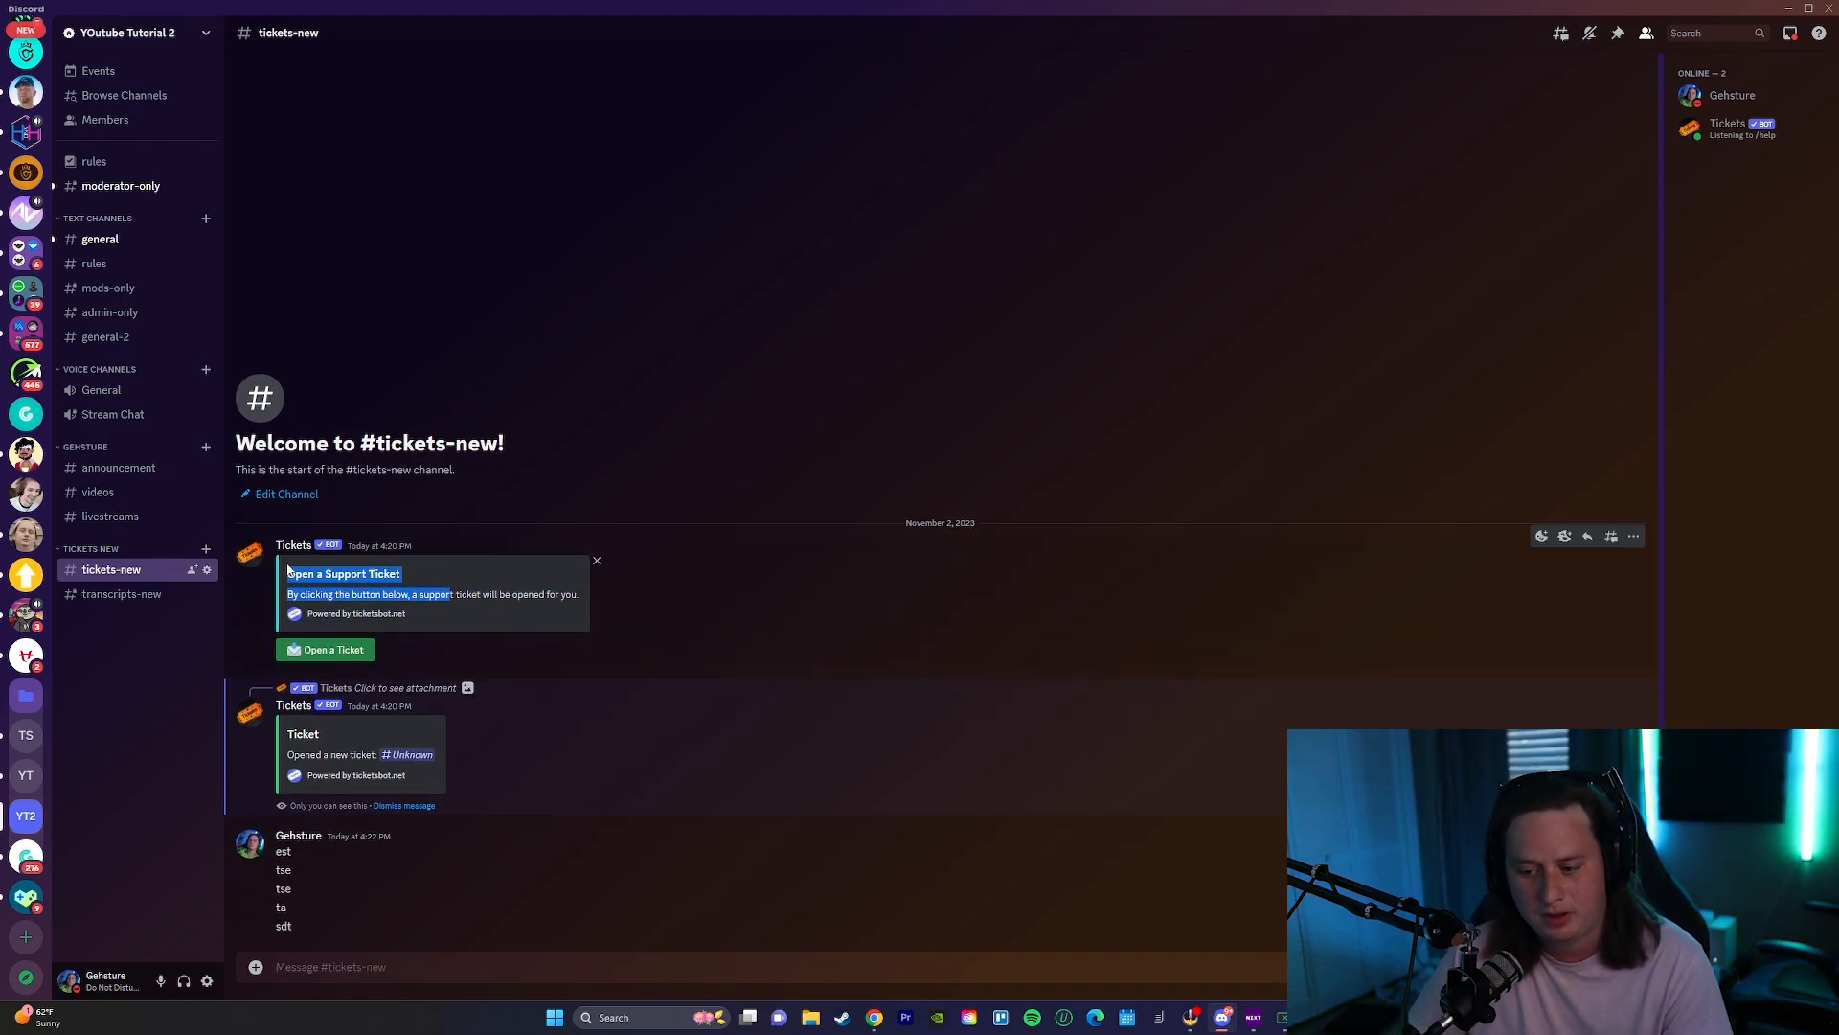
mouse_move(621, 420)
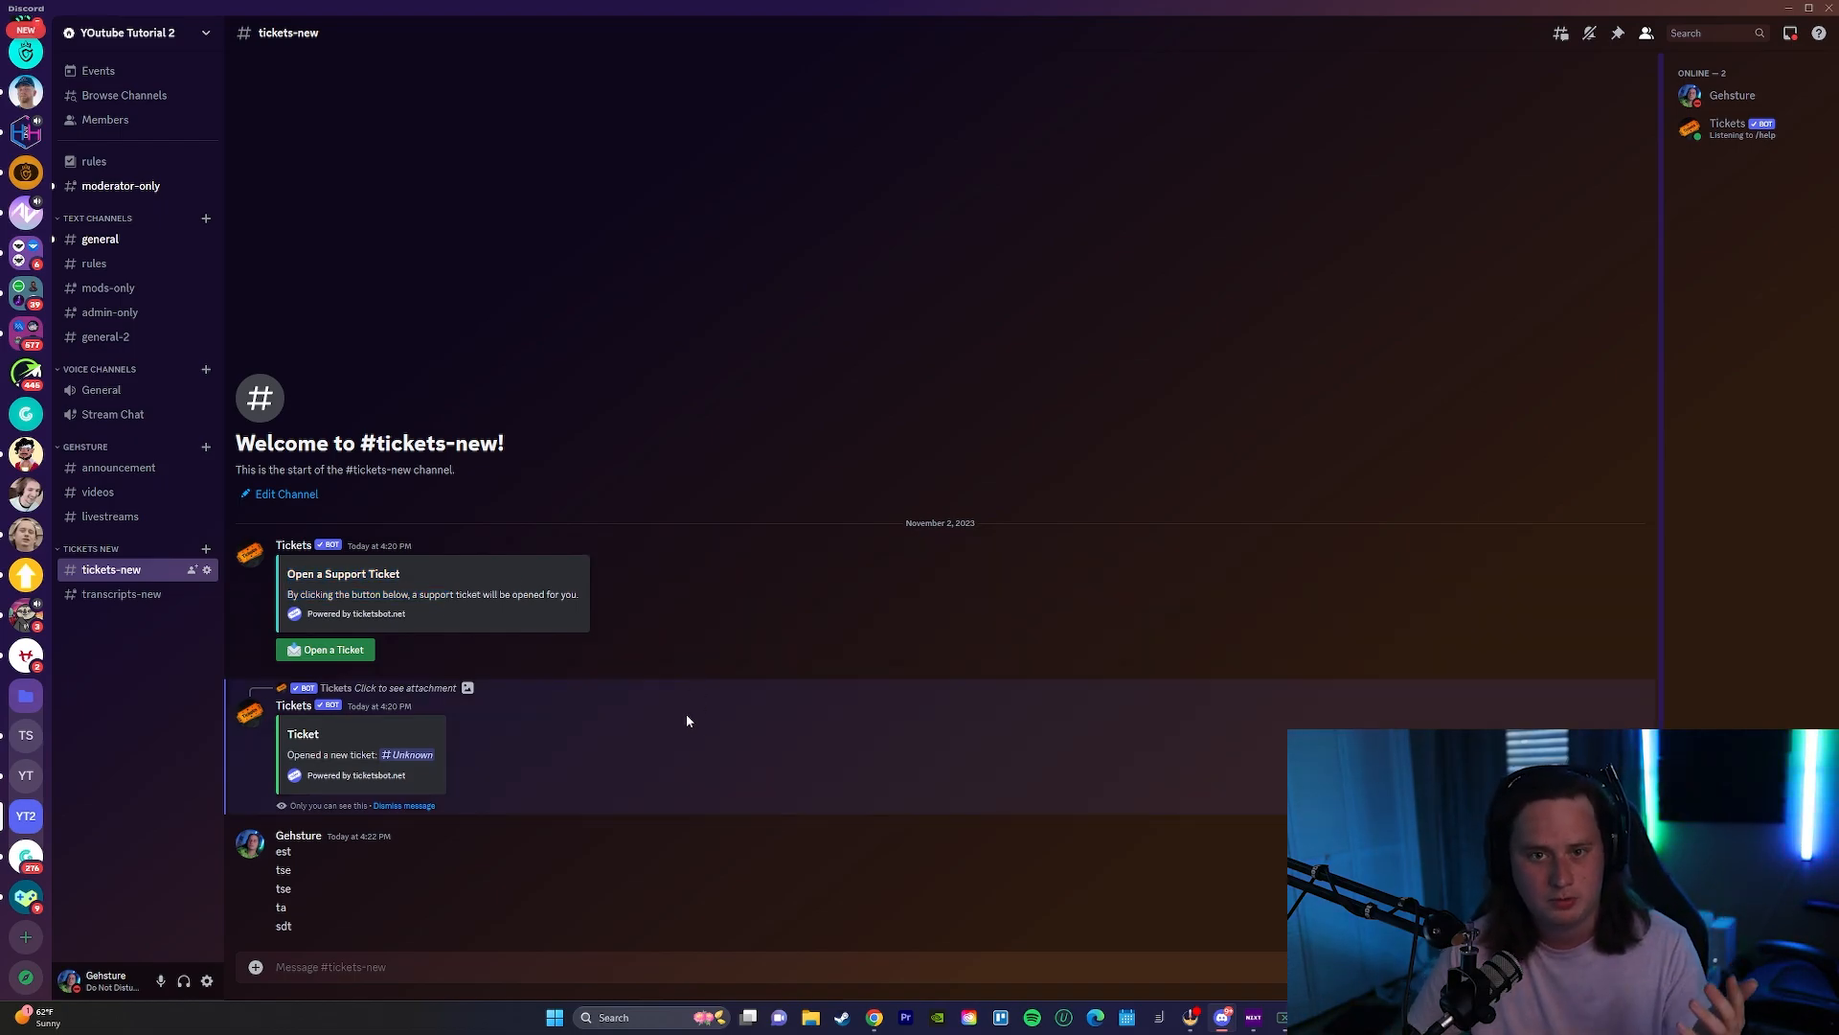
mouse_move(674, 691)
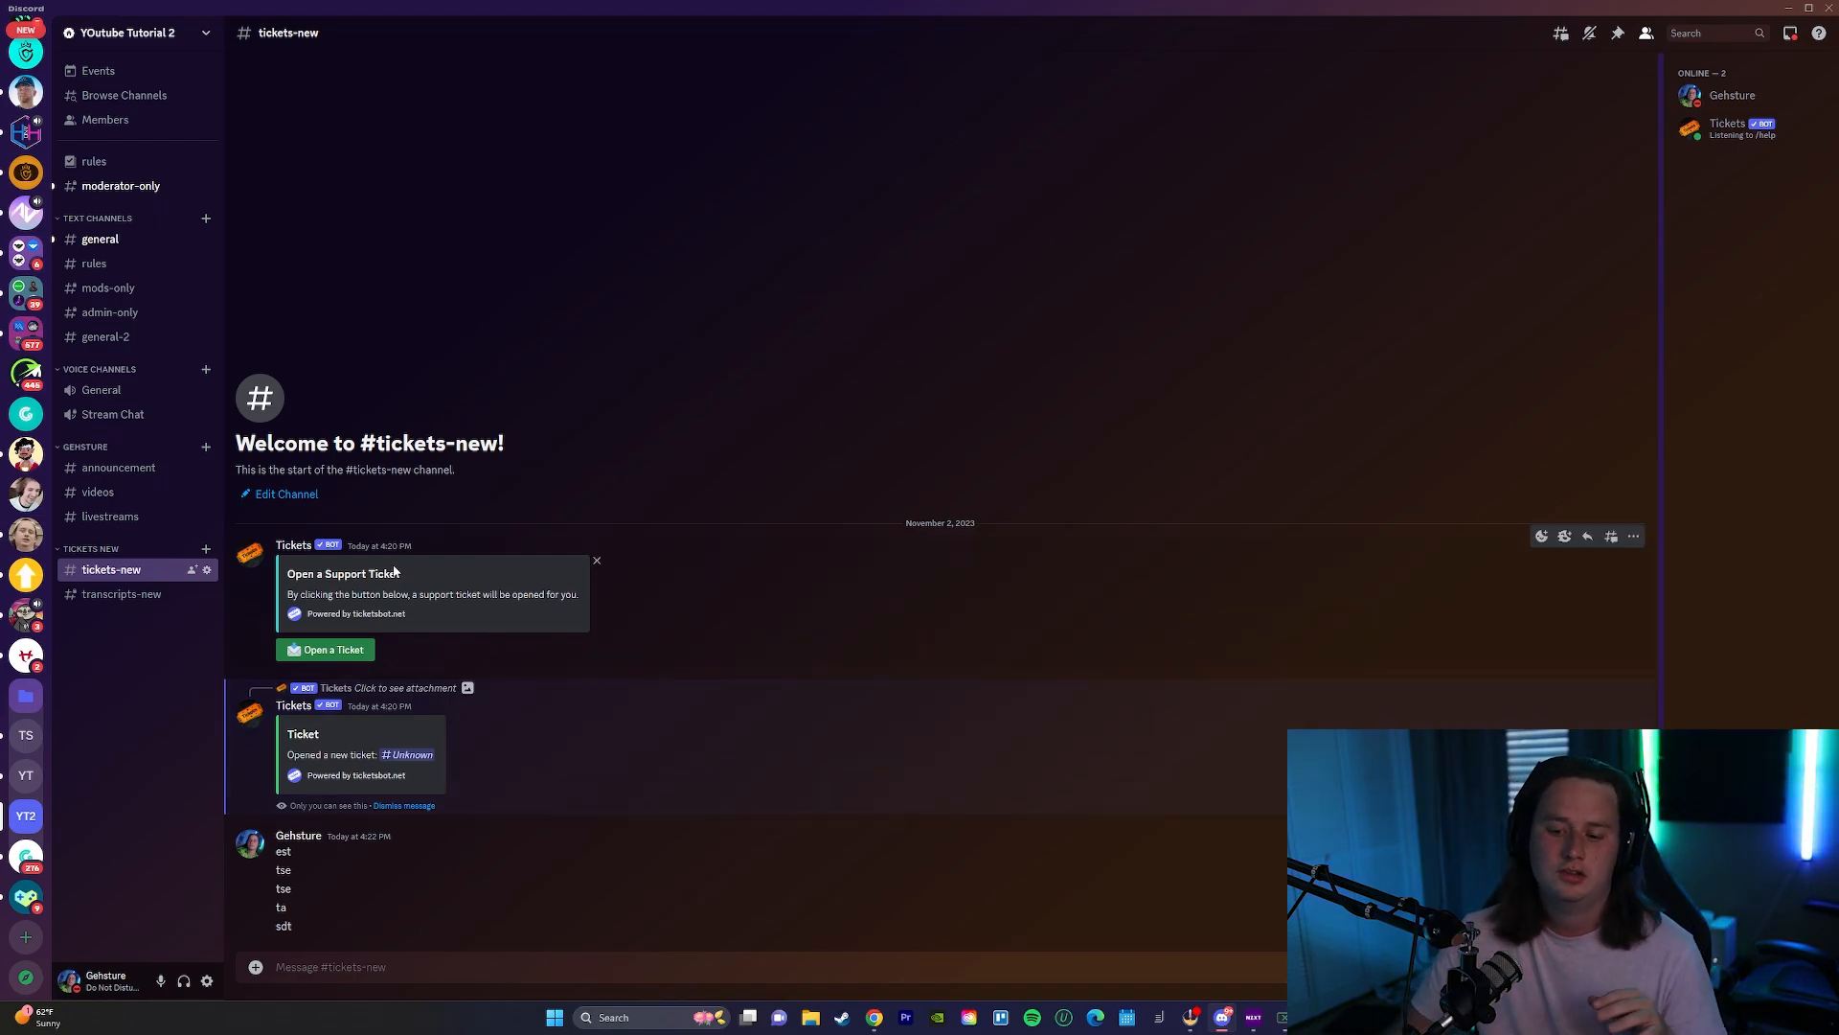
mouse_move(207, 571)
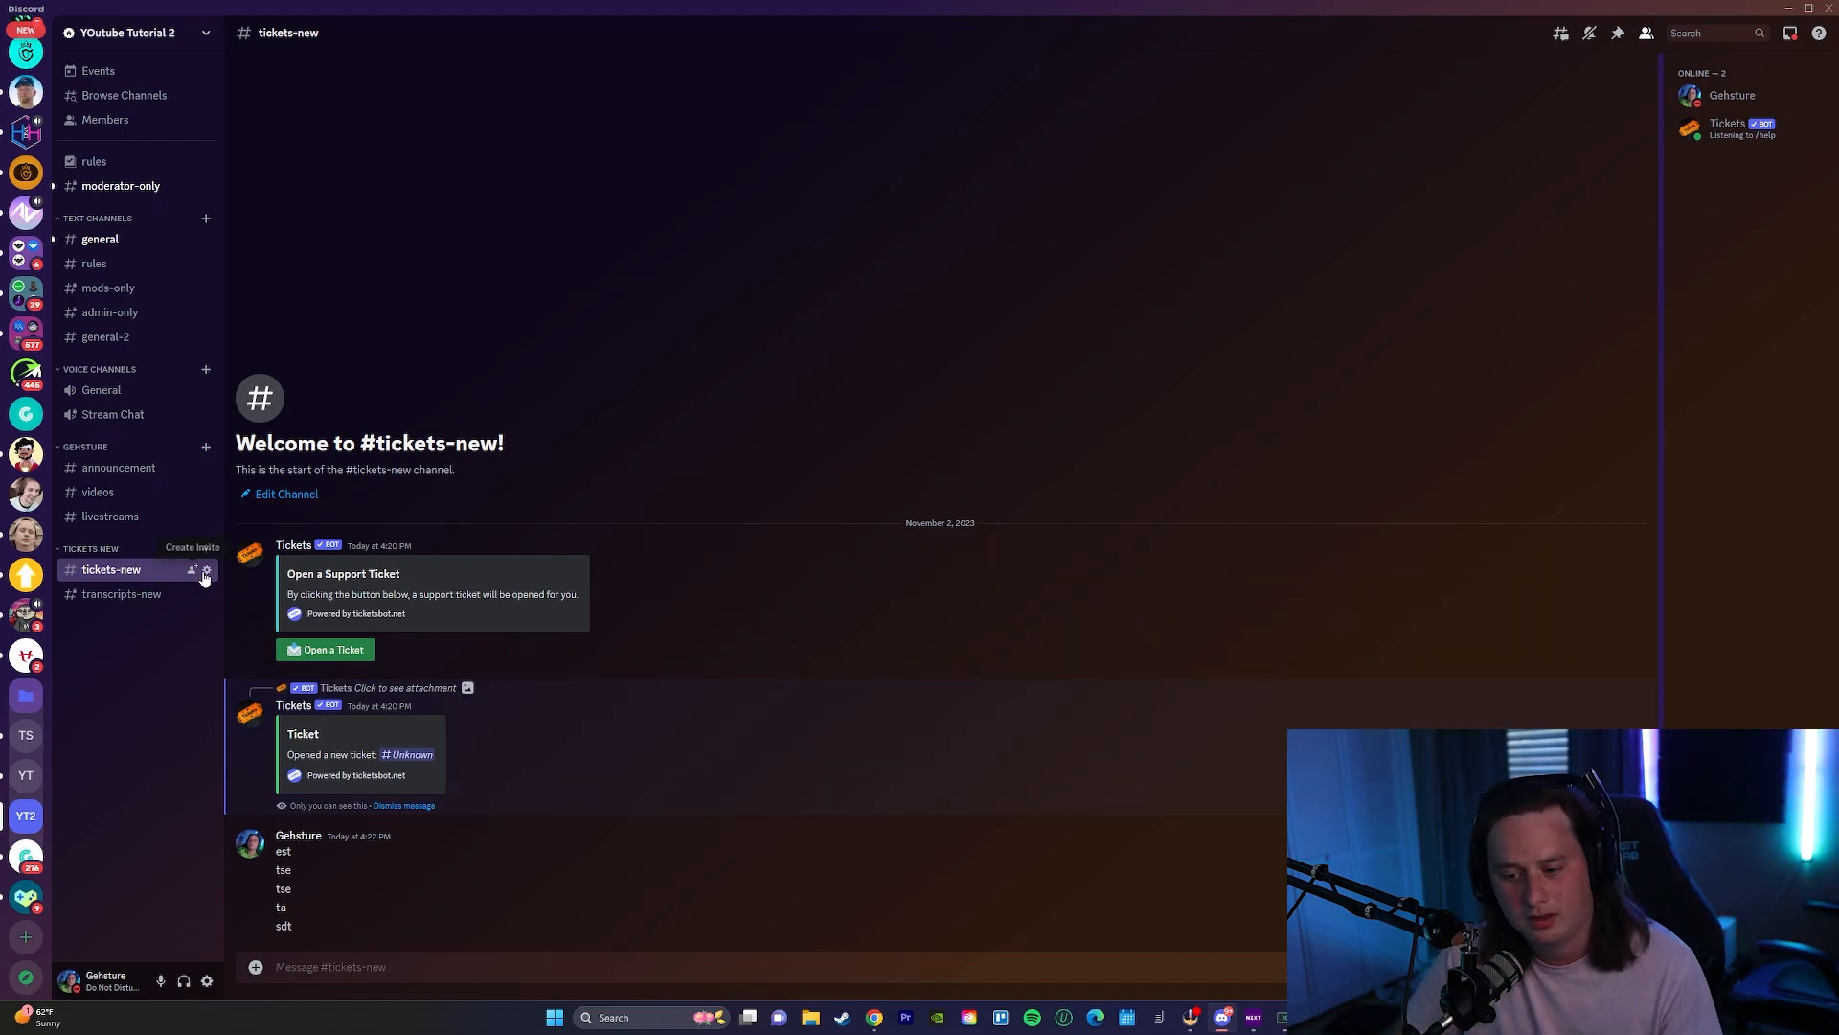